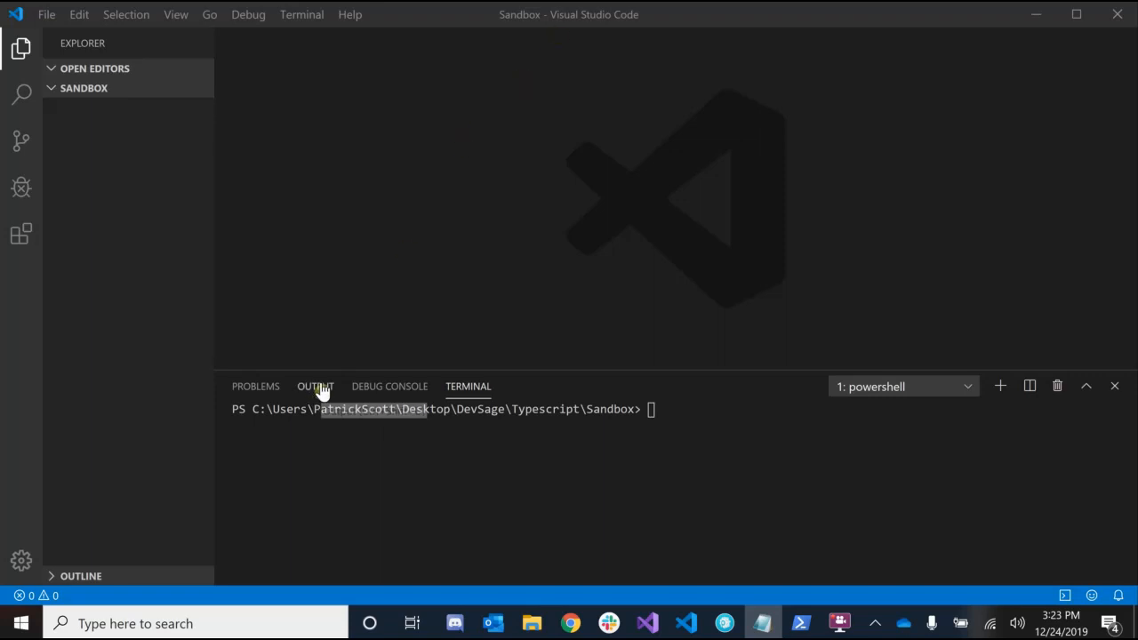
mouse_move(316, 386)
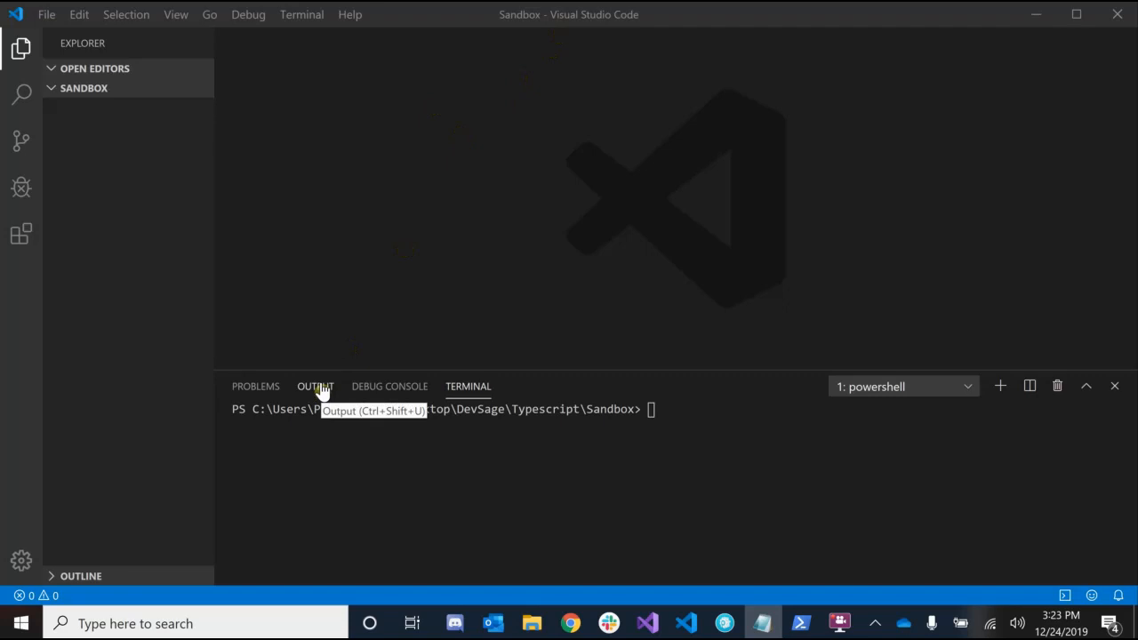
mouse_move(517, 207)
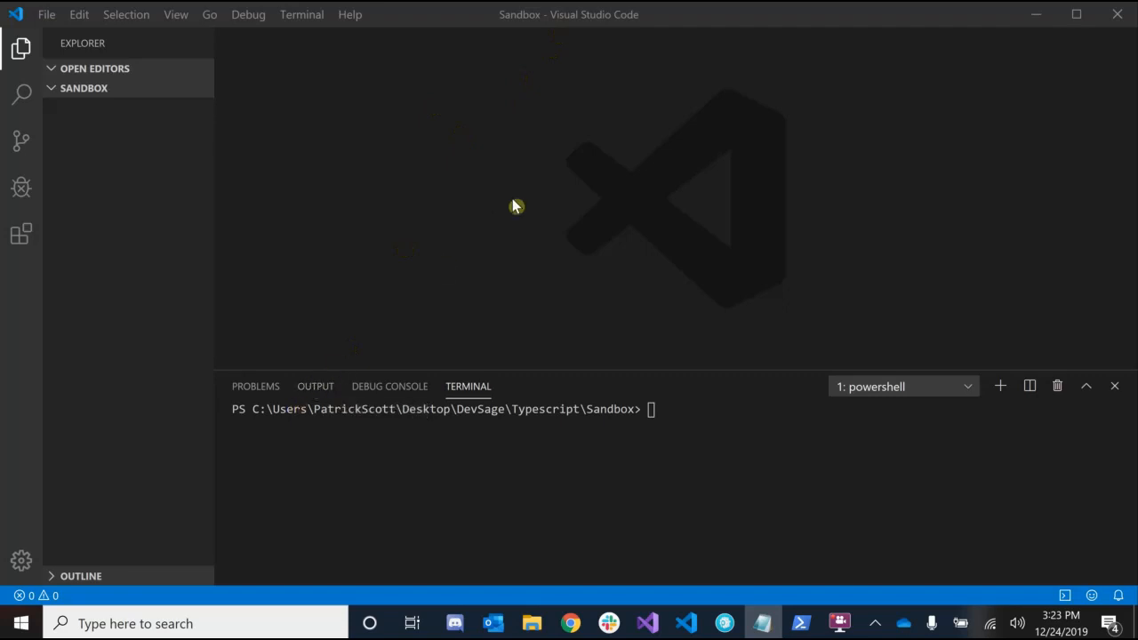
mouse_move(497, 251)
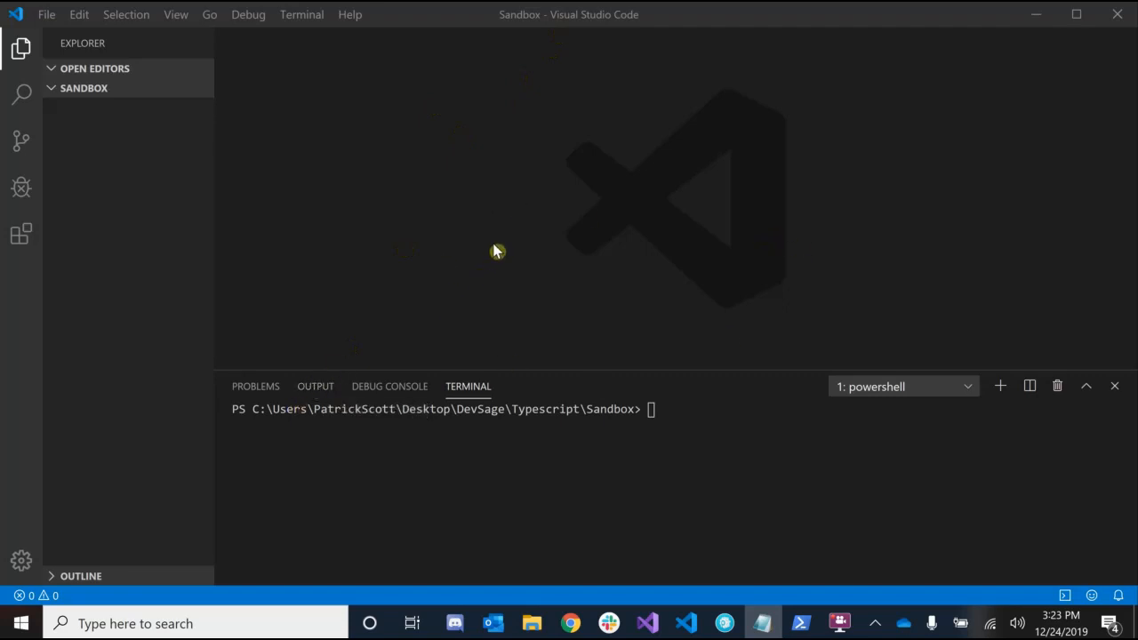
mouse_move(489, 237)
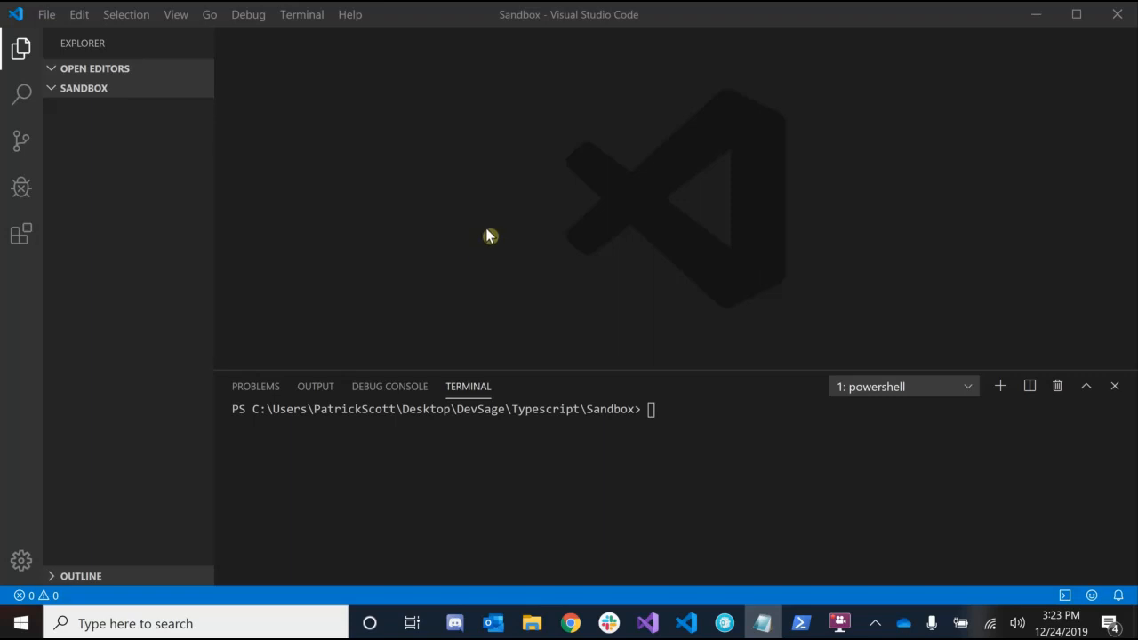
mouse_move(592, 104)
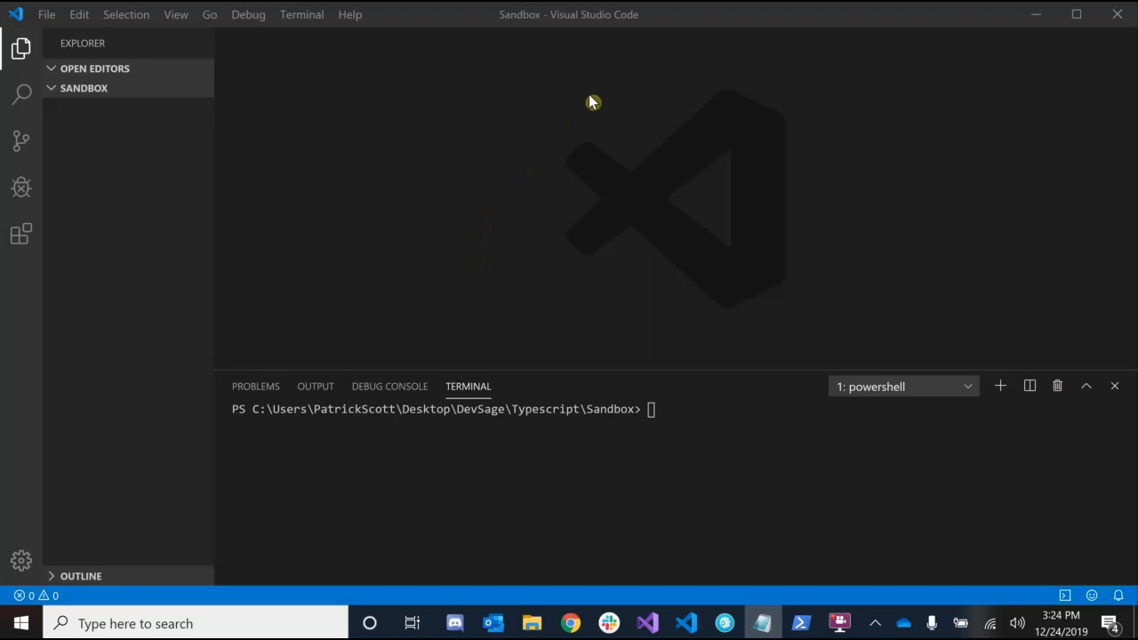
mouse_move(120, 143)
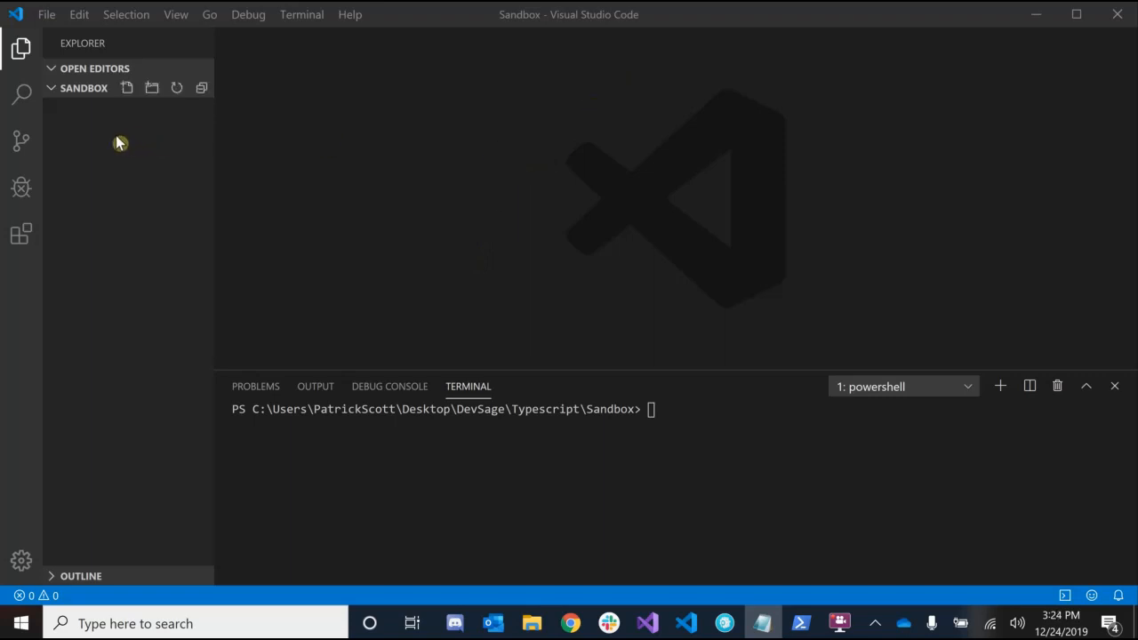
- Create main.ts in Sandbox with console.log("DevSage Typescript Tutorial") and save it
click(126, 87)
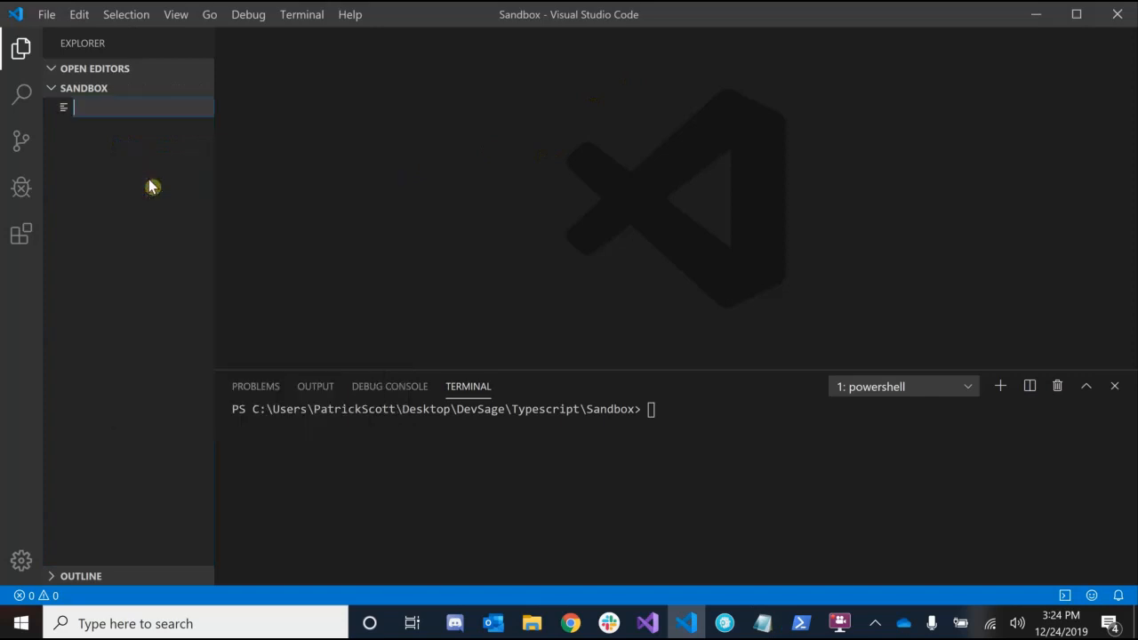
text(main.ts)
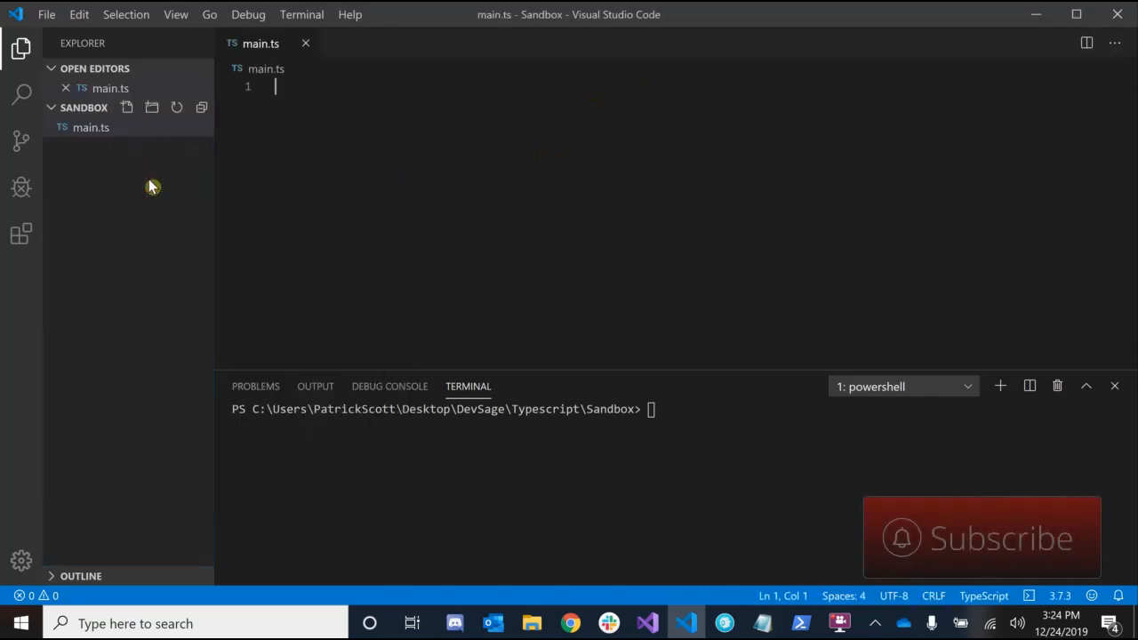
mouse_move(464, 244)
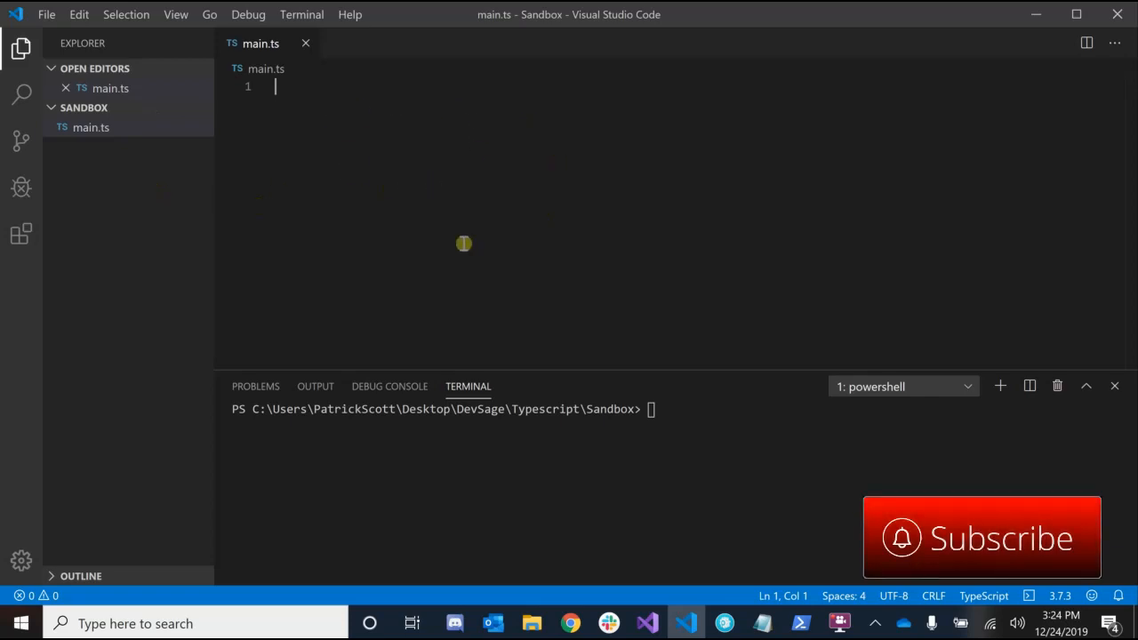
mouse_move(479, 206)
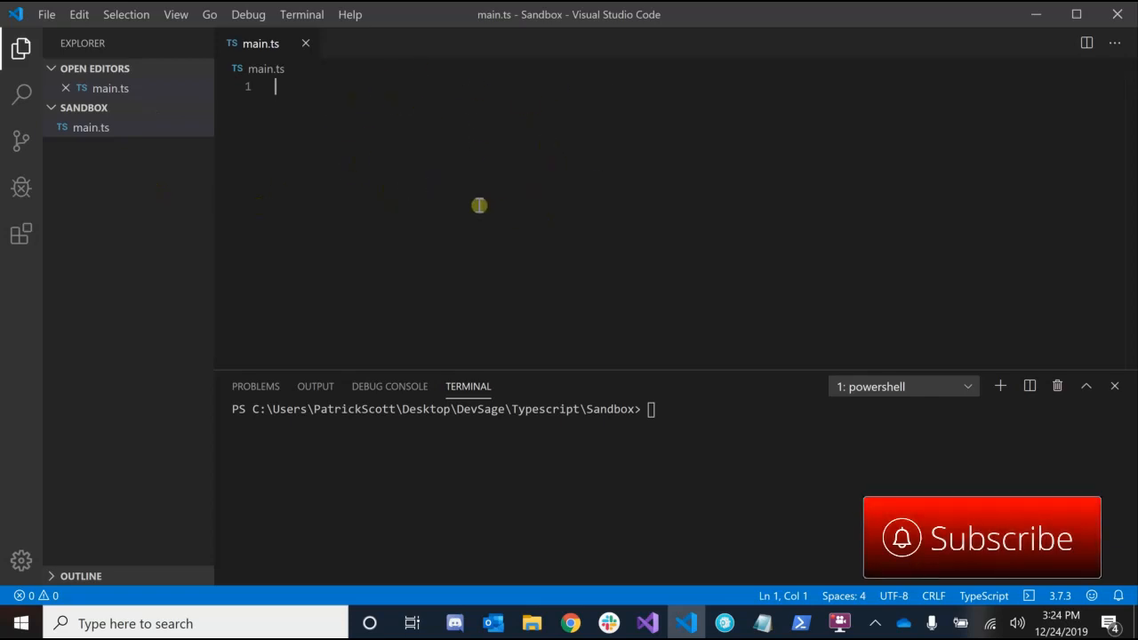
mouse_move(505, 123)
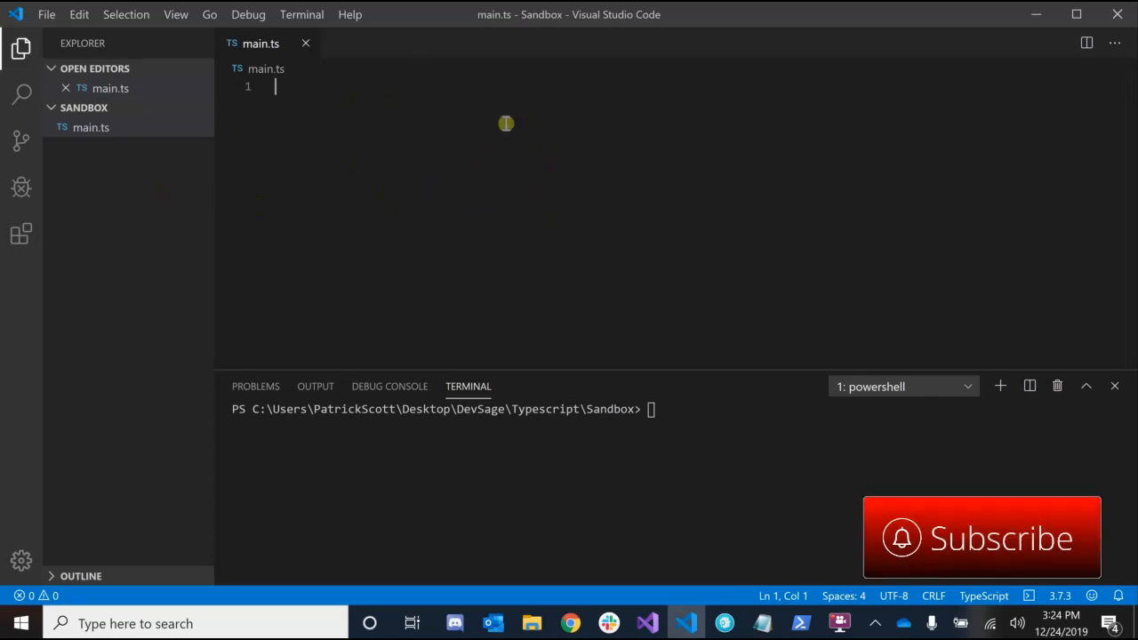
mouse_move(545, 90)
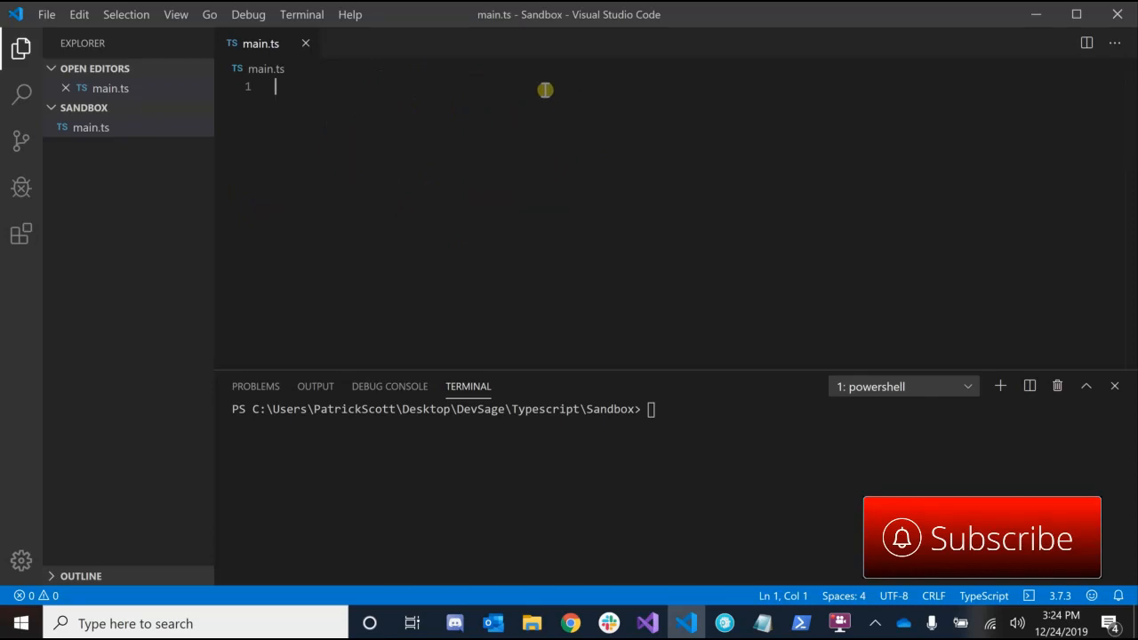
mouse_move(511, 489)
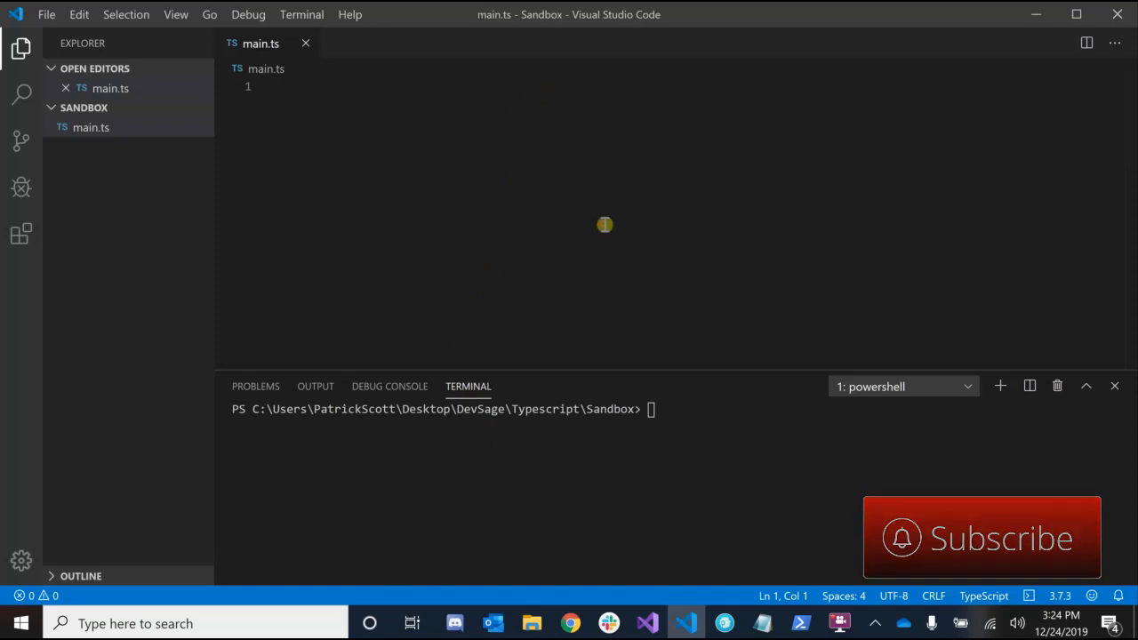
text(console.log({)
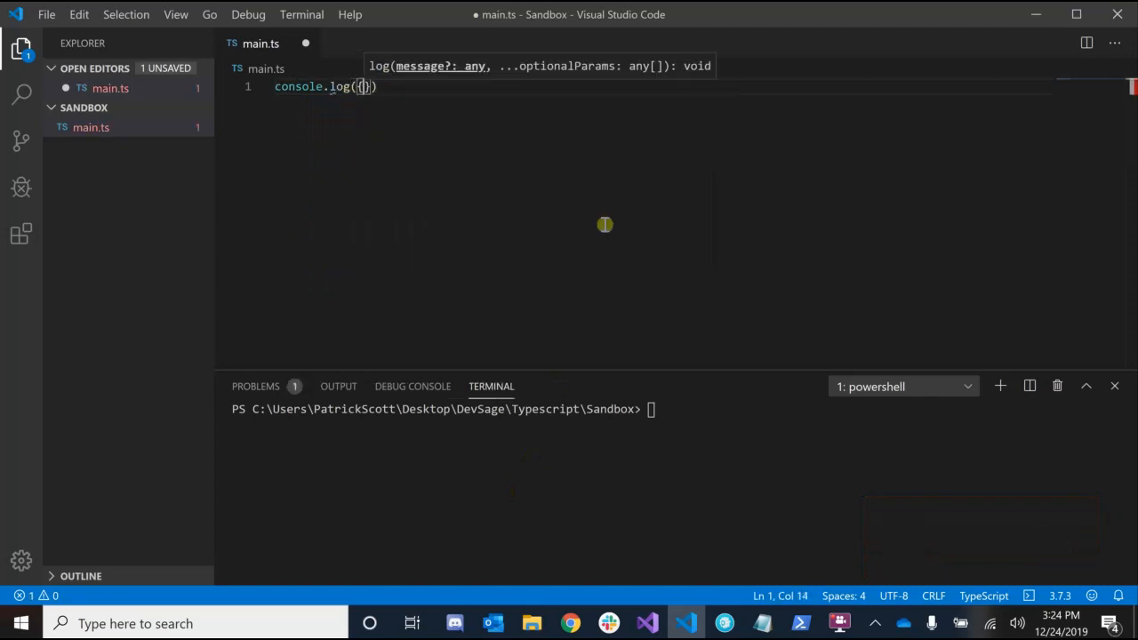
text("DevSage Typescript Tuto)
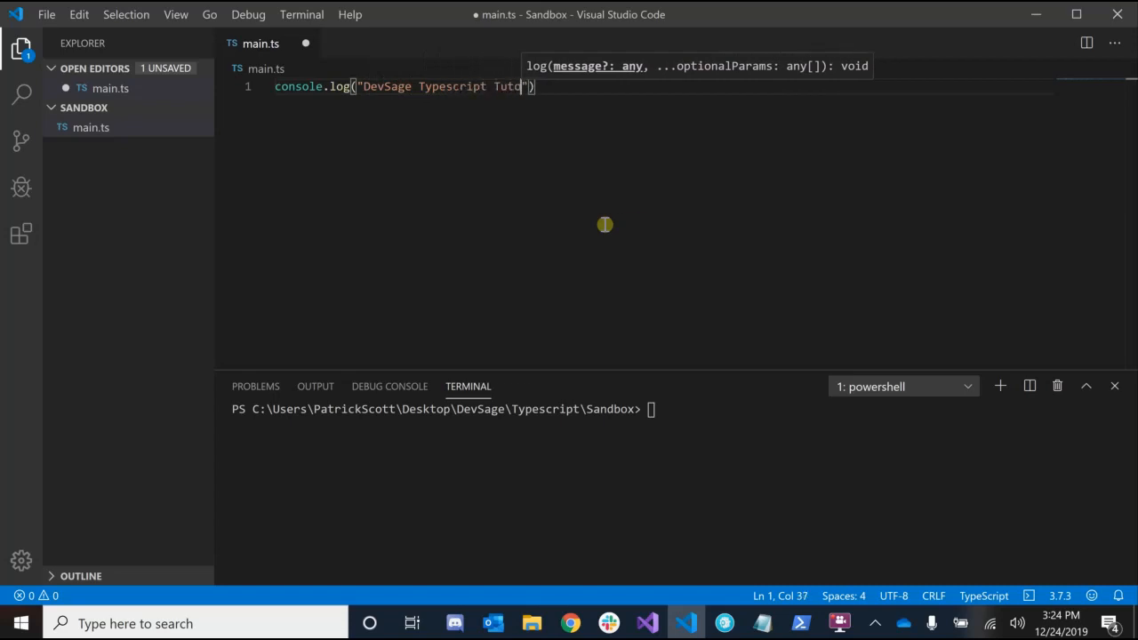
text(orial)
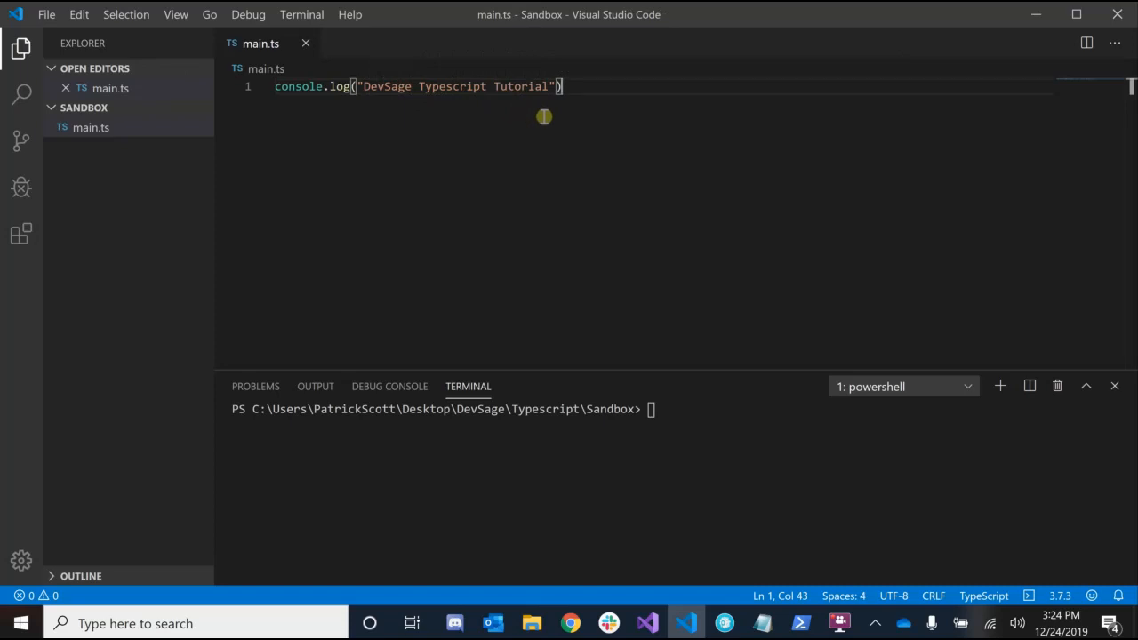
mouse_move(568, 102)
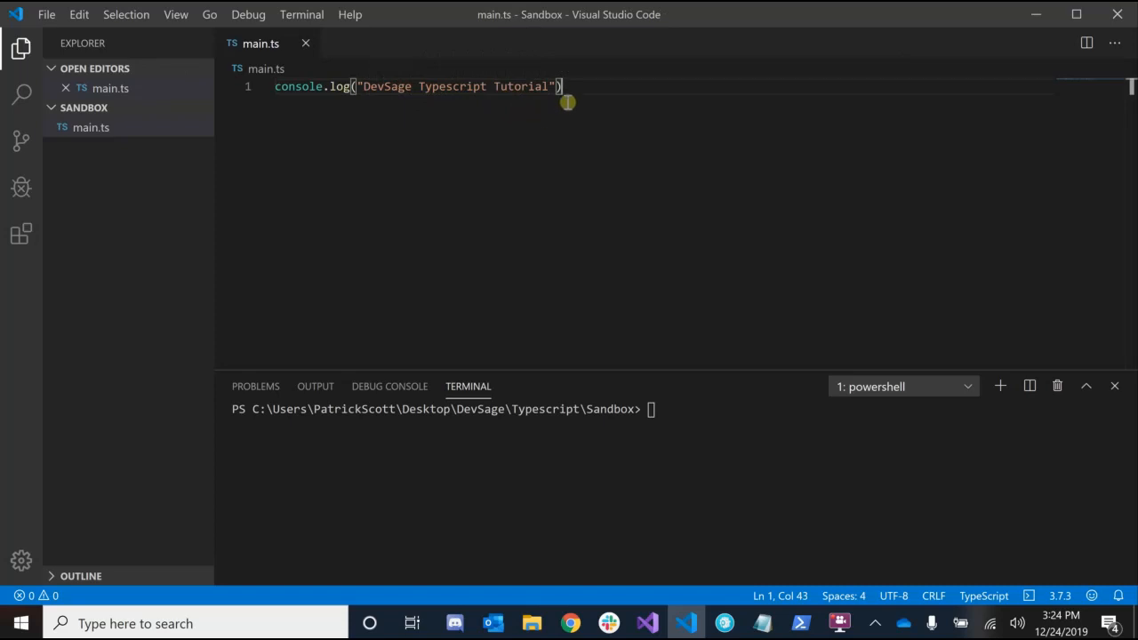
mouse_move(580, 443)
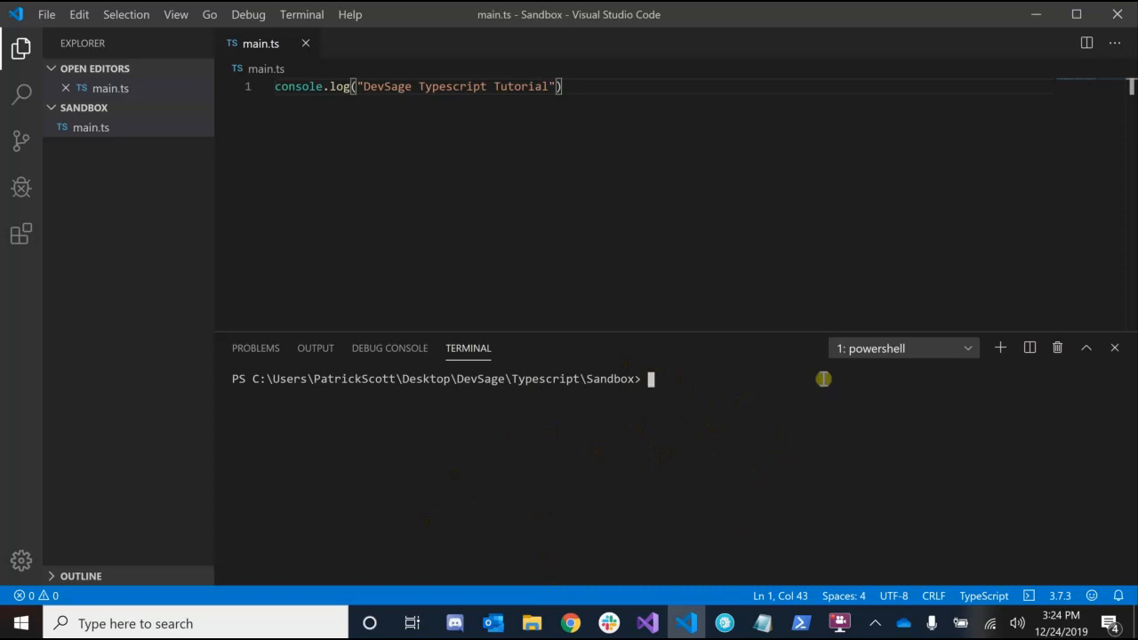
- Run tsc main.ts in the terminal to compile it into main.js
text(ts)
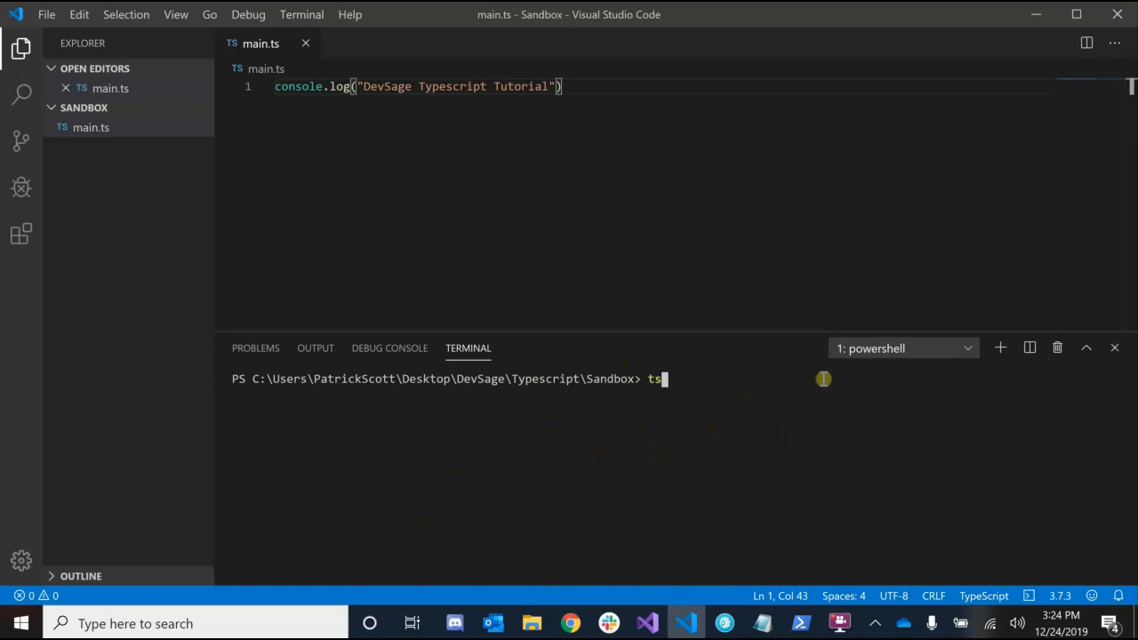
text(c)
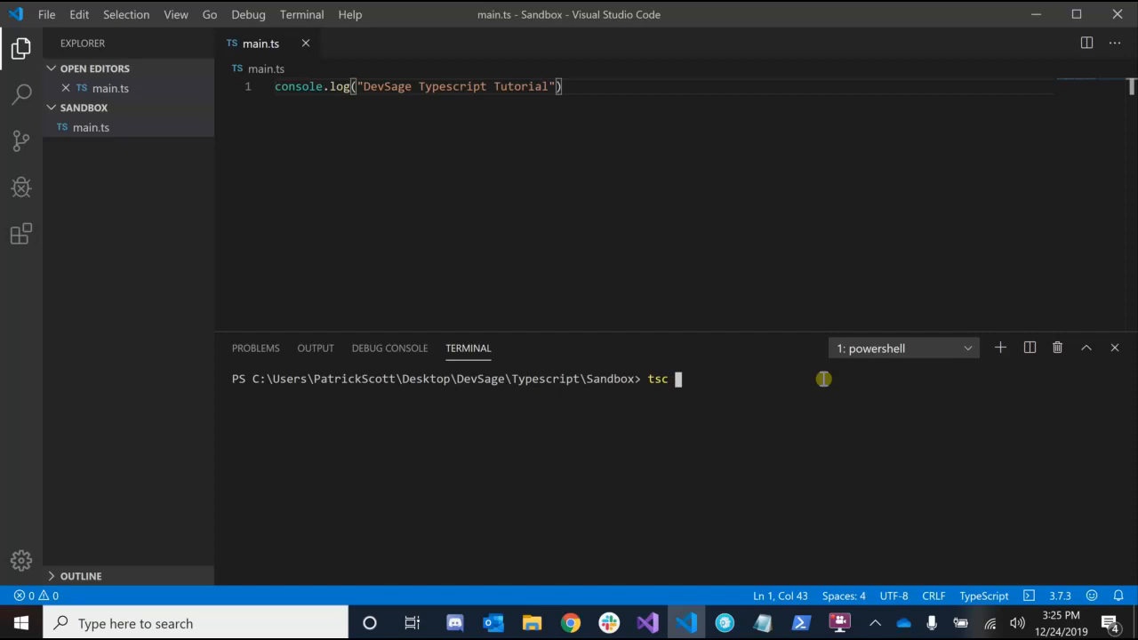
text(main)
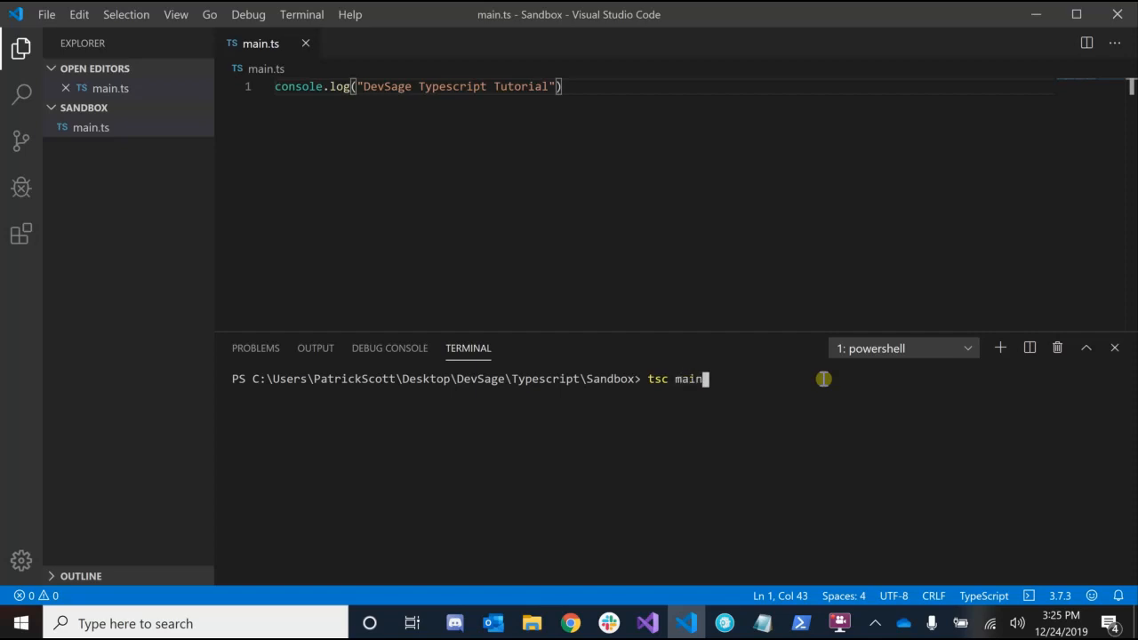
text(.ts)
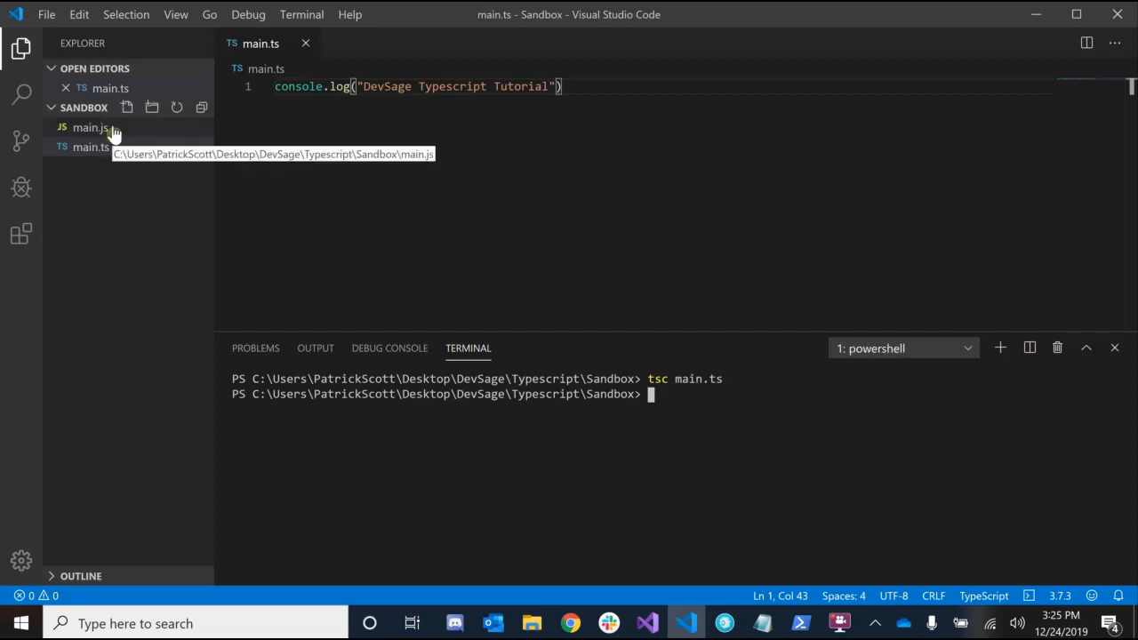
mouse_move(90, 127)
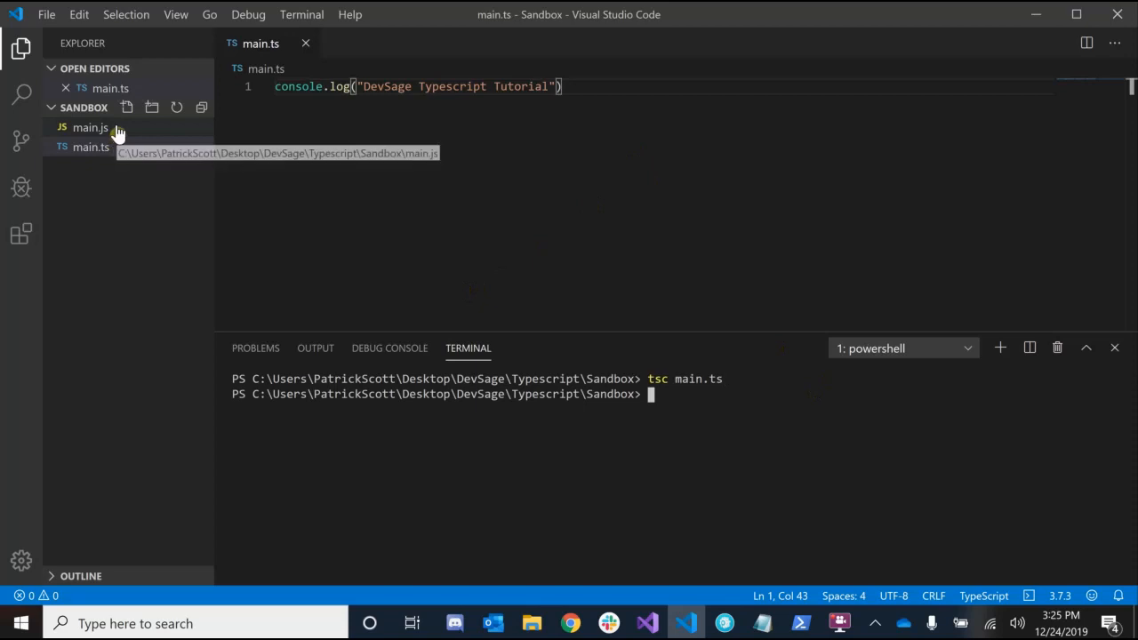
- Open the compiled main.js in an editor beside main.ts
click(90, 127)
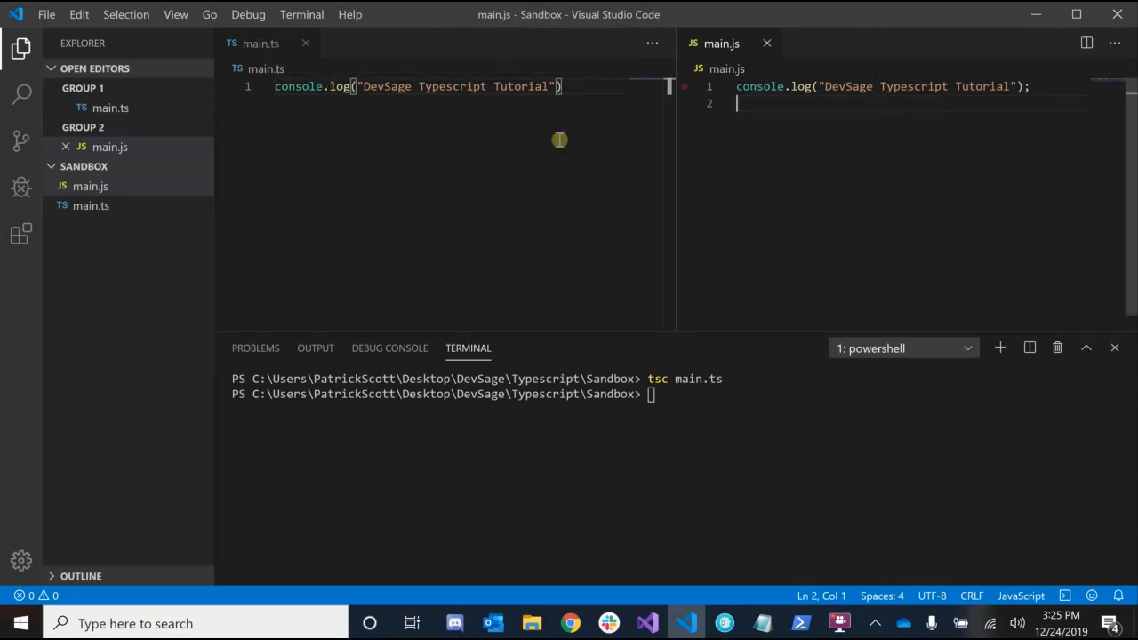
mouse_move(382, 92)
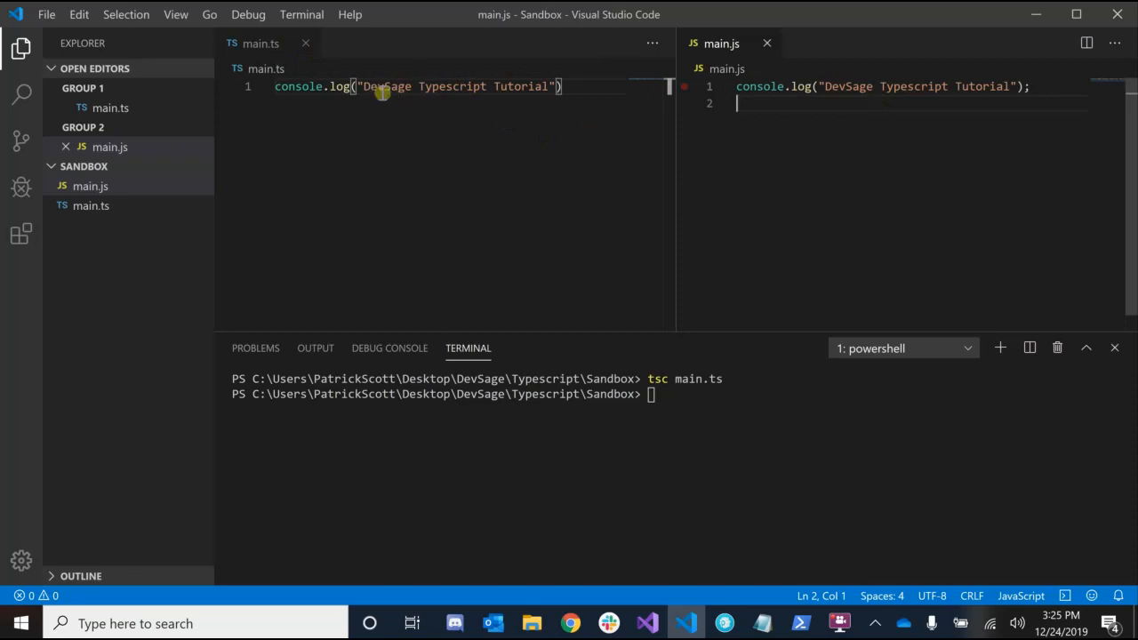
mouse_move(424, 86)
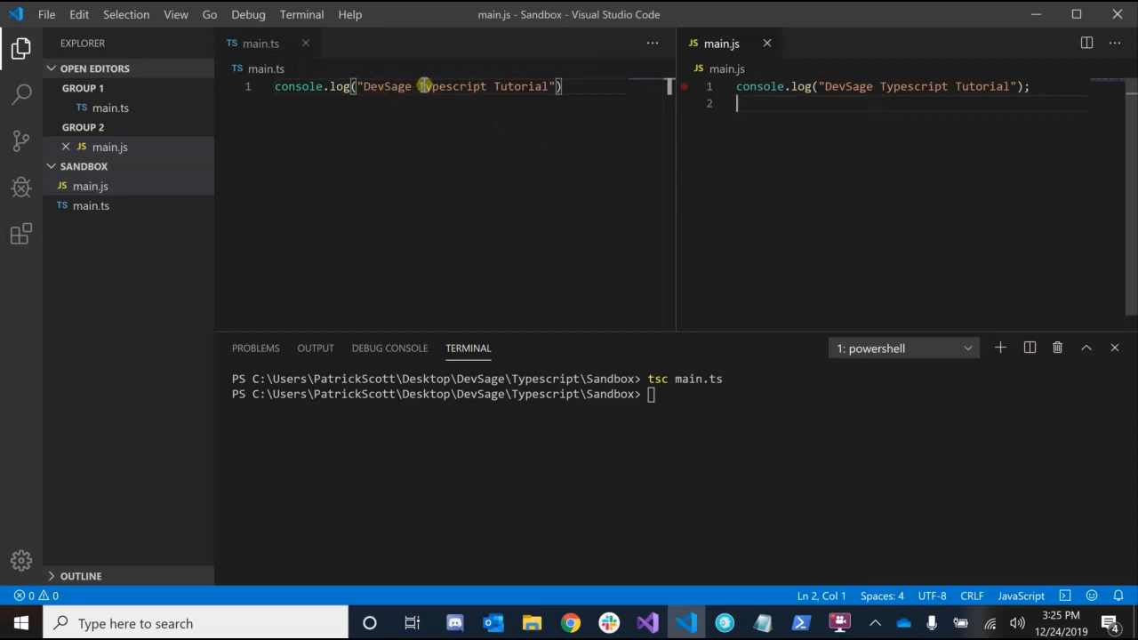
mouse_move(453, 87)
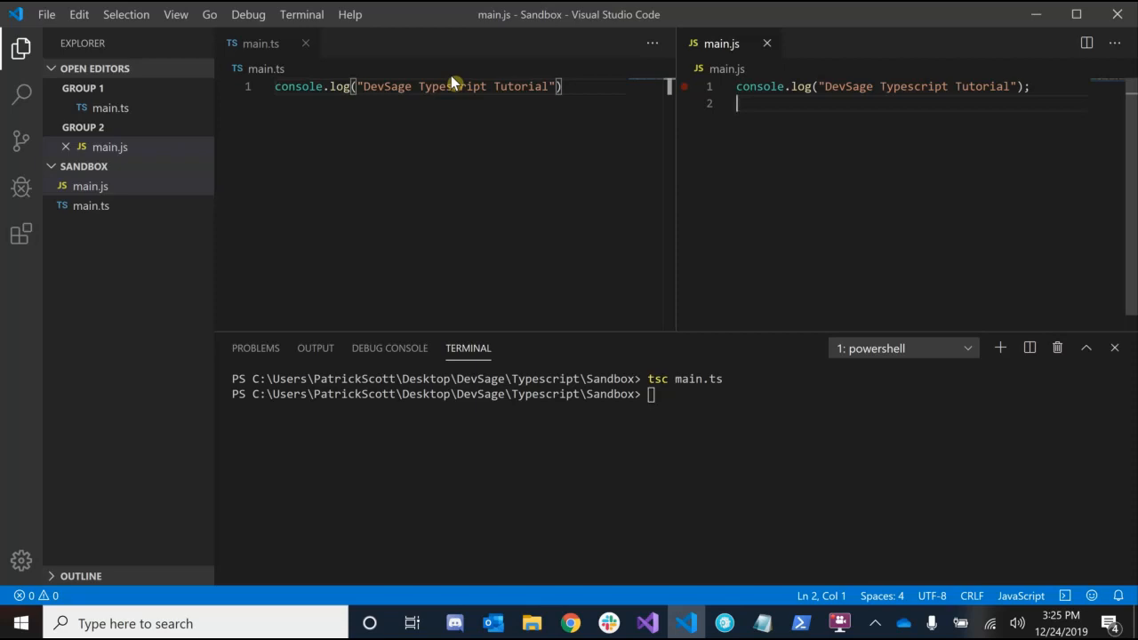
mouse_move(857, 125)
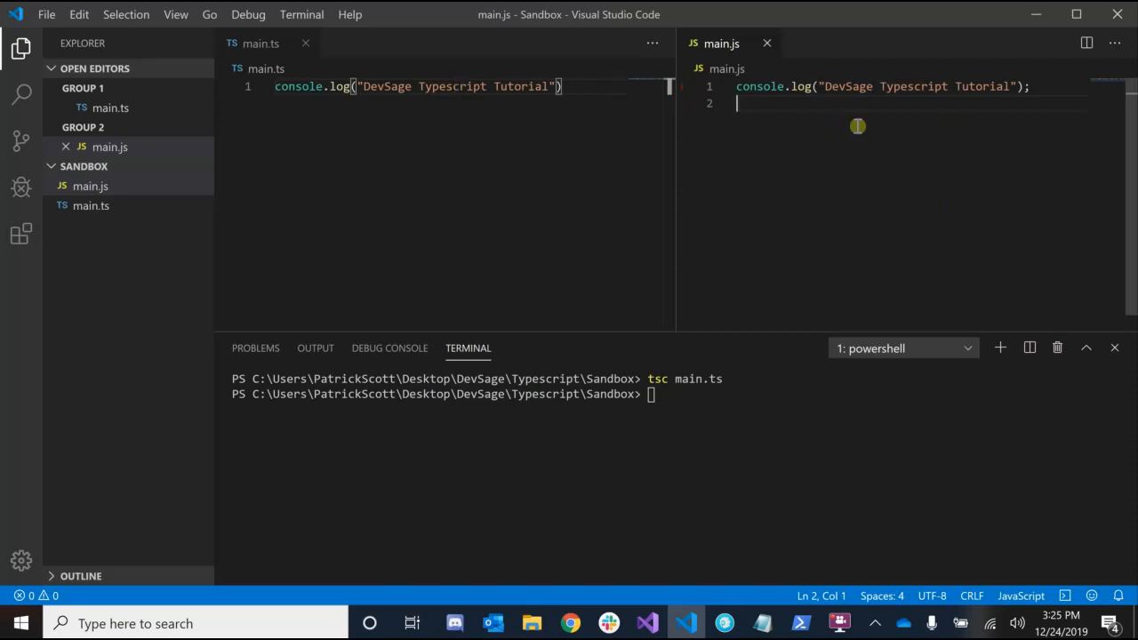
mouse_move(456, 16)
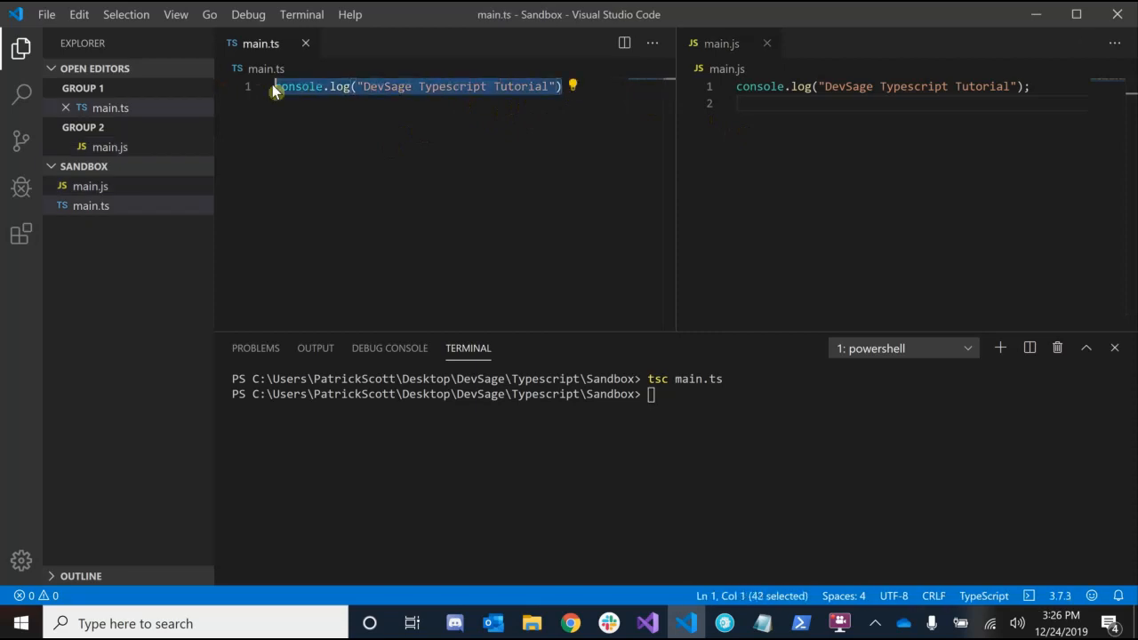
- Replace the console.log line with let username: string and username = "DevSage", then save
click(367, 87)
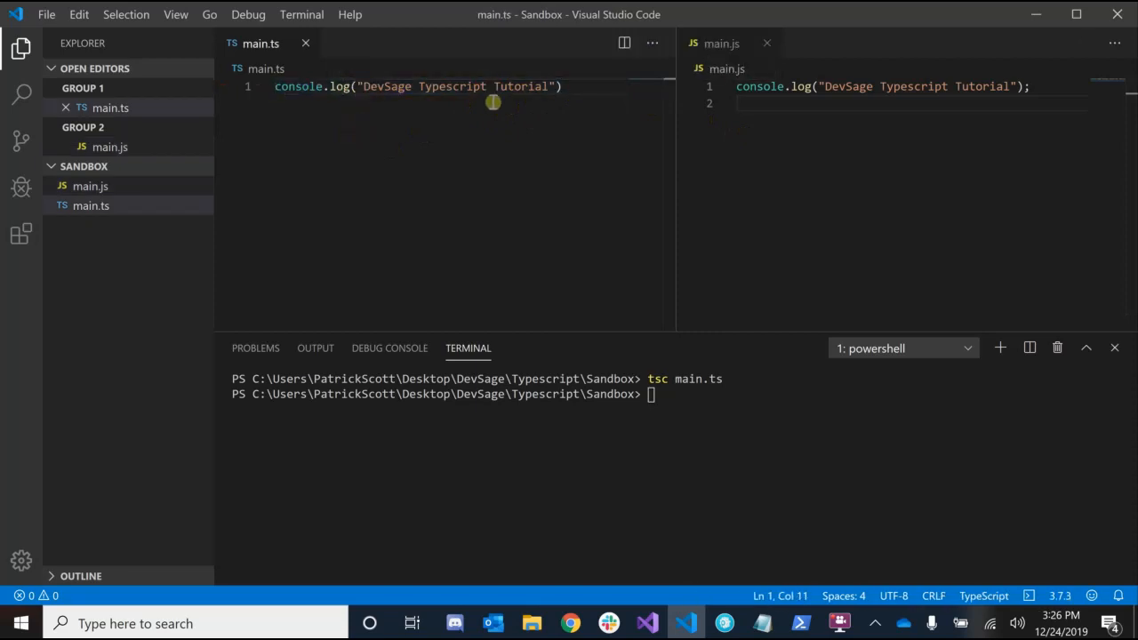
mouse_move(652, 130)
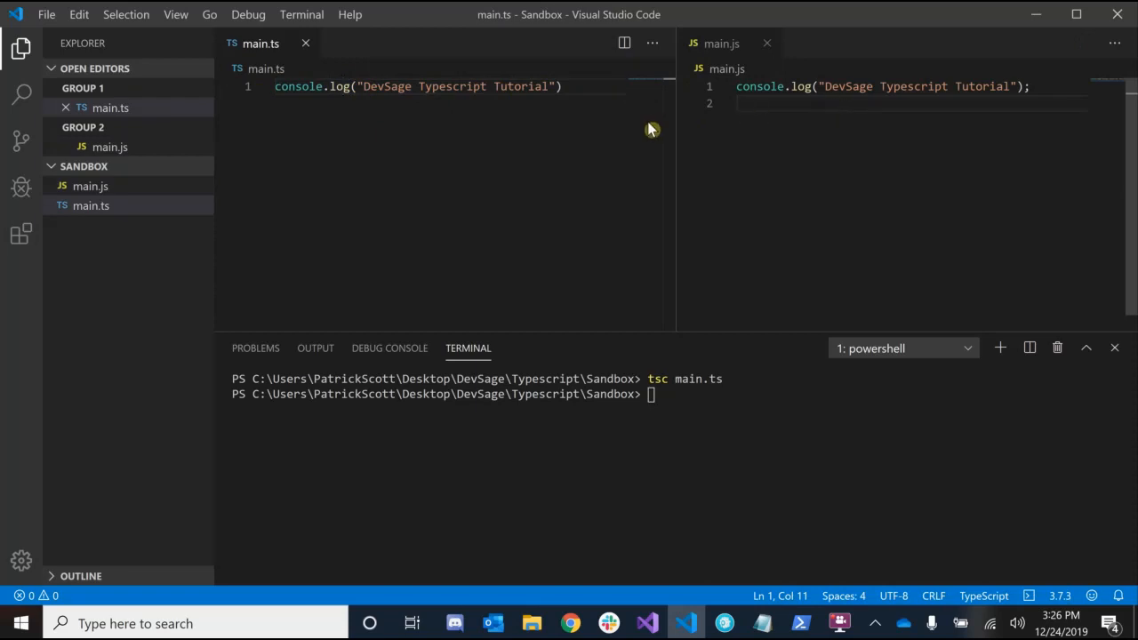
click(562, 87)
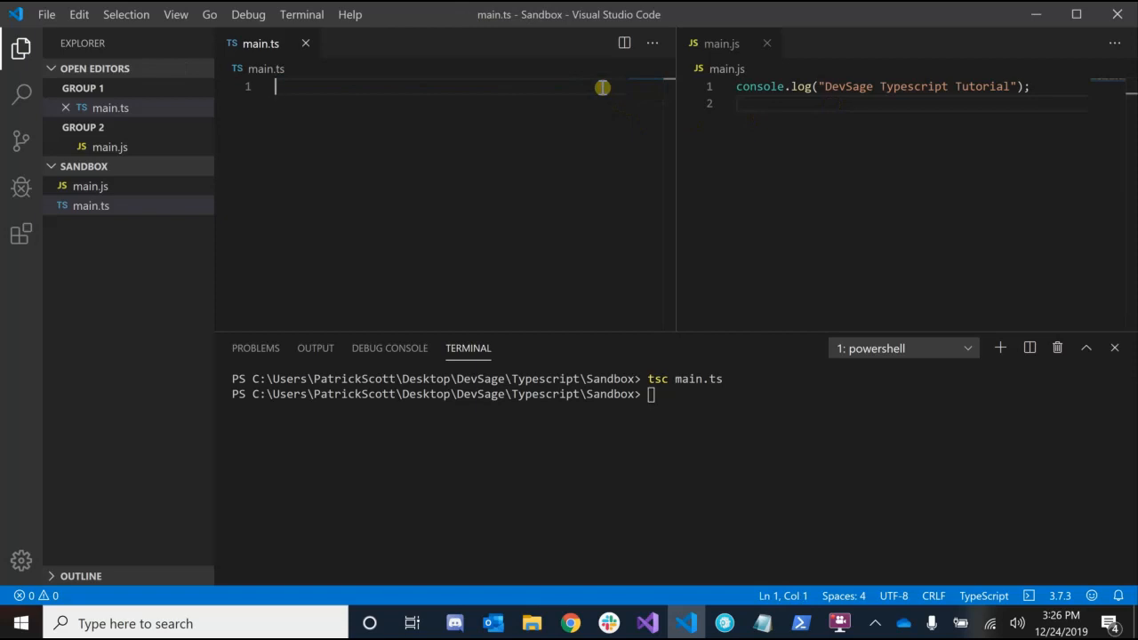
text(let)
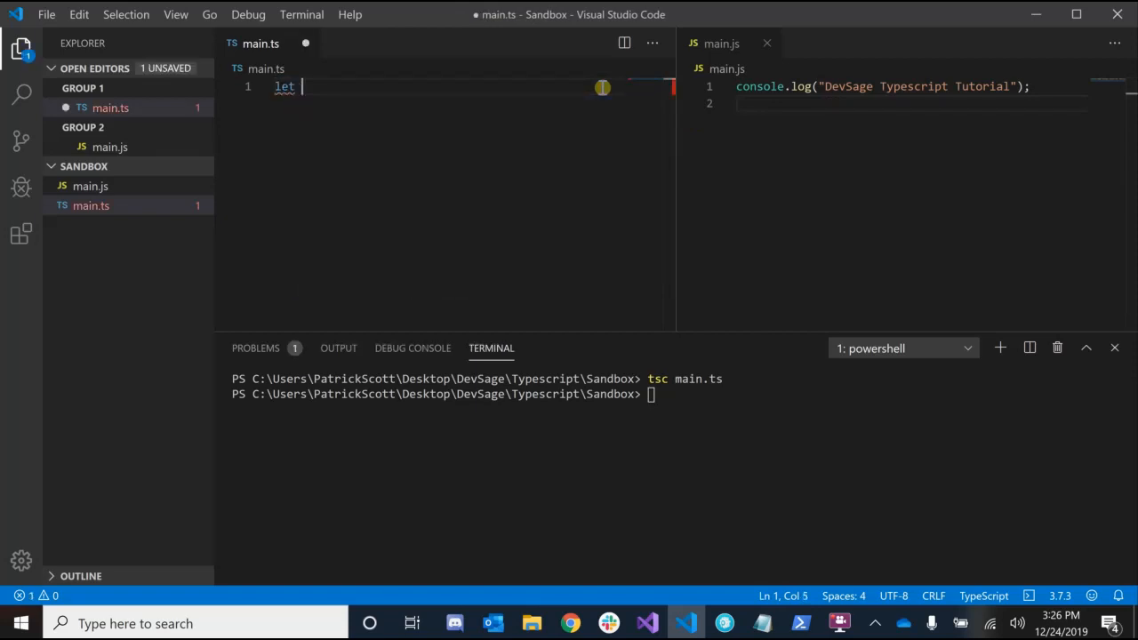
text(username)
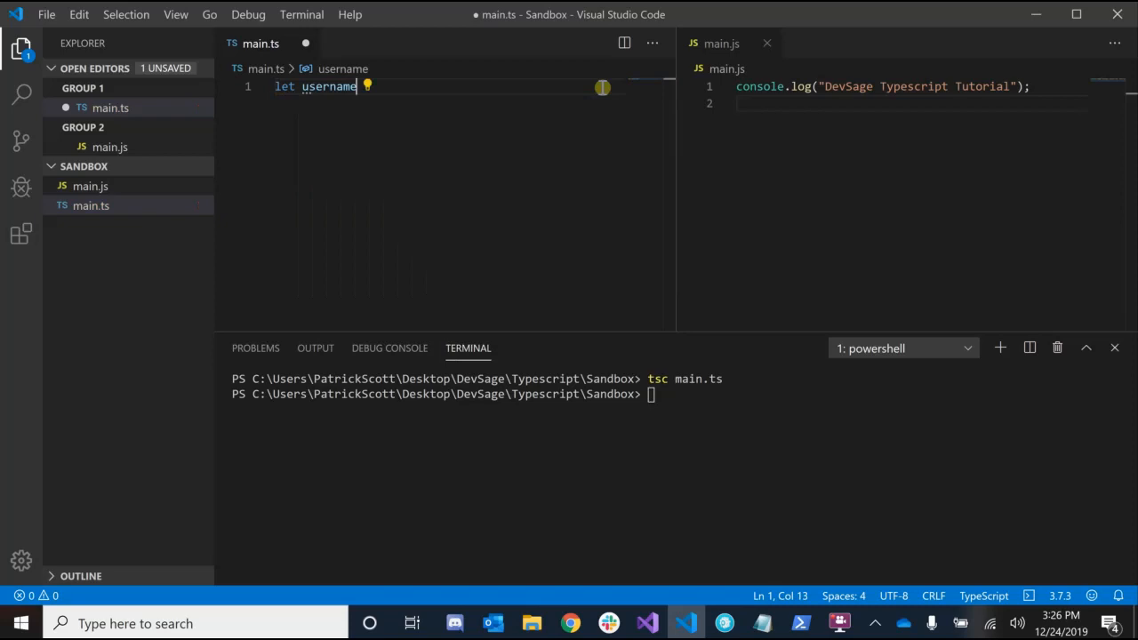
text(: string)
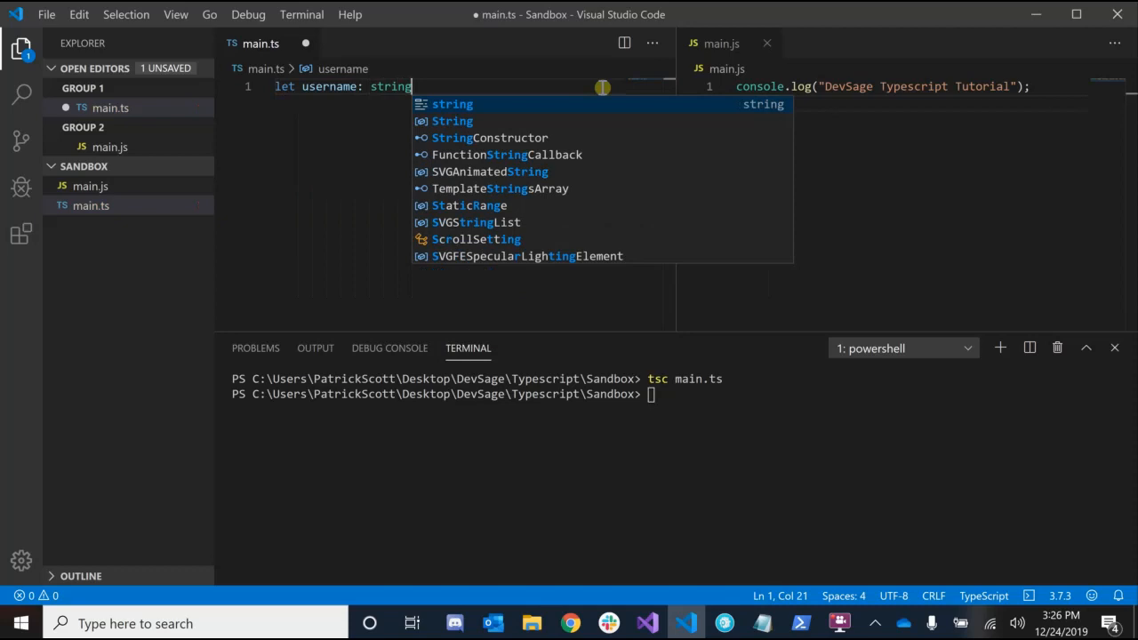
mouse_move(344, 91)
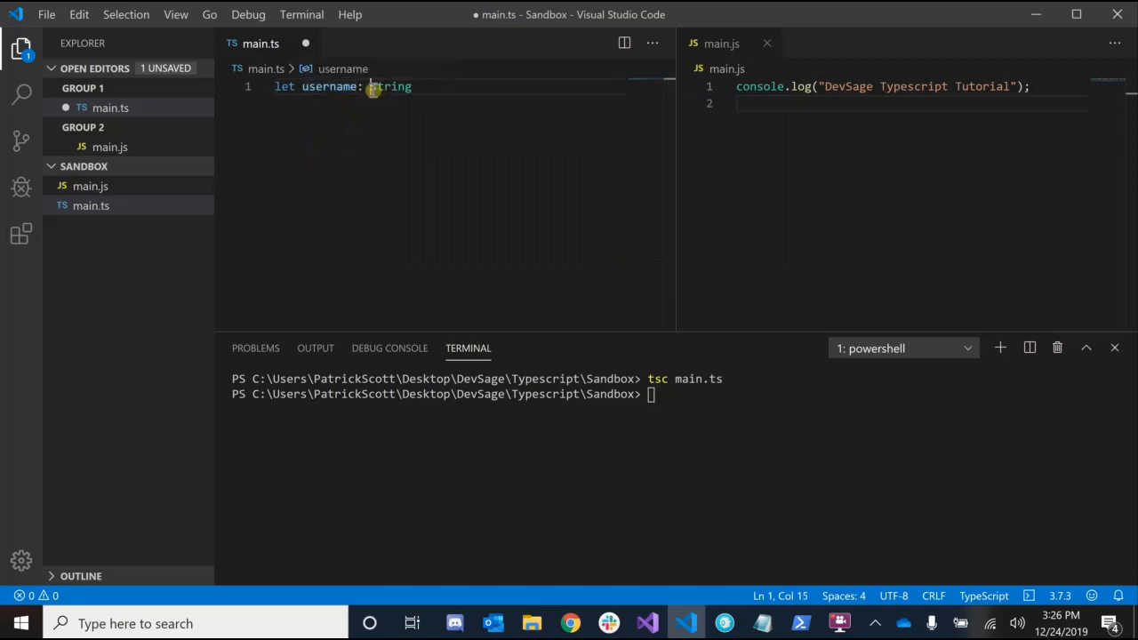
double_click(390, 86)
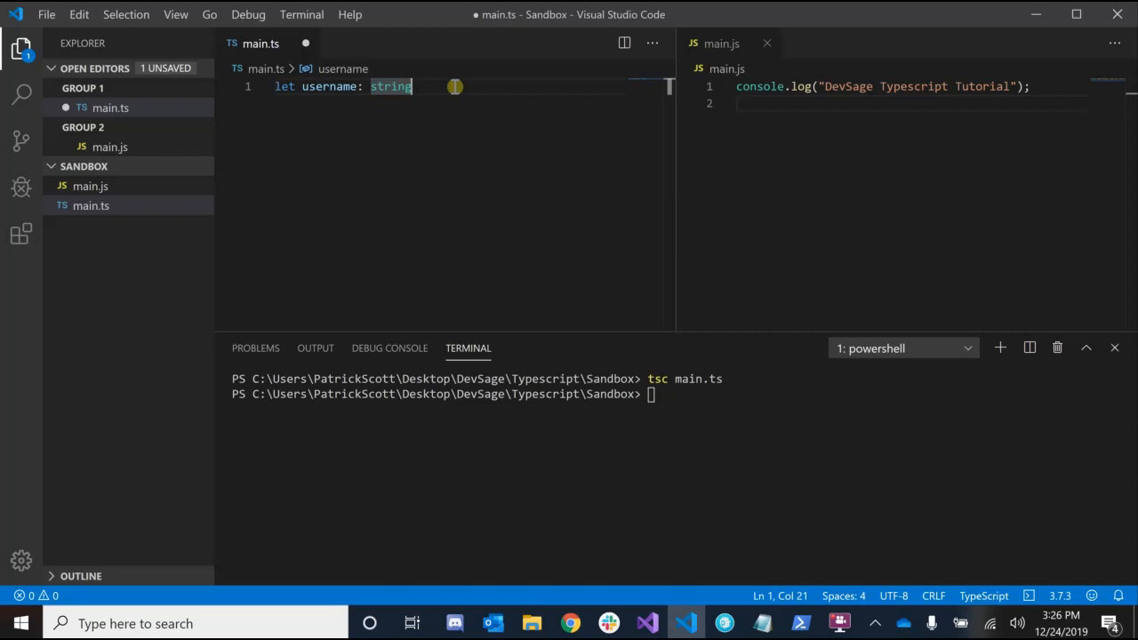
text(username)
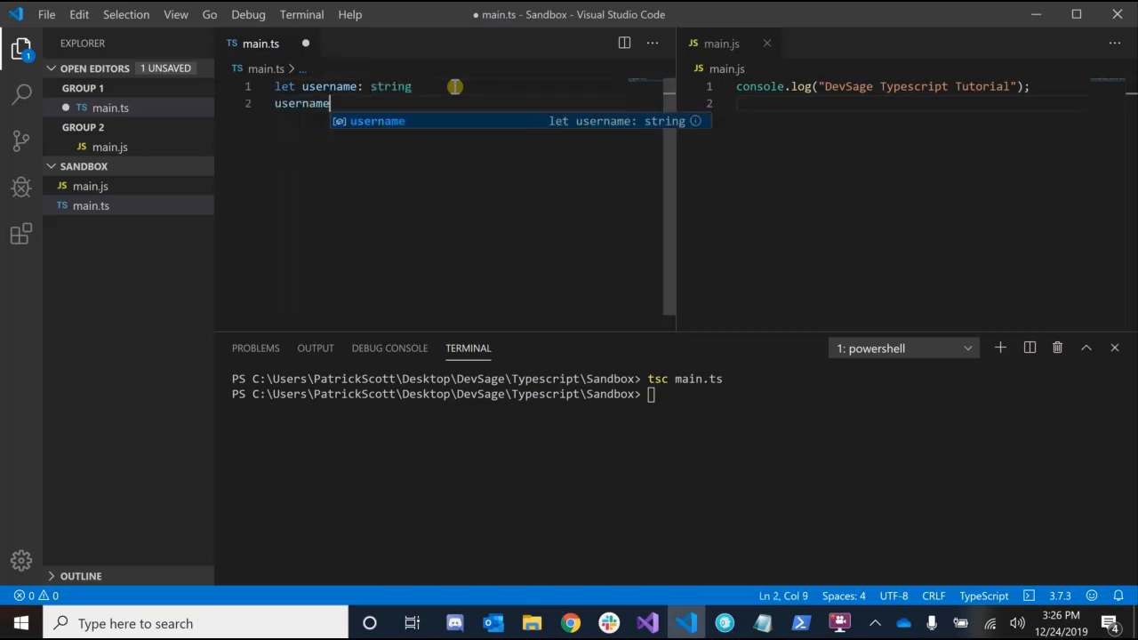
text(= "DevSage)
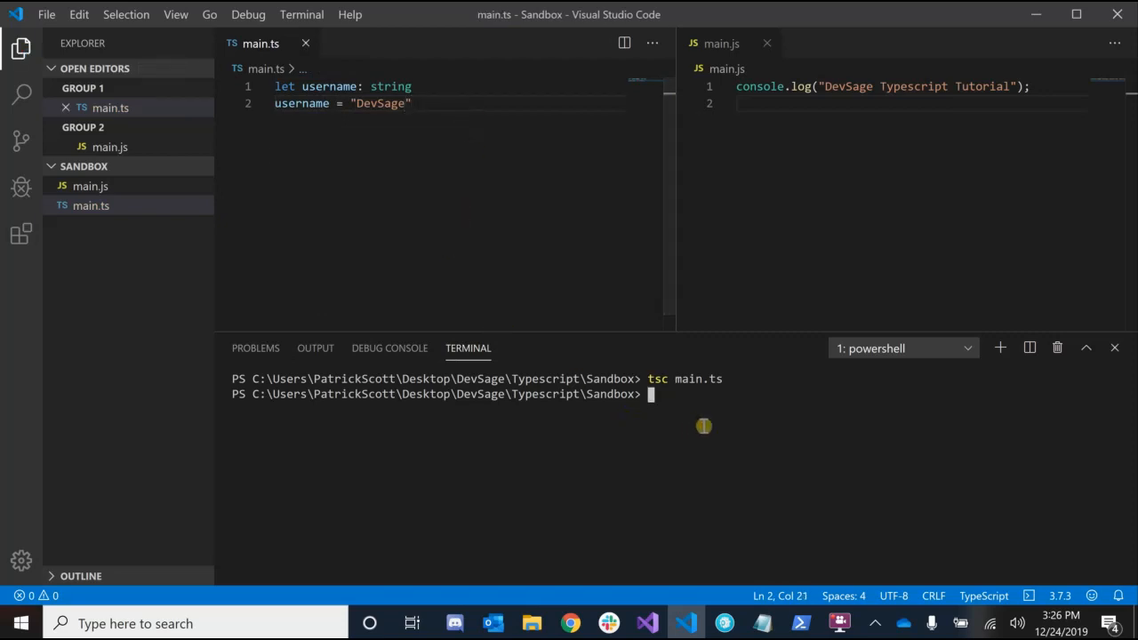
- Recompile with tsc main.ts and inspect the emitted var username lines in main.js
text(tsc main.ts)
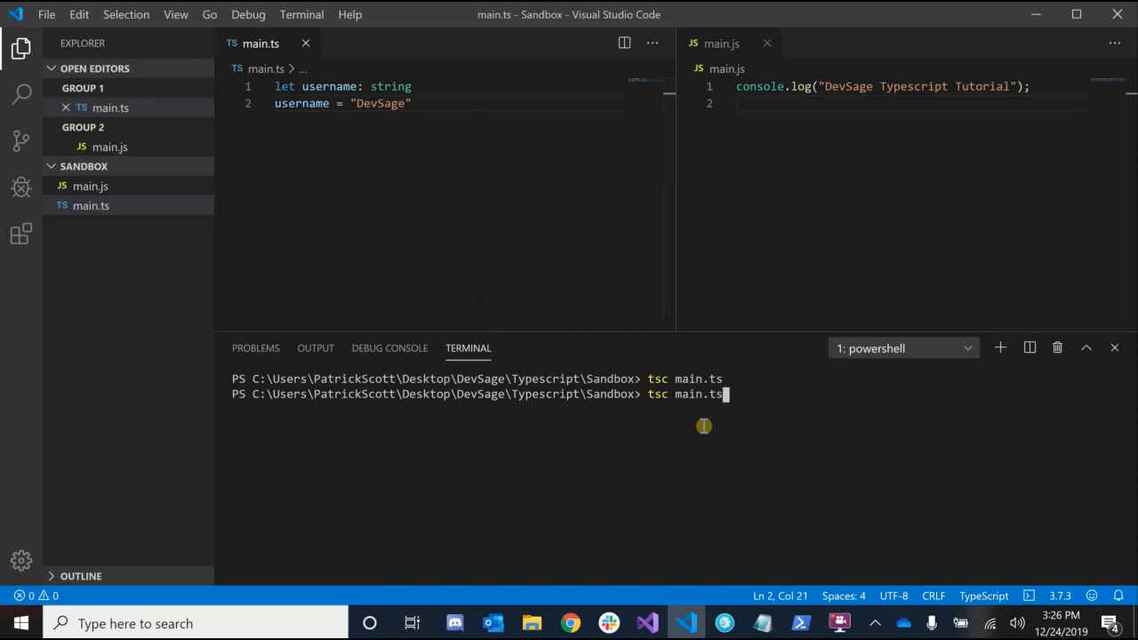
key(Return)
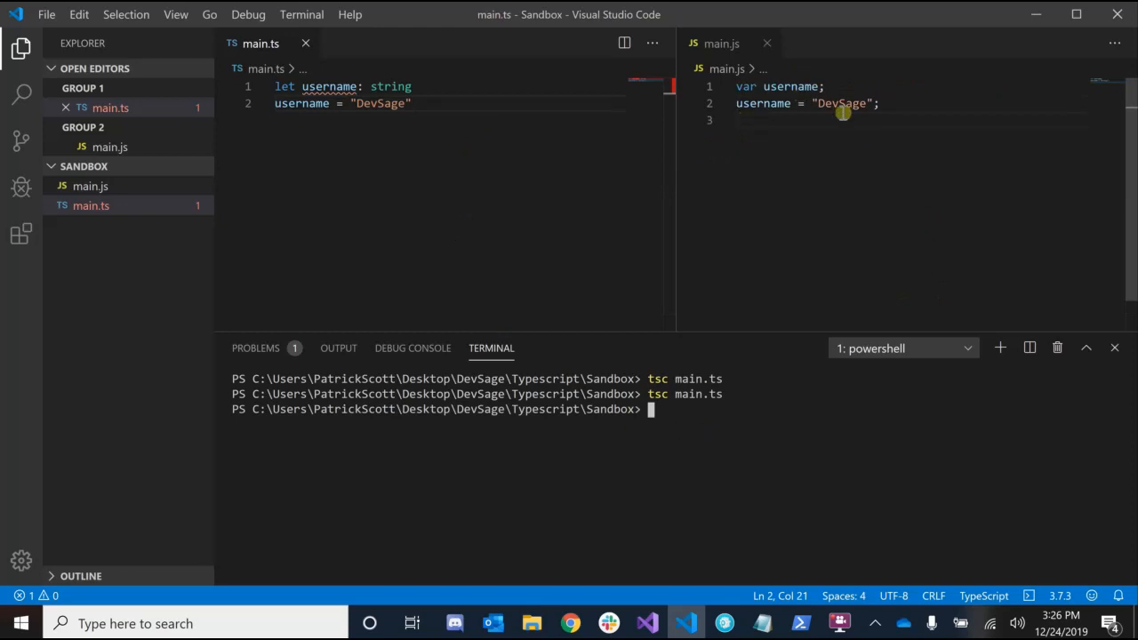
mouse_move(743, 73)
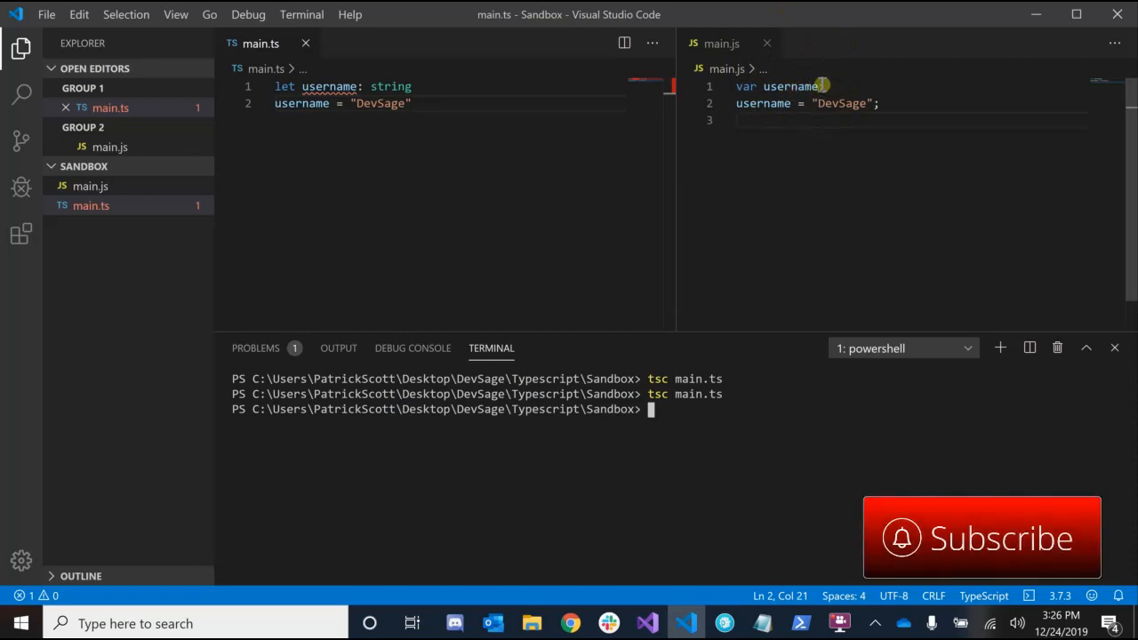
double_click(390, 86)
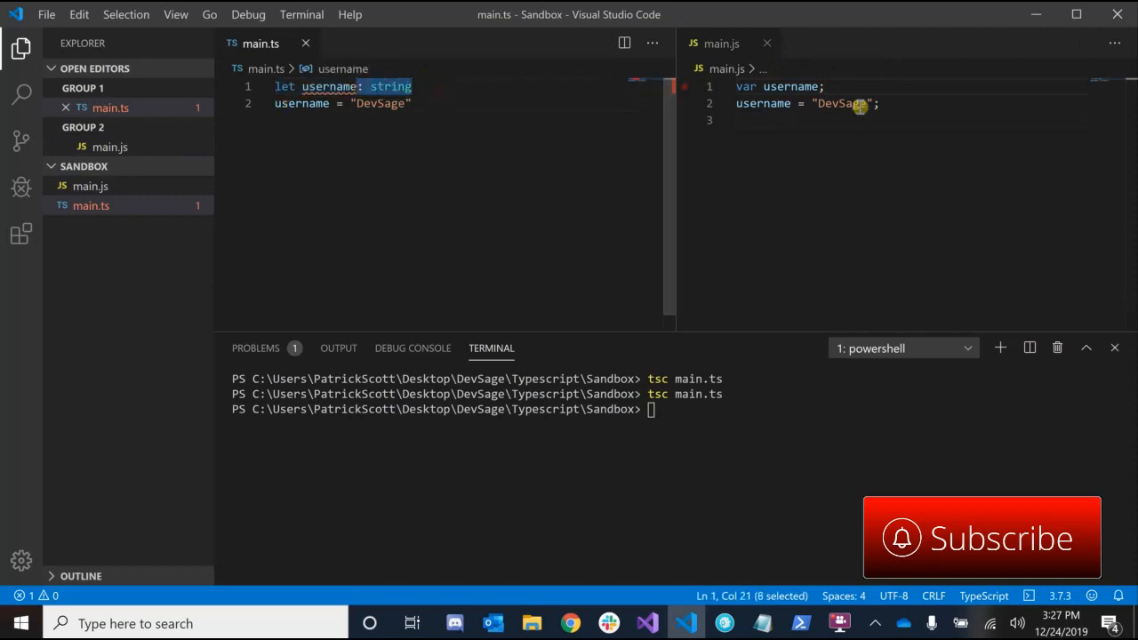
mouse_move(346, 103)
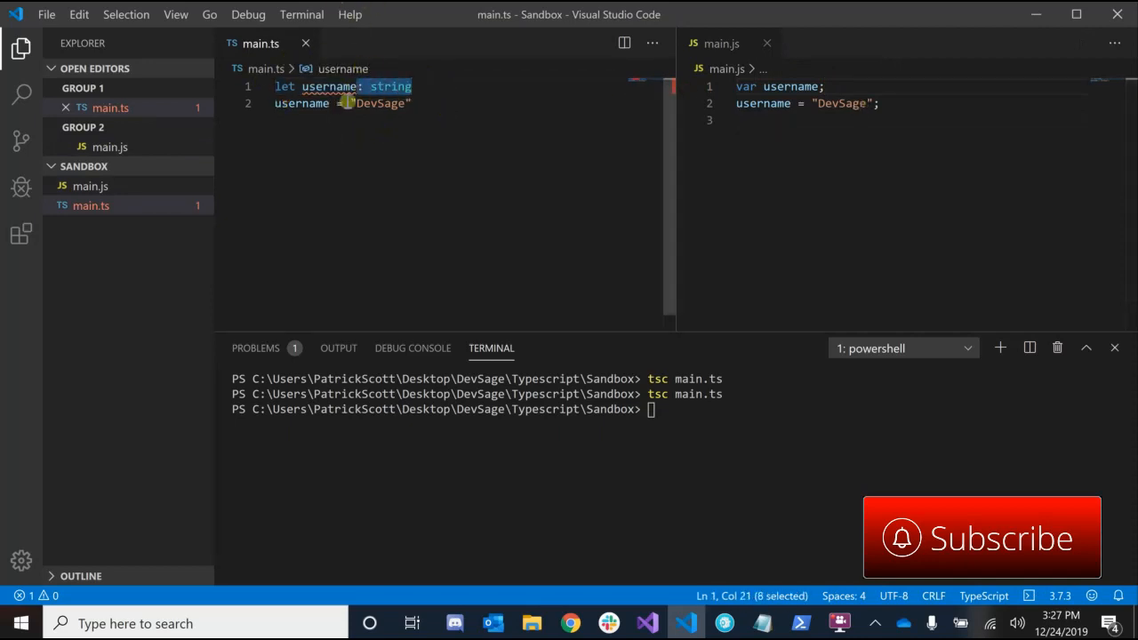
click(862, 103)
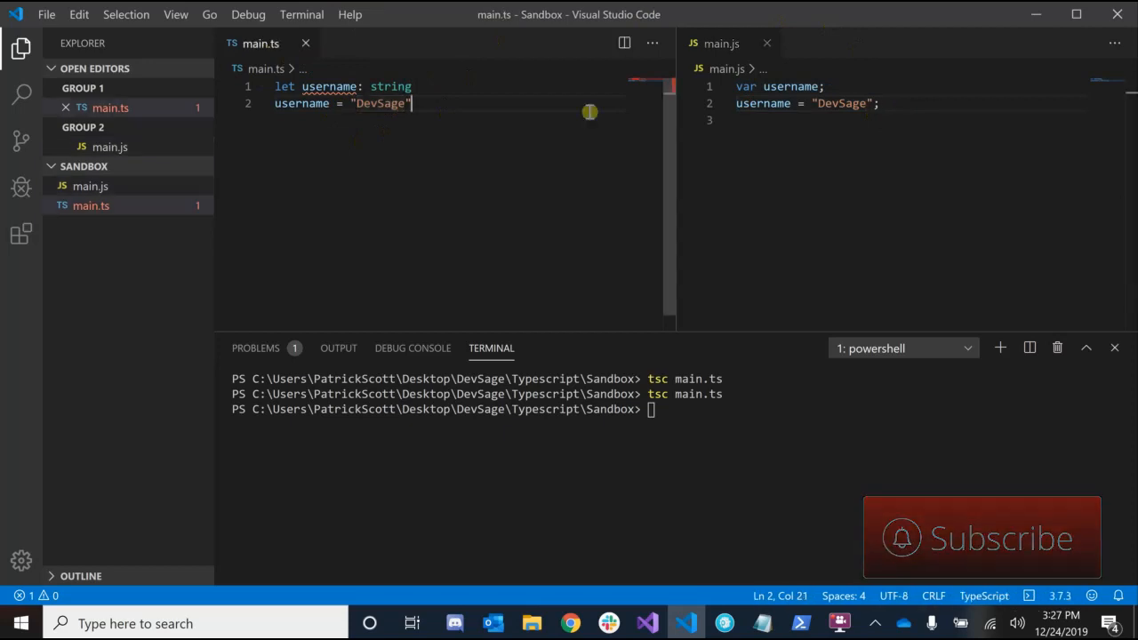
- Assign 2 to username, recompile, and review the TS2322 not-assignable-to-string error
key(BackSpace)
text(2)
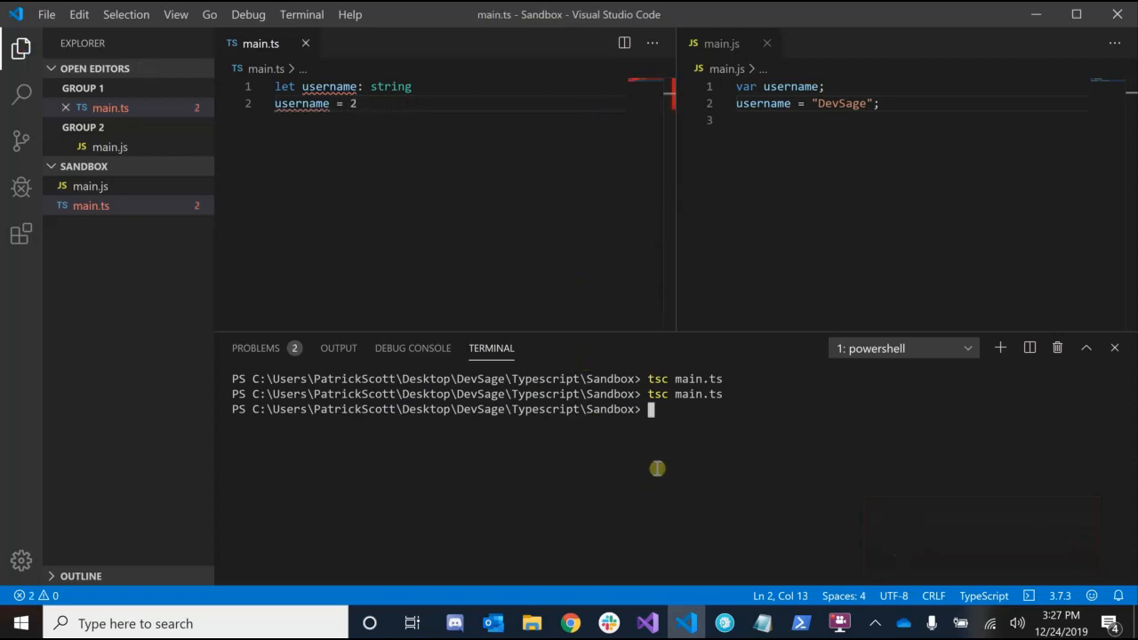
key(Return)
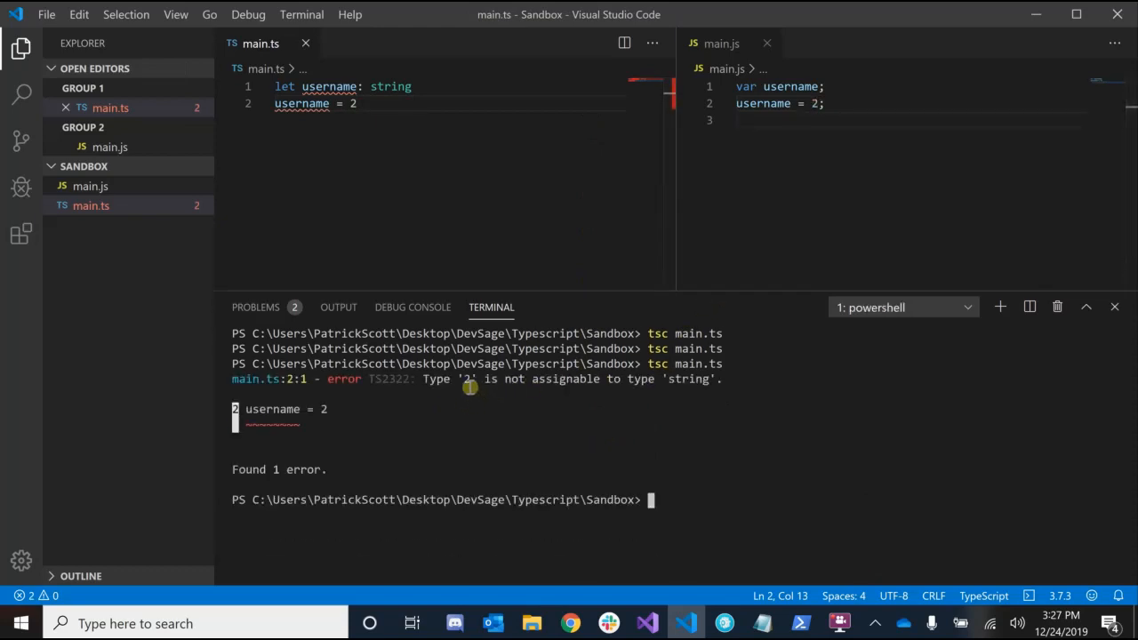
mouse_move(629, 379)
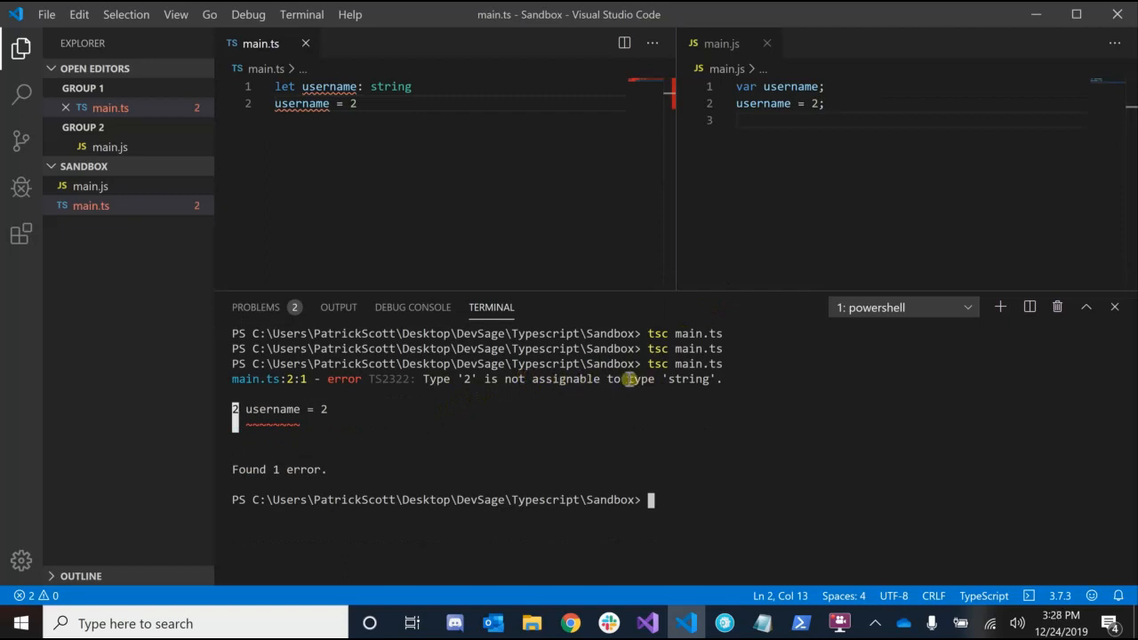
mouse_move(385, 177)
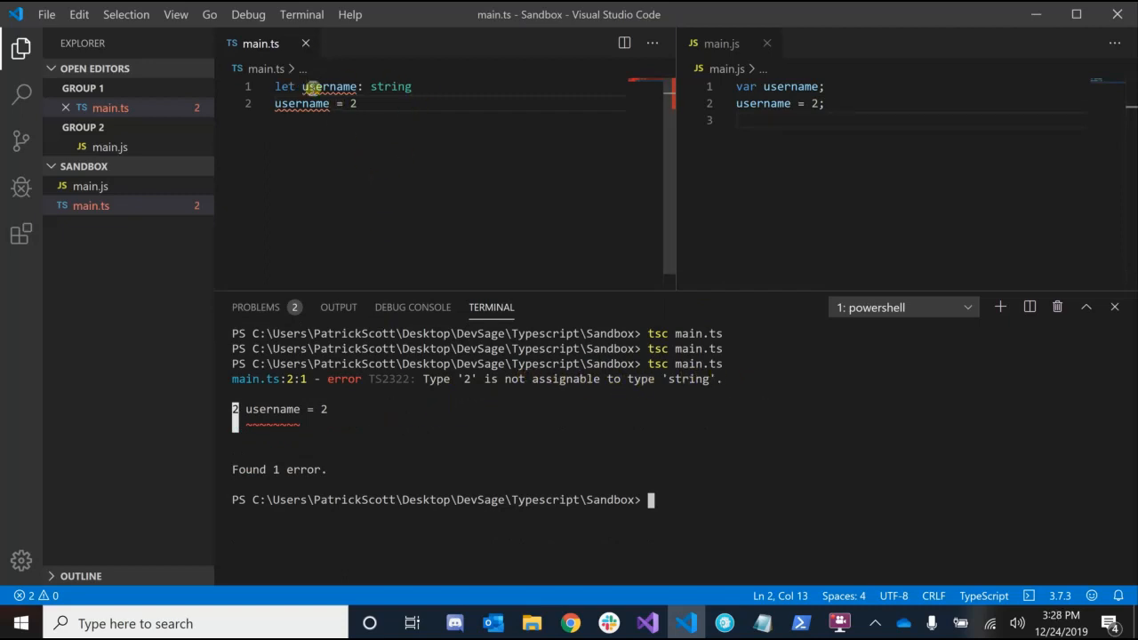
mouse_move(397, 86)
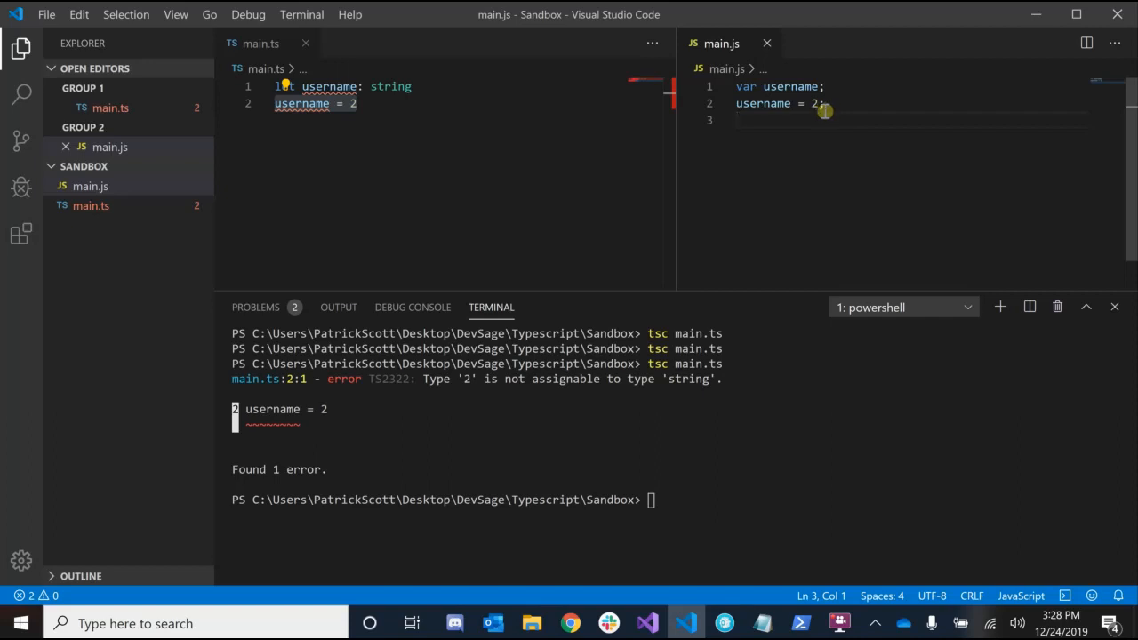
key(ctrl+a)
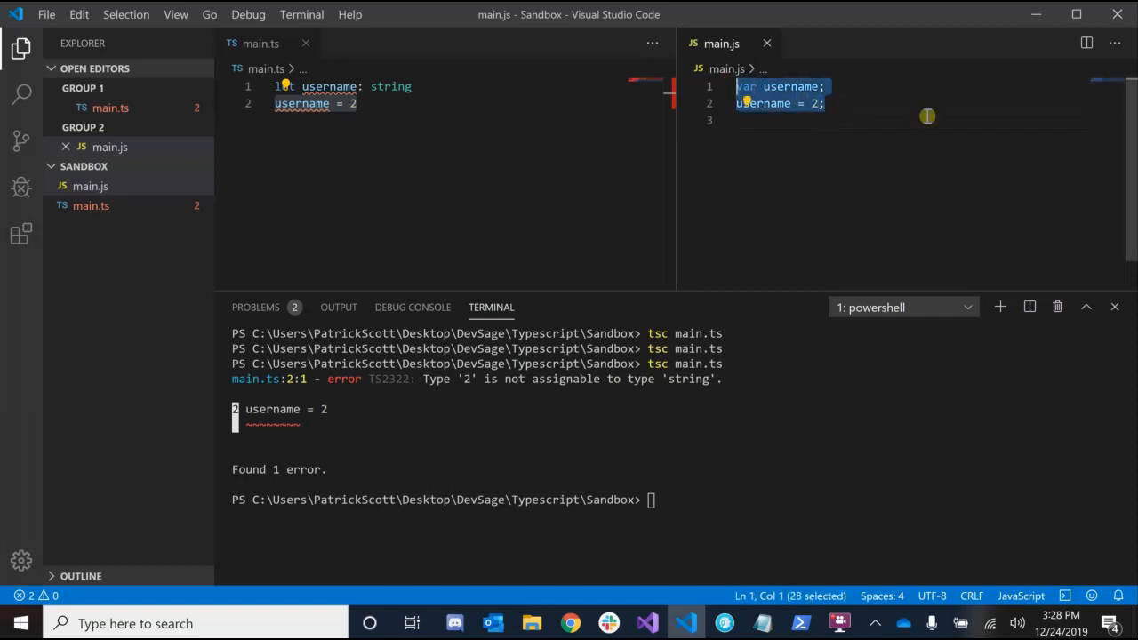
click(356, 104)
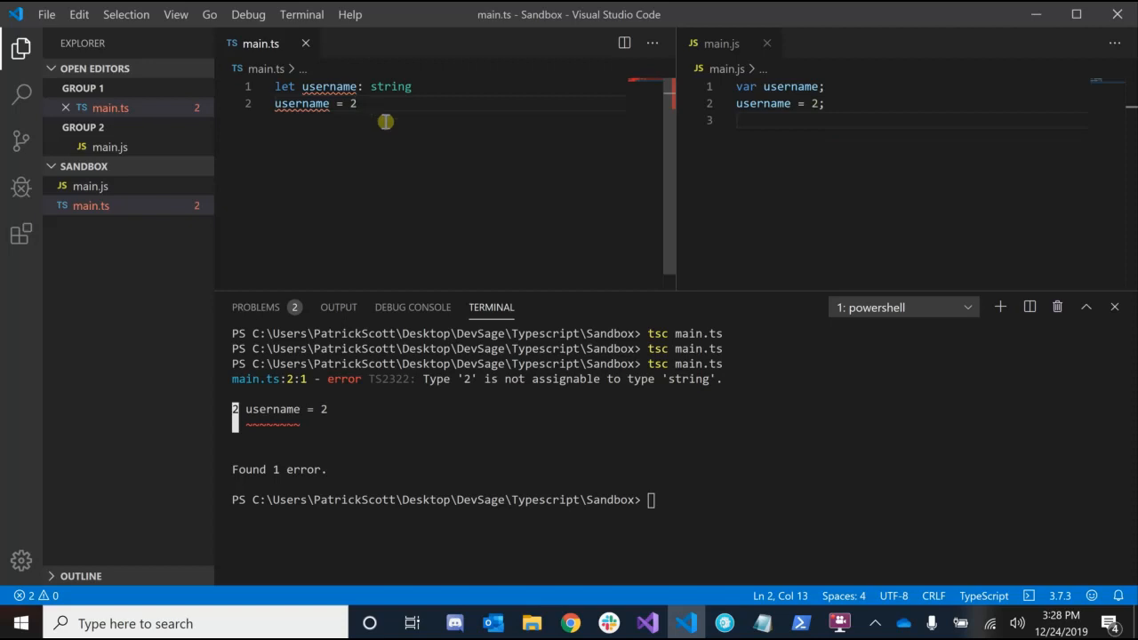
mouse_move(895, 148)
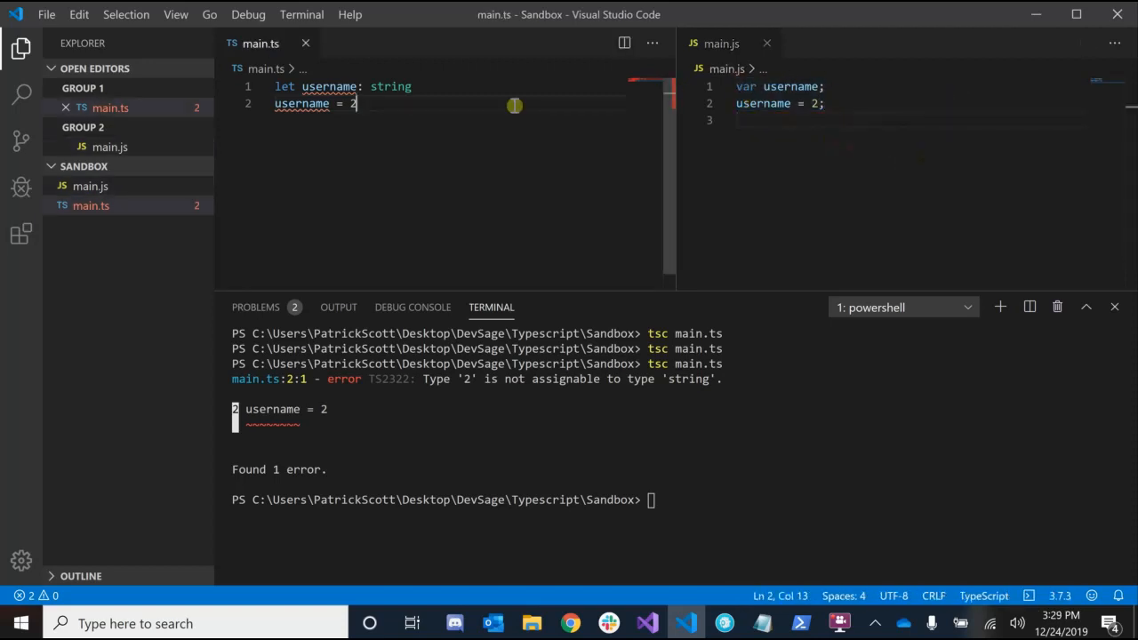
key(Backspace)
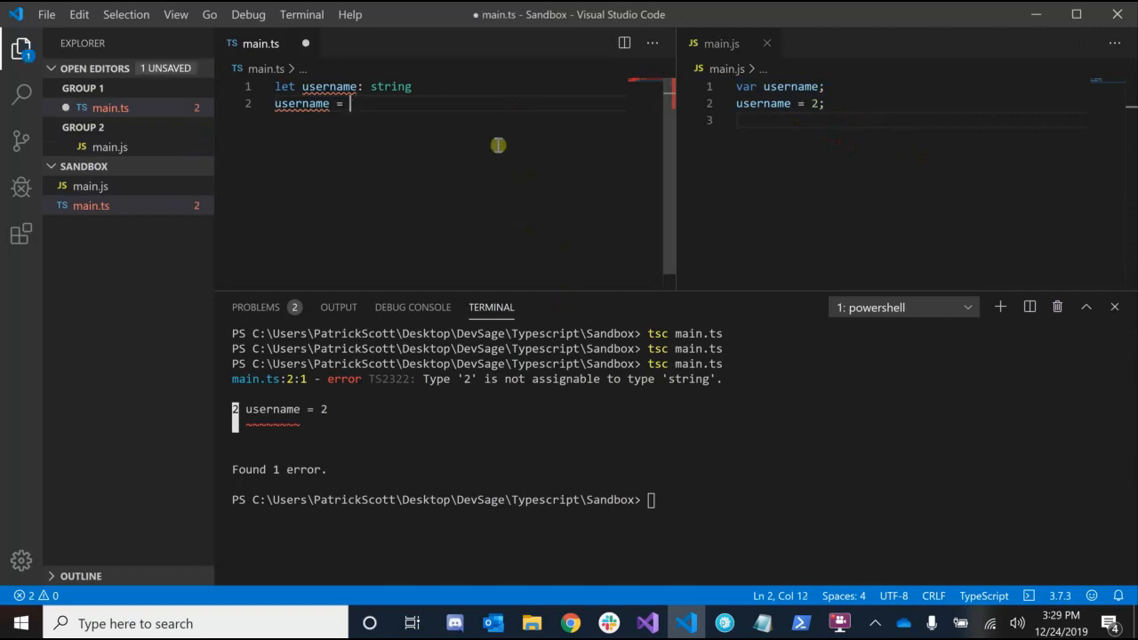
text("S")
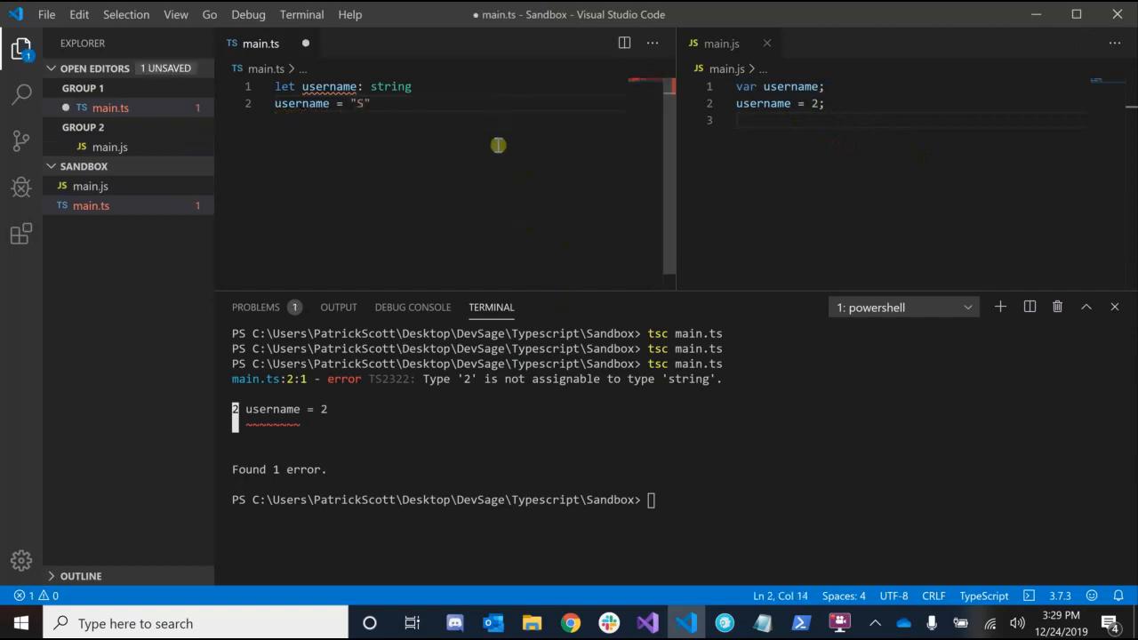
text(evSage)
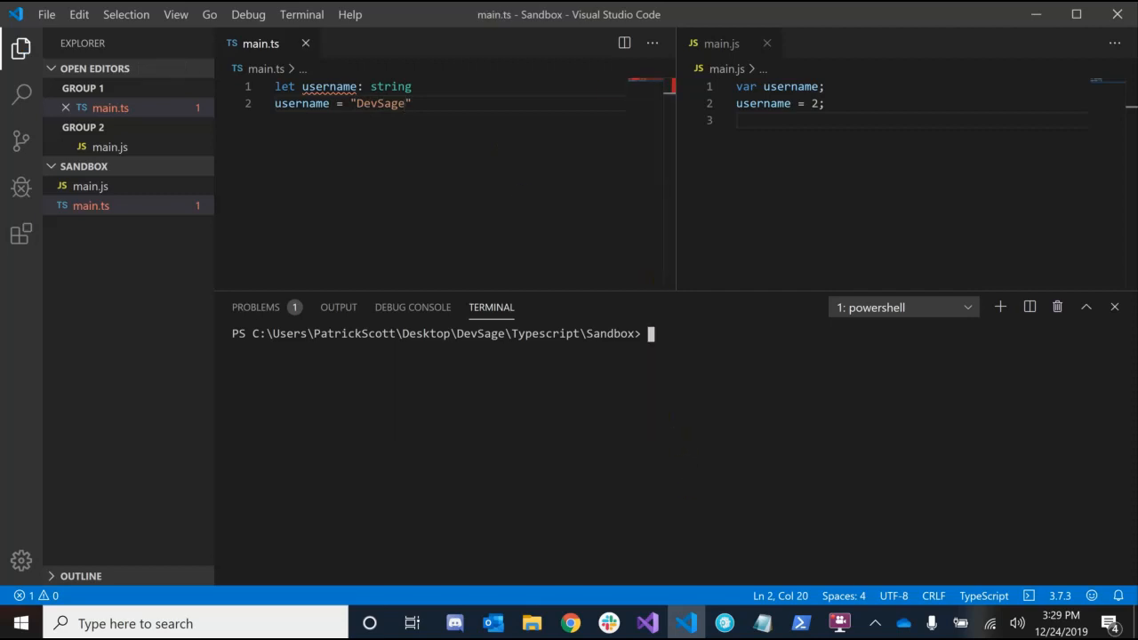
mouse_move(631, 157)
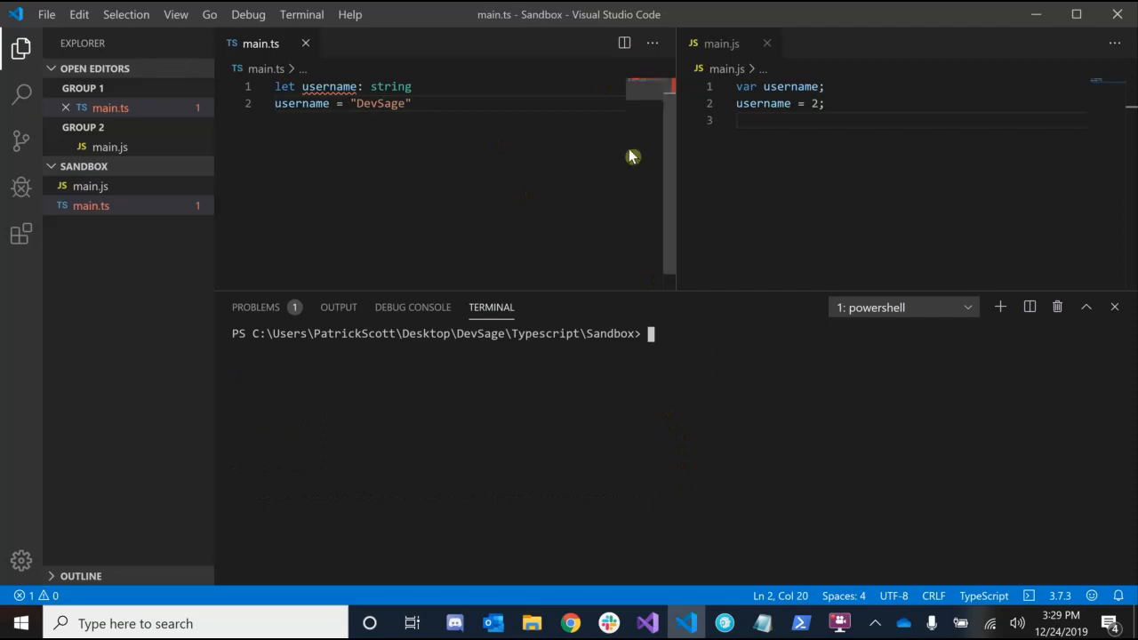
- Start the TypeScript compiler in watch mode with tsc main.ts -w
text(tsc main.ts -w)
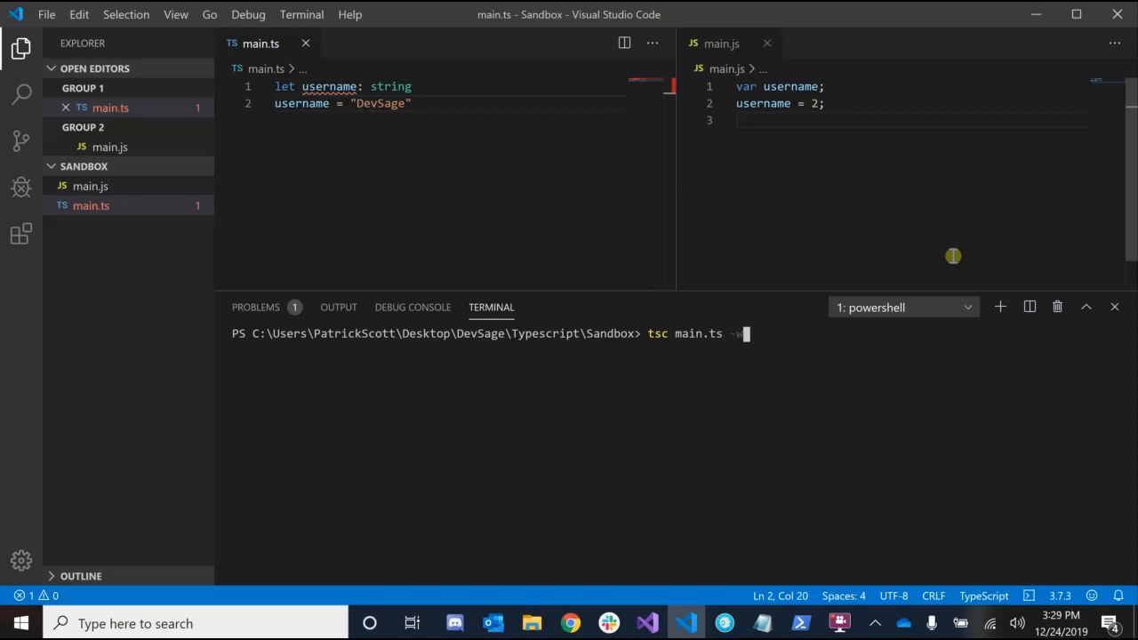
key(Return)
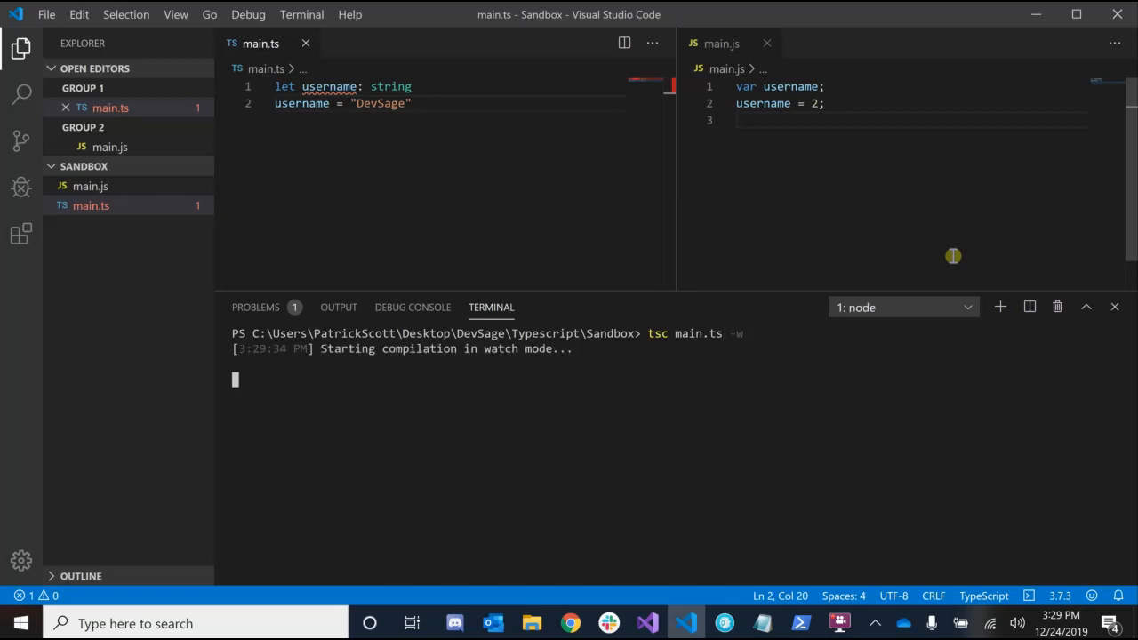
mouse_move(459, 182)
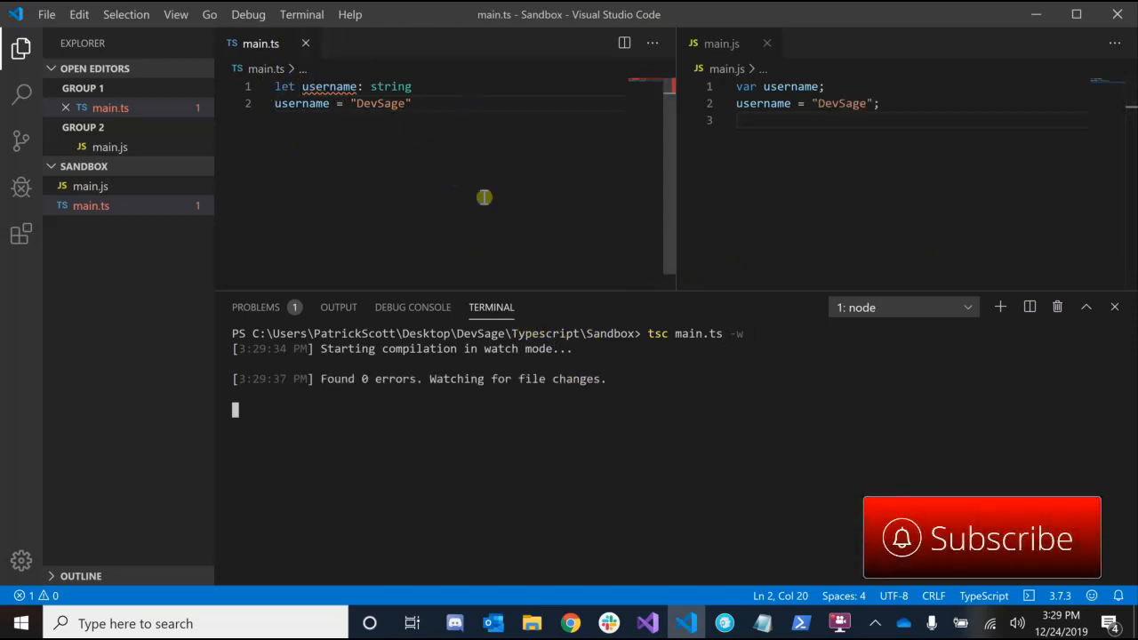
mouse_move(815, 125)
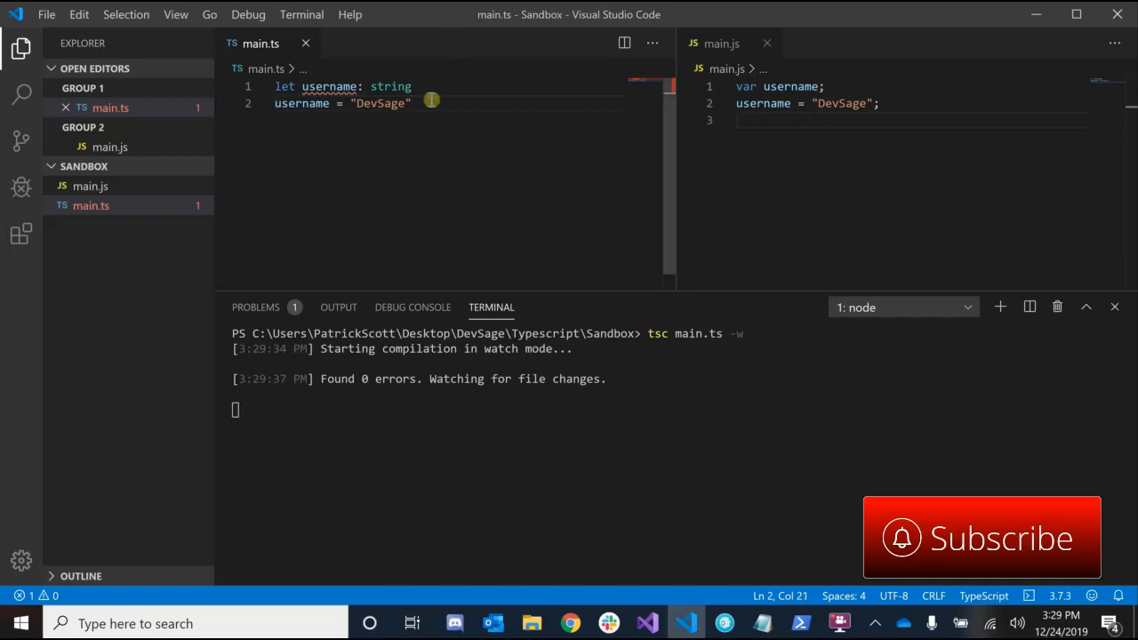
- Declare let age: number in main.ts and assign it 23
text(let)
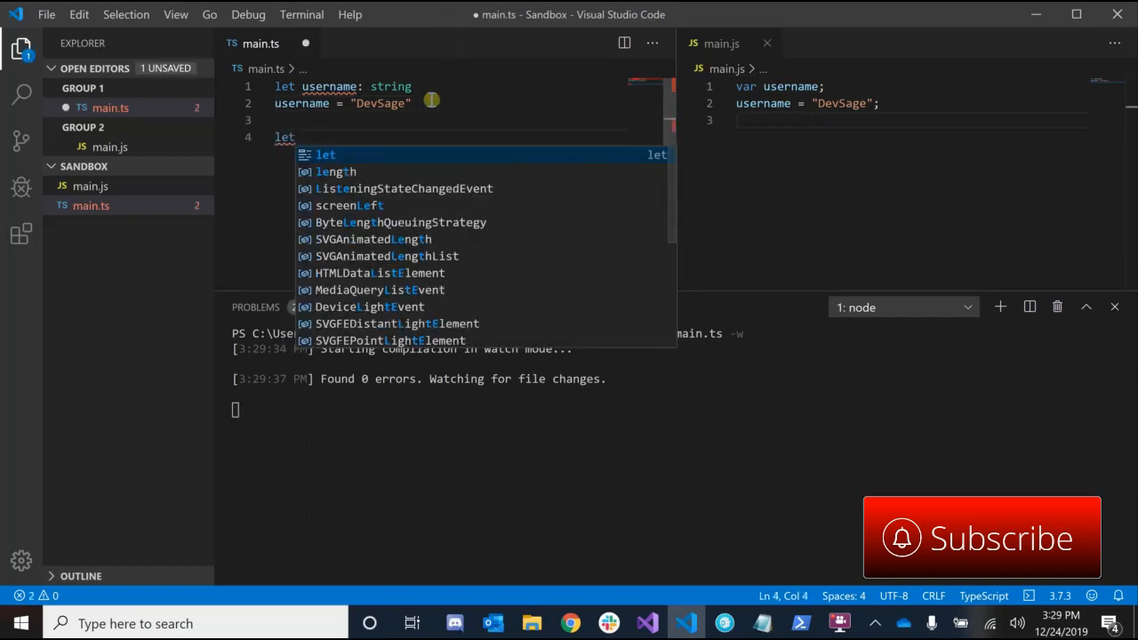
text(age: number)
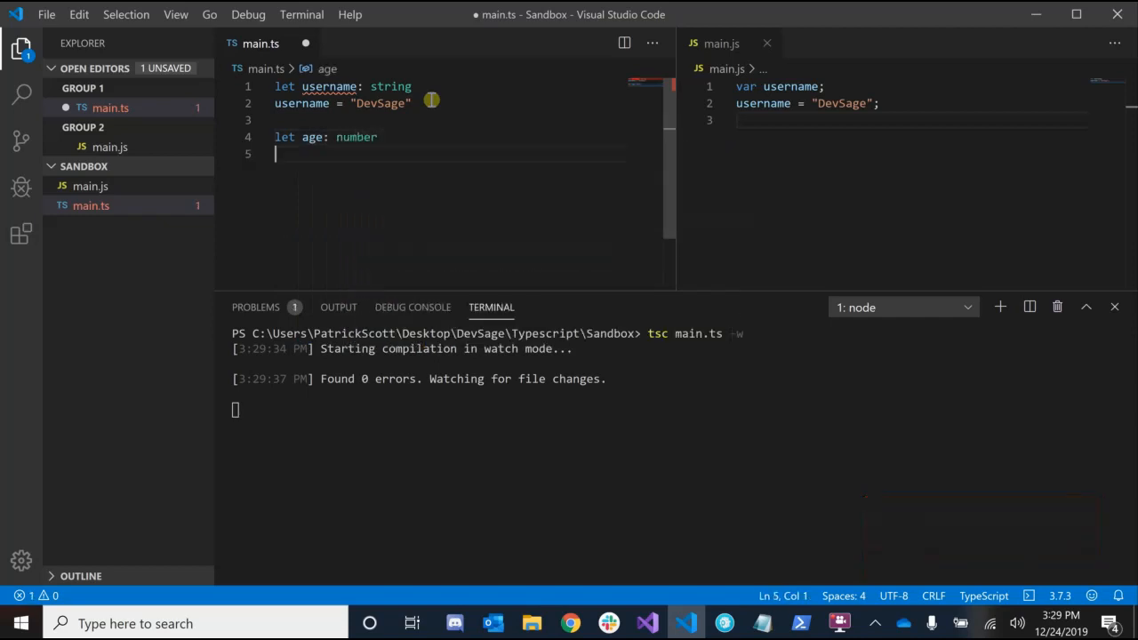
text(age =)
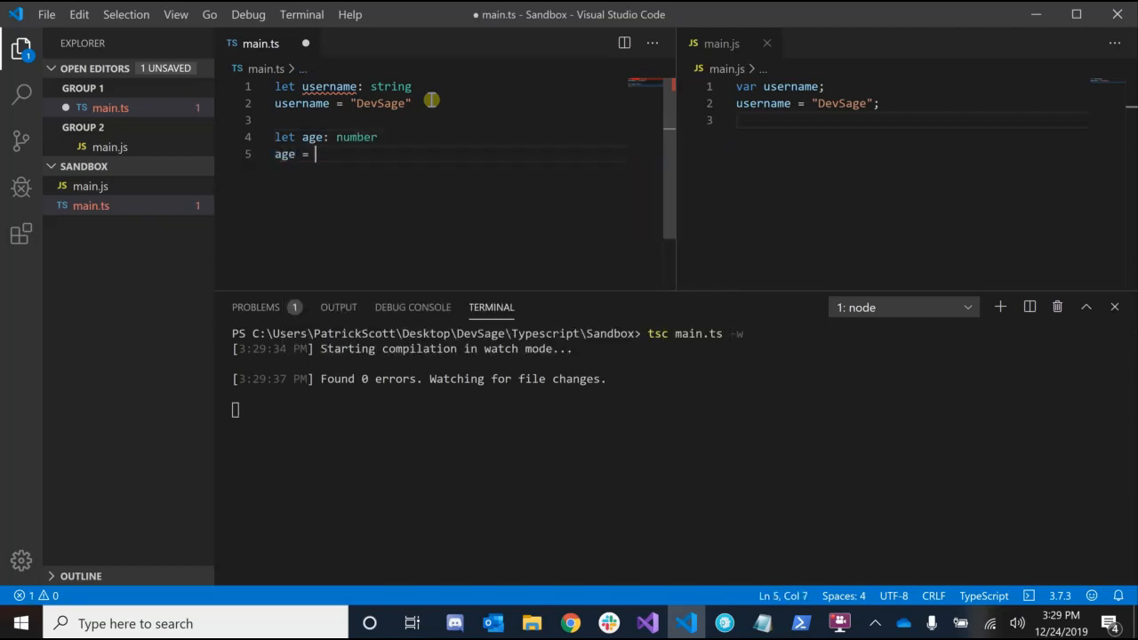
text(23")
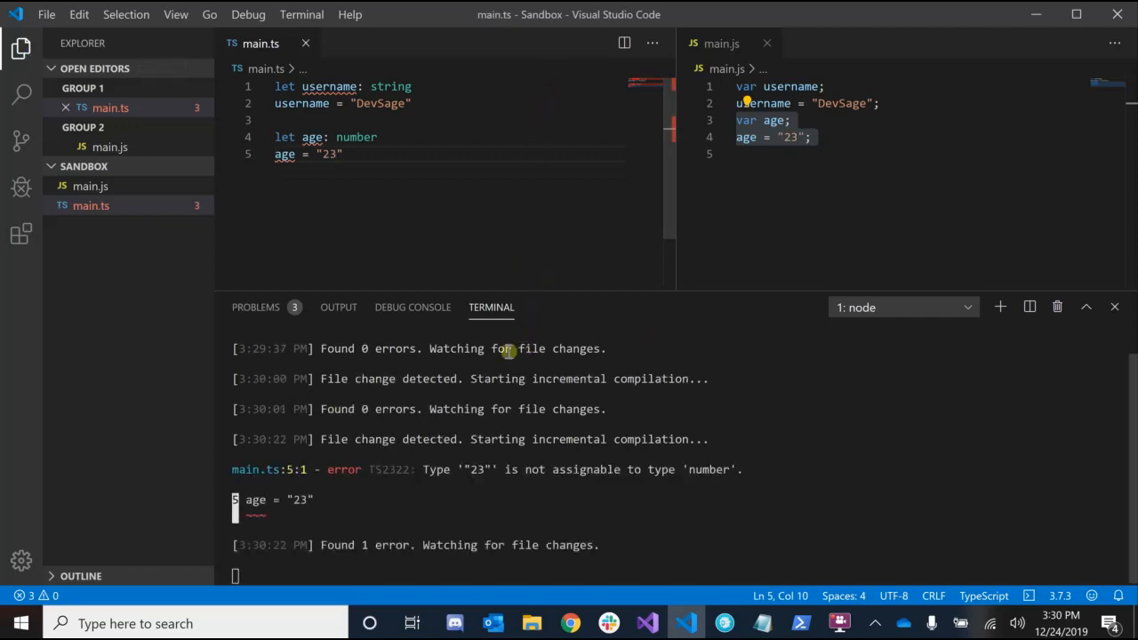
mouse_move(507, 502)
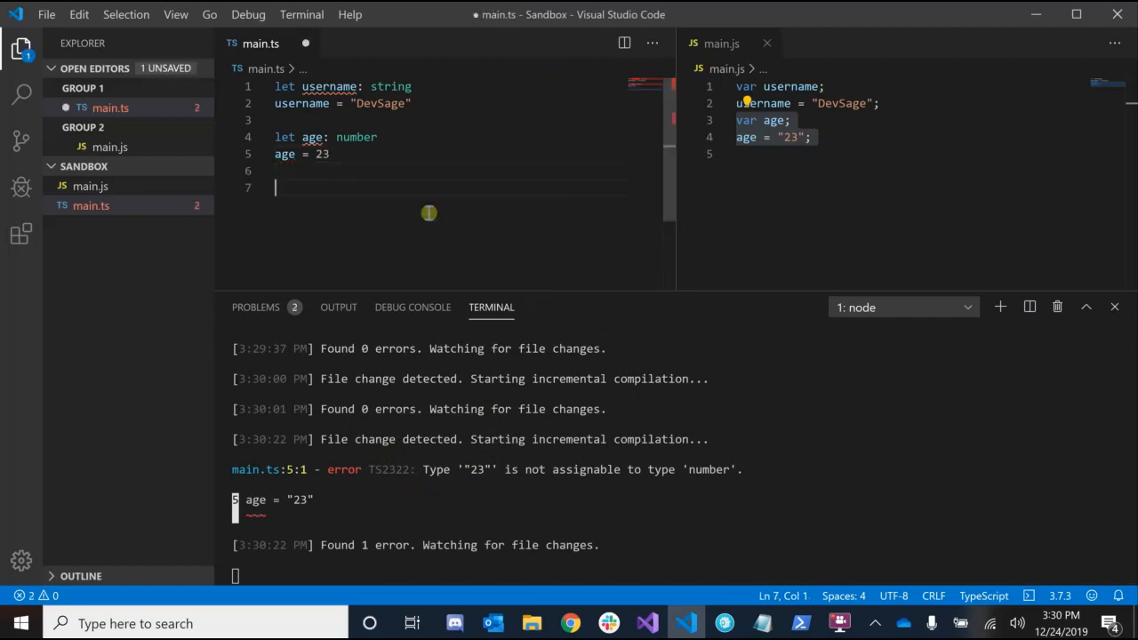
- Add let winning: boolean and winning = true to main.ts
text(let)
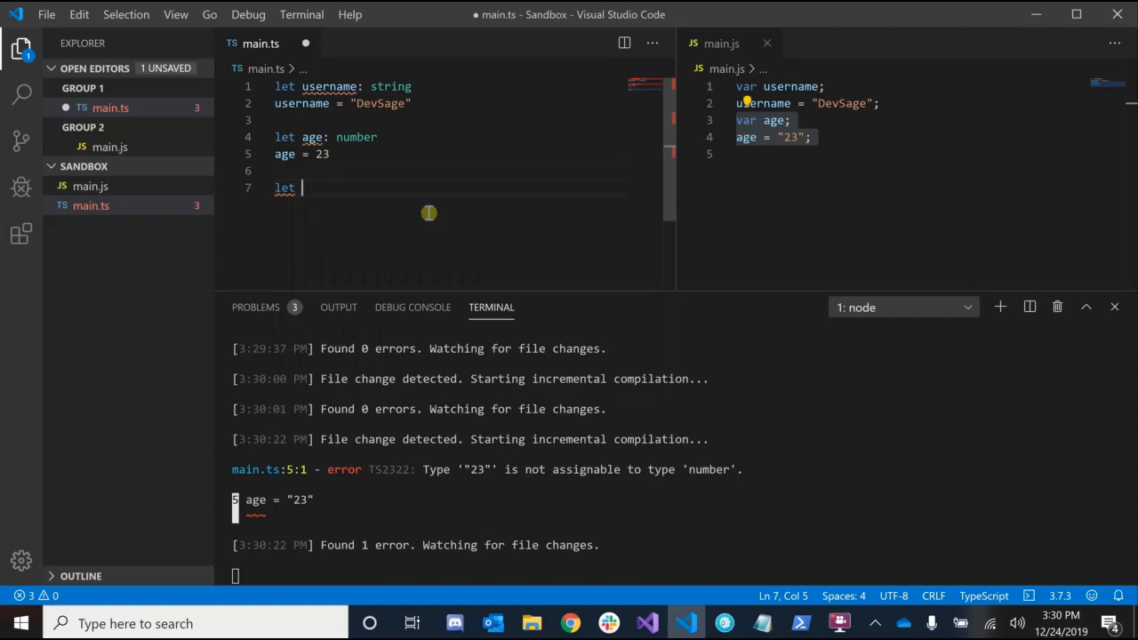
text(winning: bo)
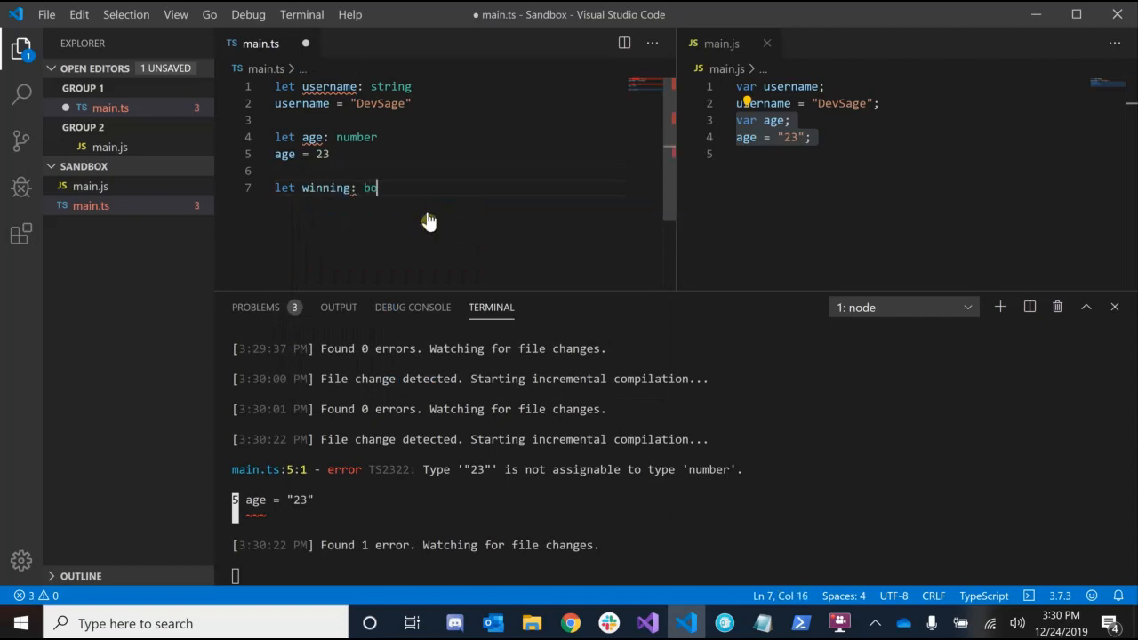
text(olean)
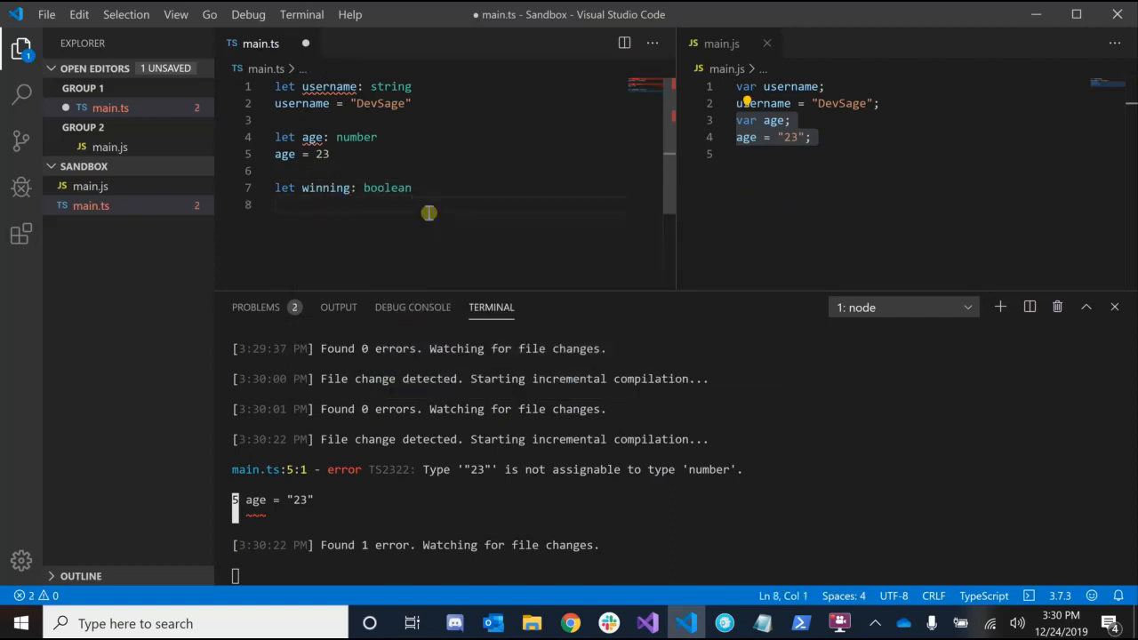
text(winning =)
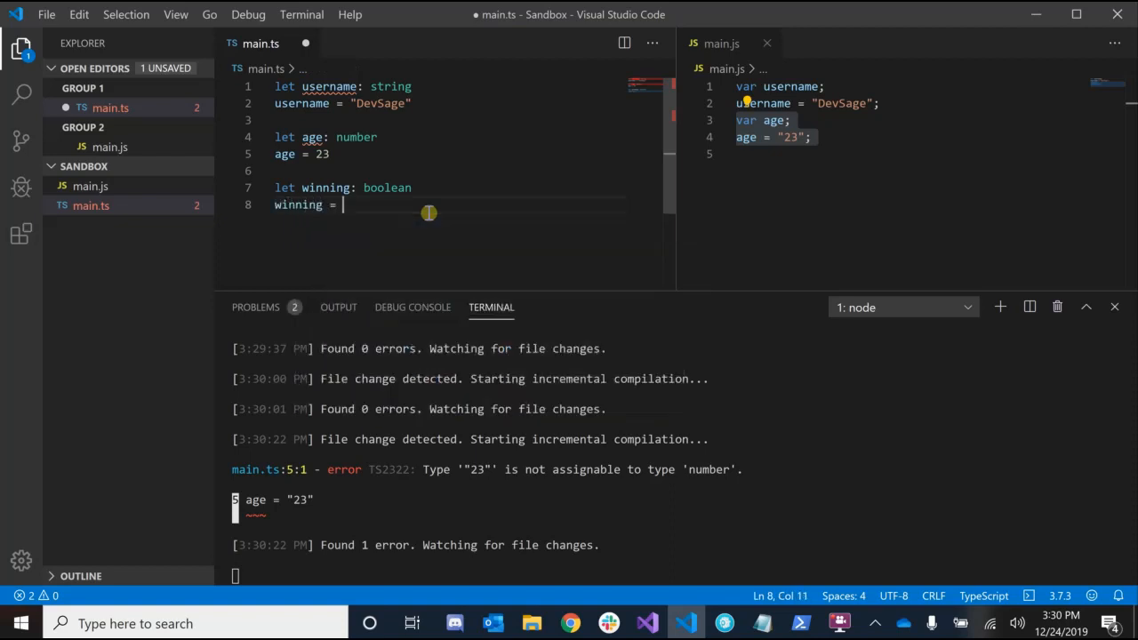
text(true)
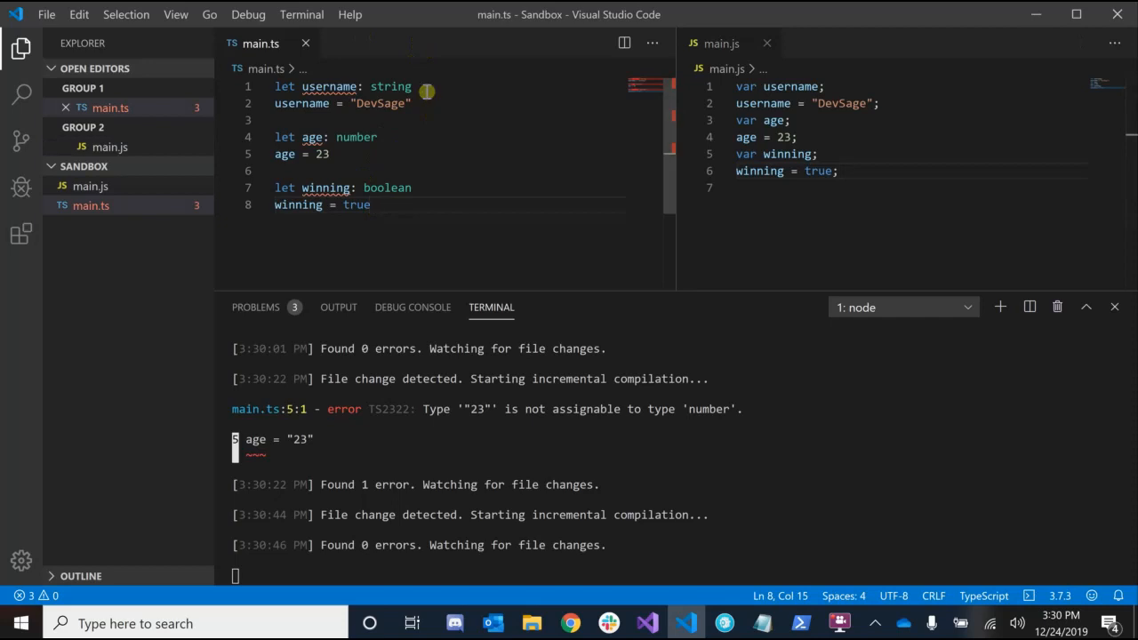
- Declare let myVar: any = 123 on a new line and save
key(Enter)
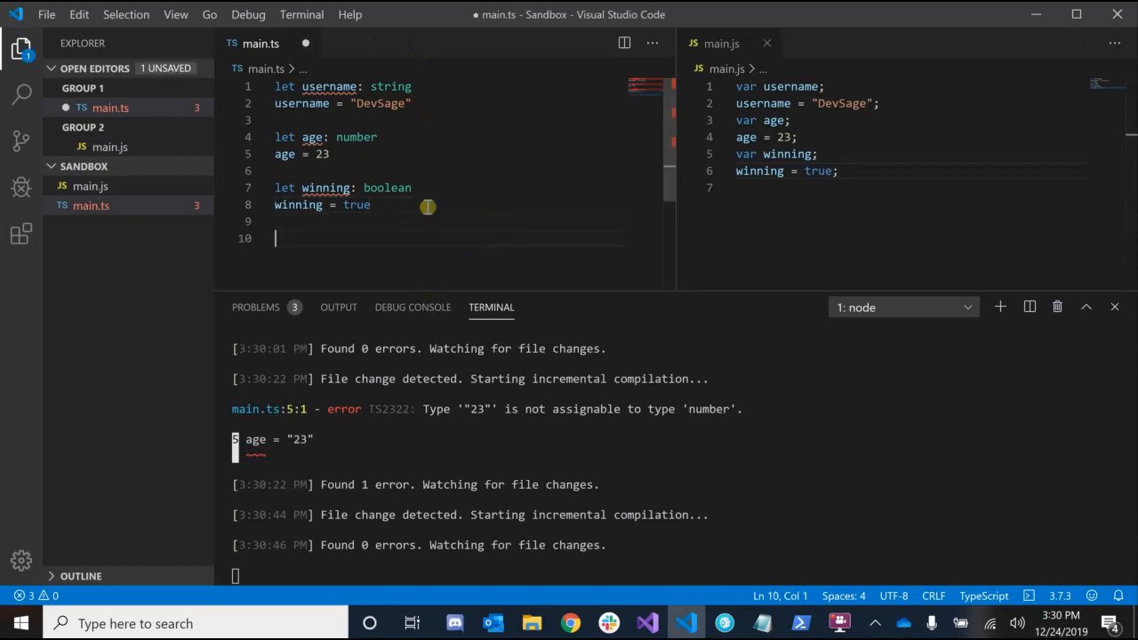
text(let)
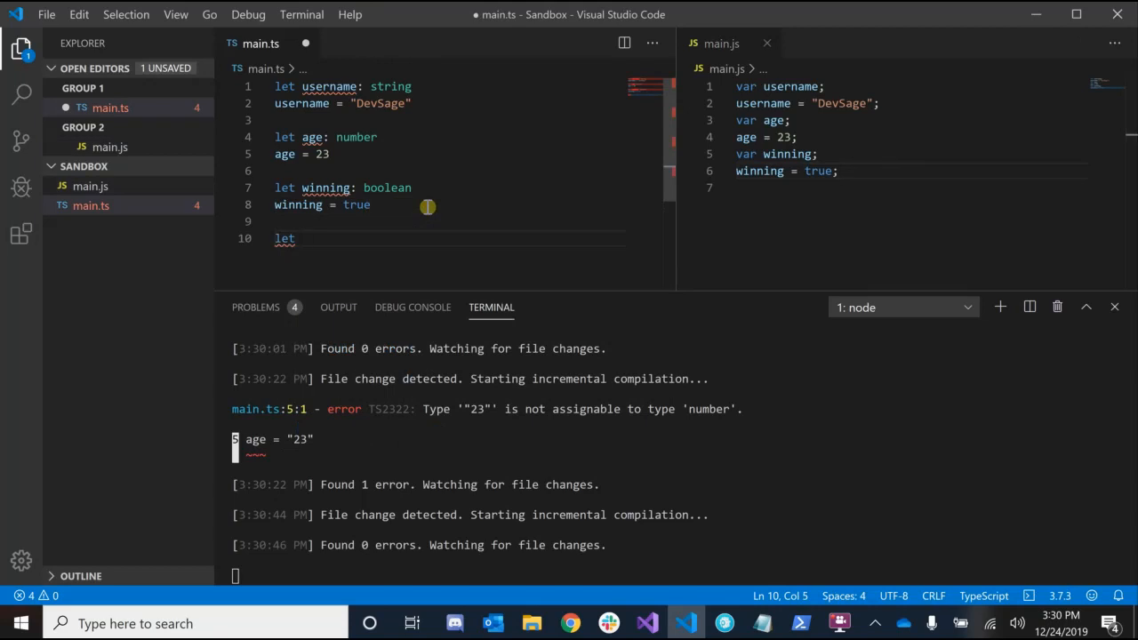
text(myVar)
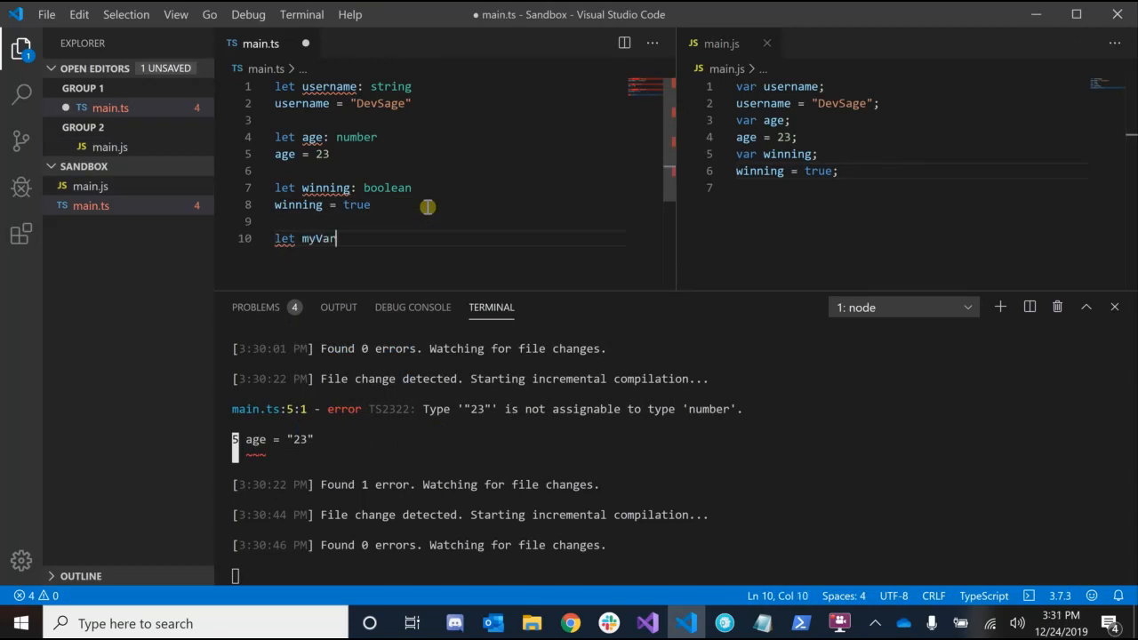
text(: any)
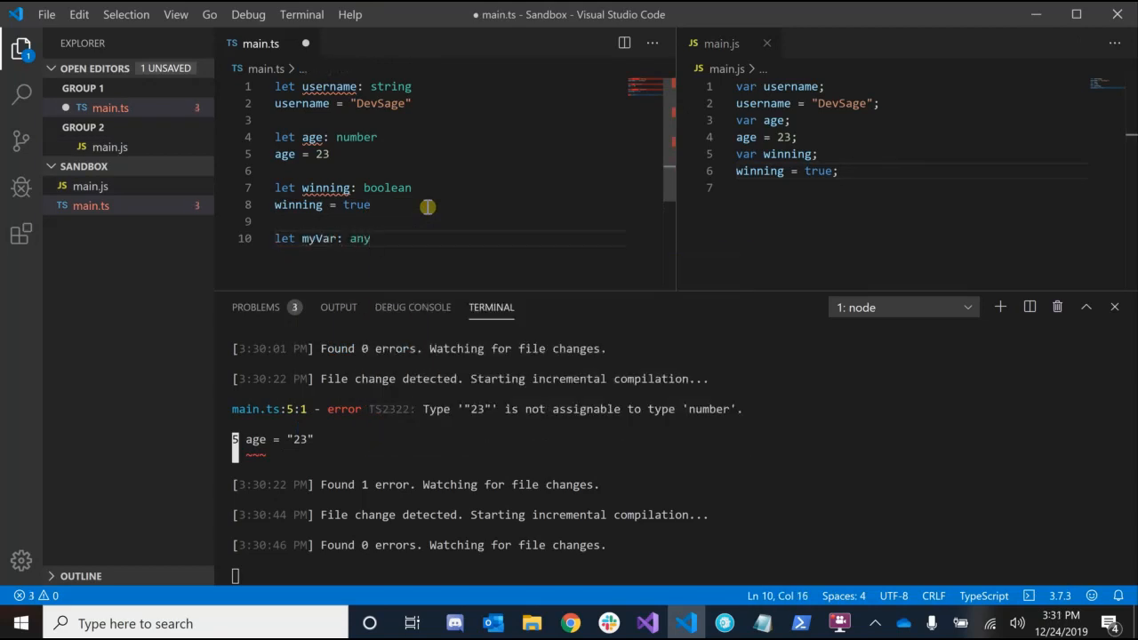
text(=)
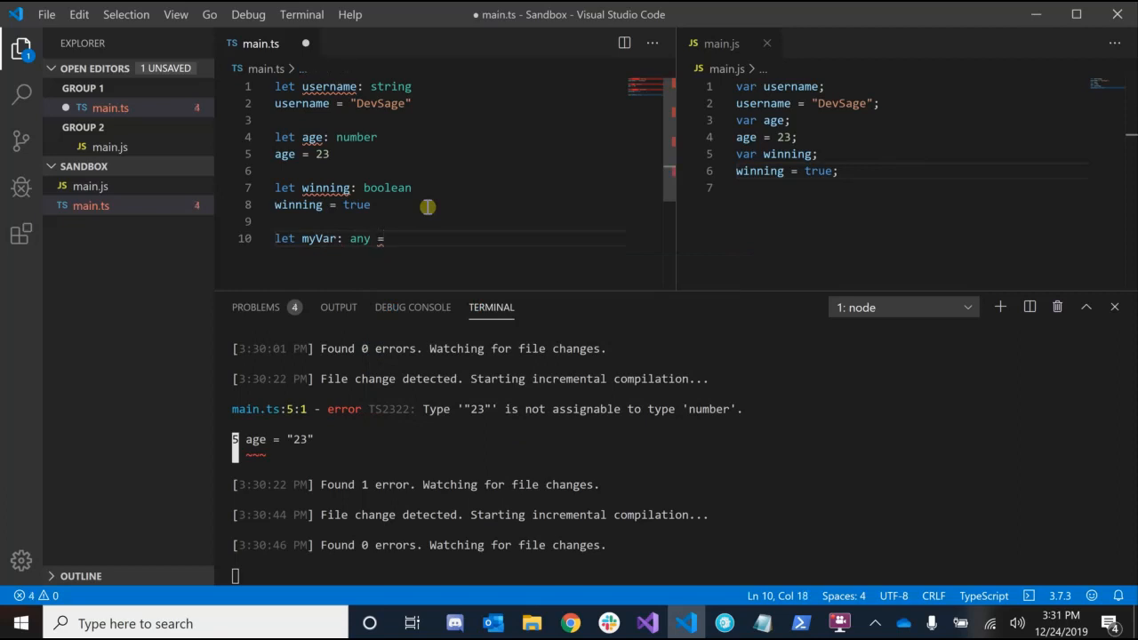
text(123)
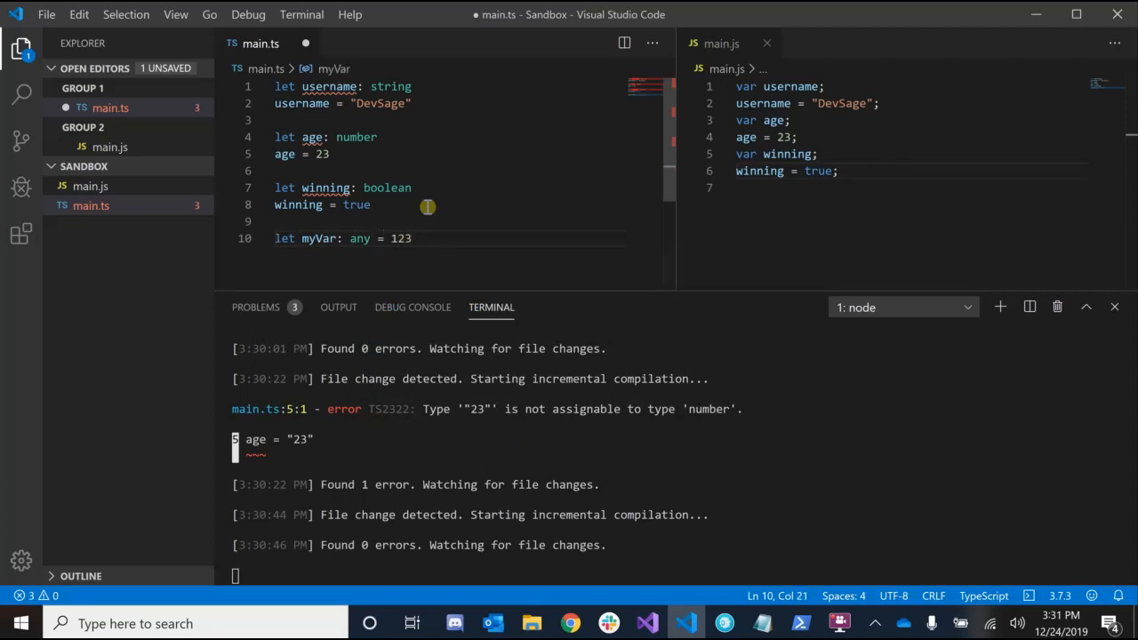
key(ctrl+s)
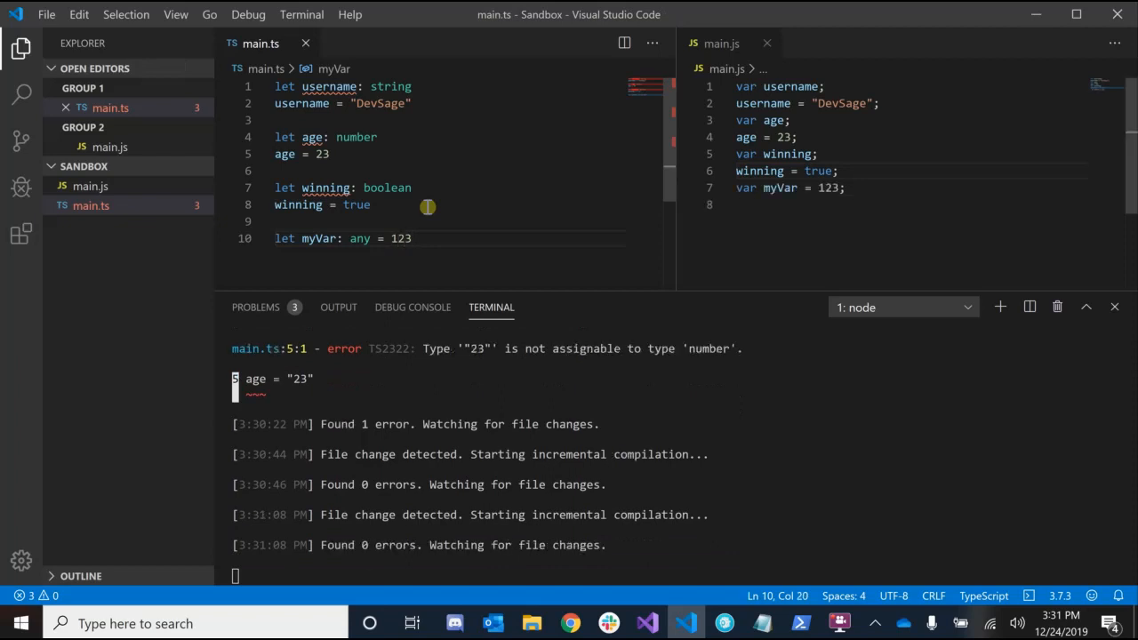
- Try assigning other values such as false to myVar
click(412, 238)
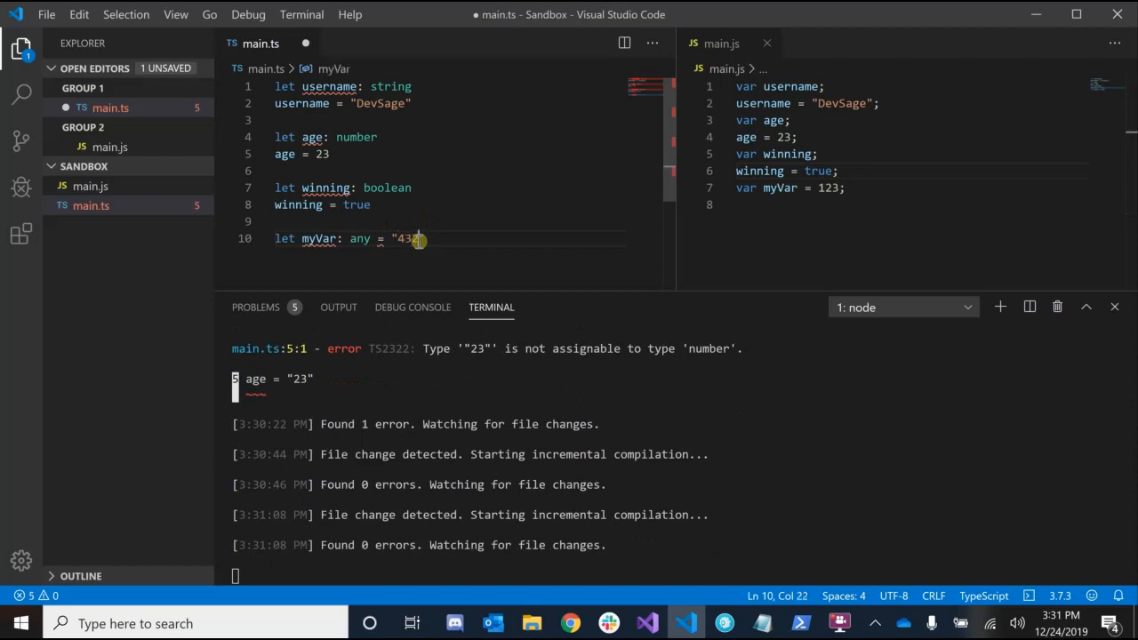
key(BackSpace)
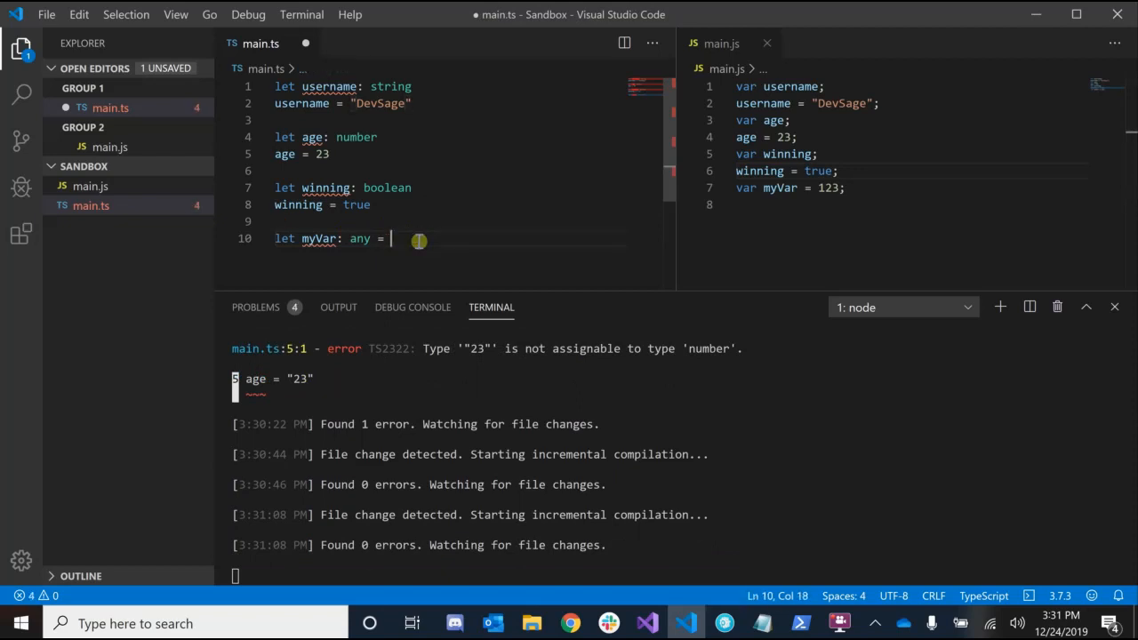
text(false)
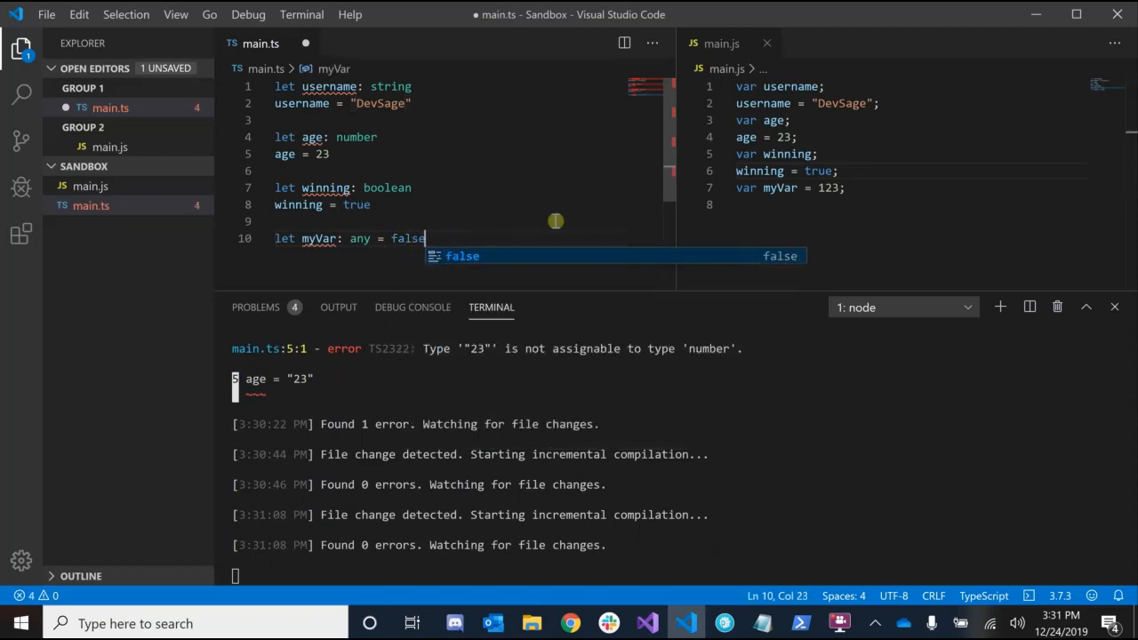
text(123)
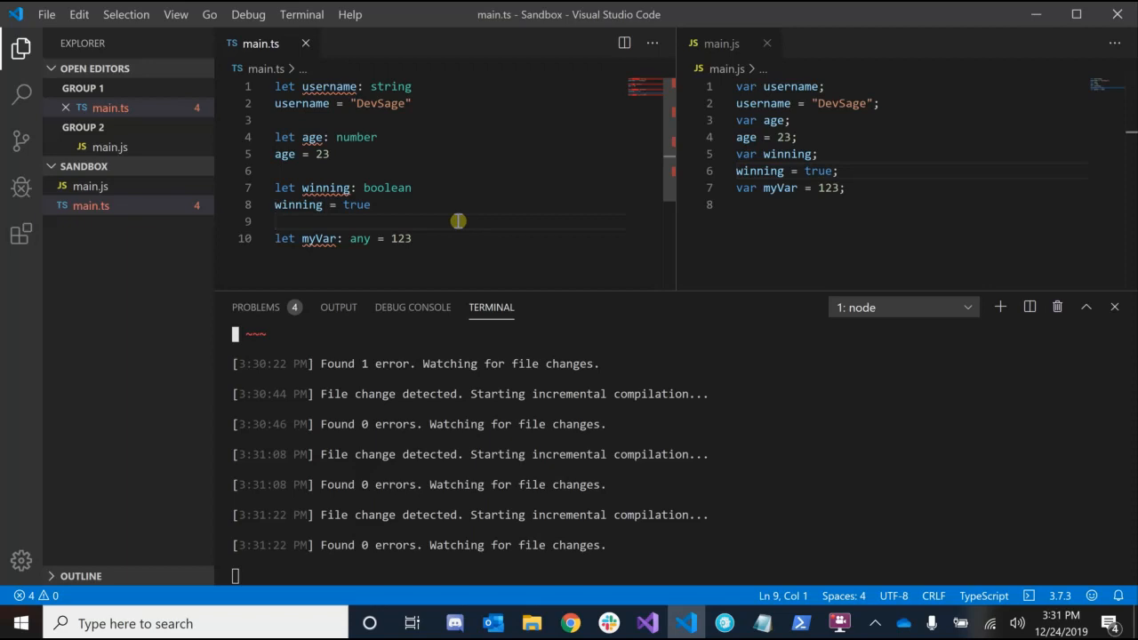
- Add let boolNumTuple: [boolean, number] = [false, 123] on line 12 and save main.ts
key(enter)
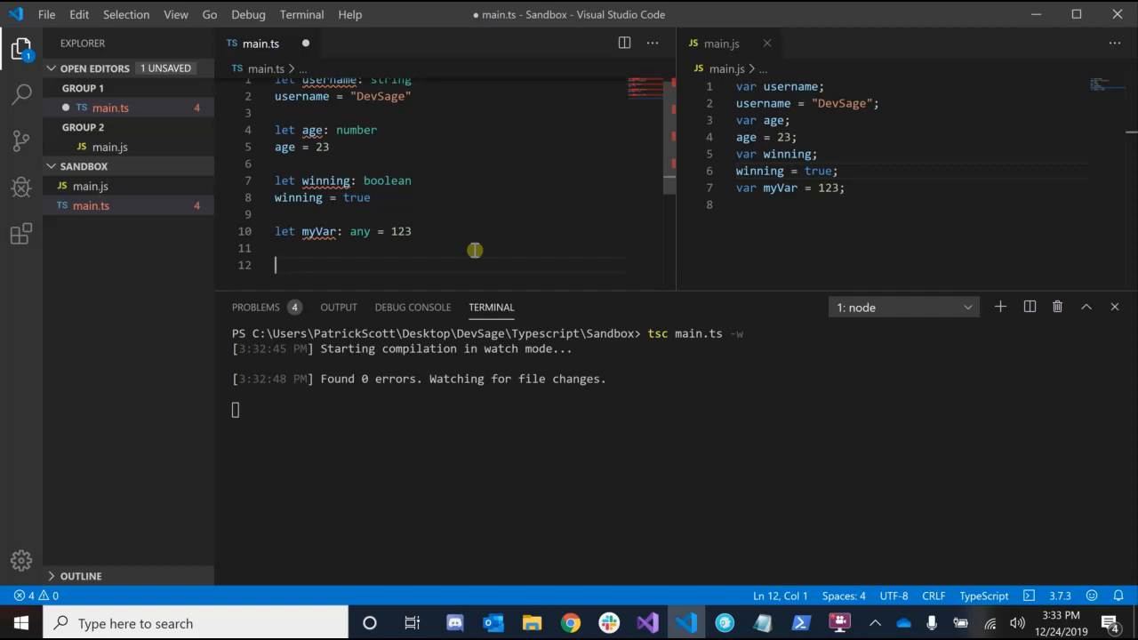
text(let)
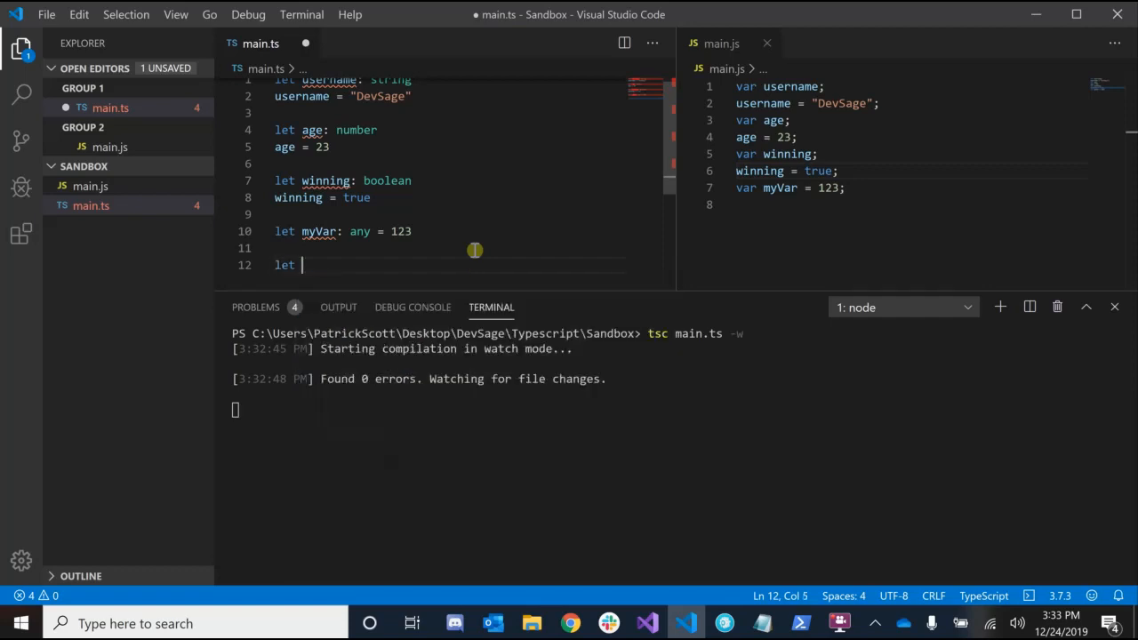
text(boolNumTuple:)
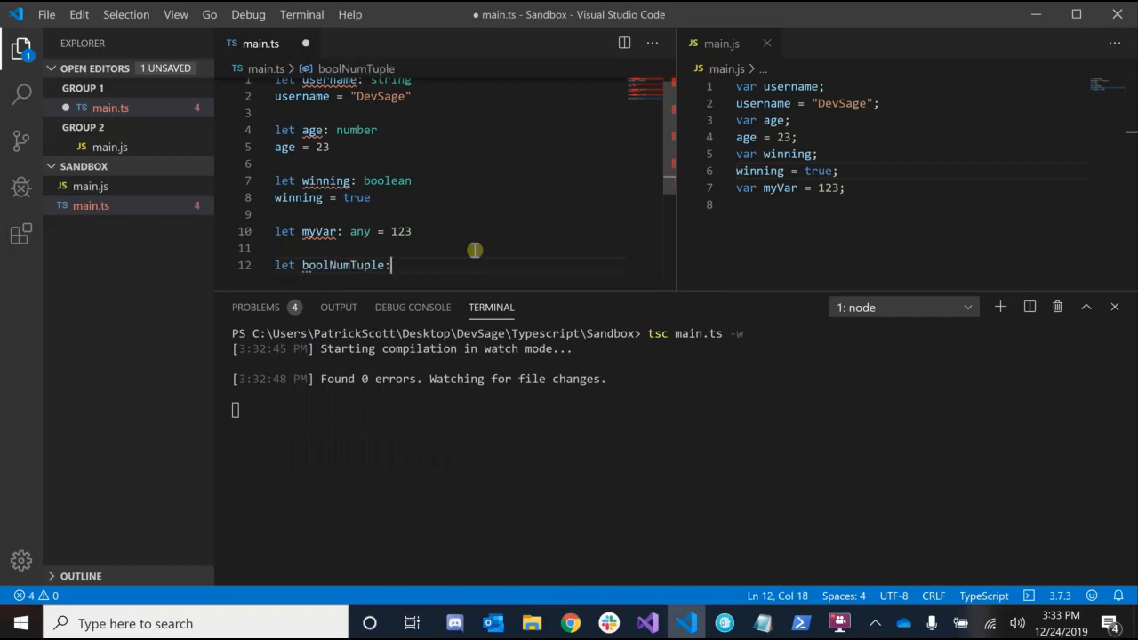
text([])
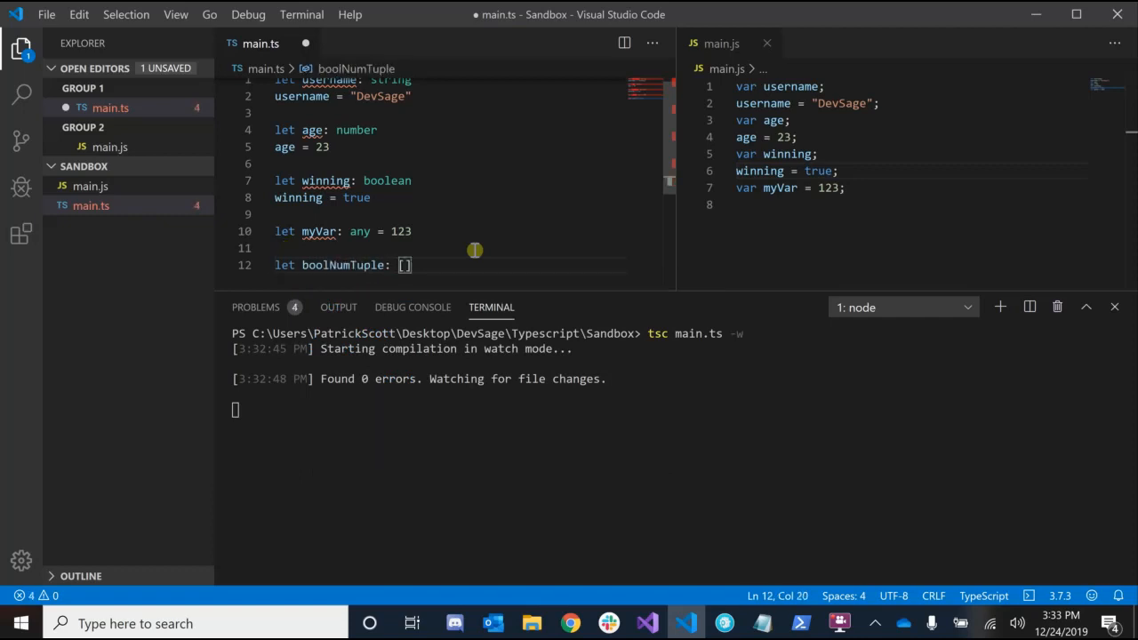
text(boolean, number)
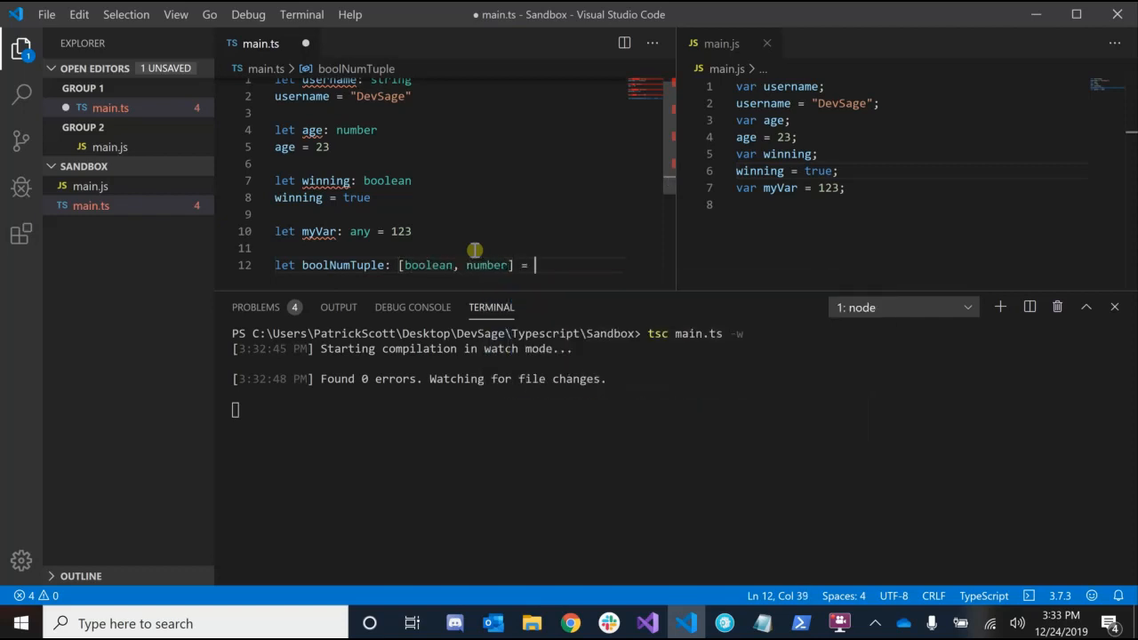
text([])
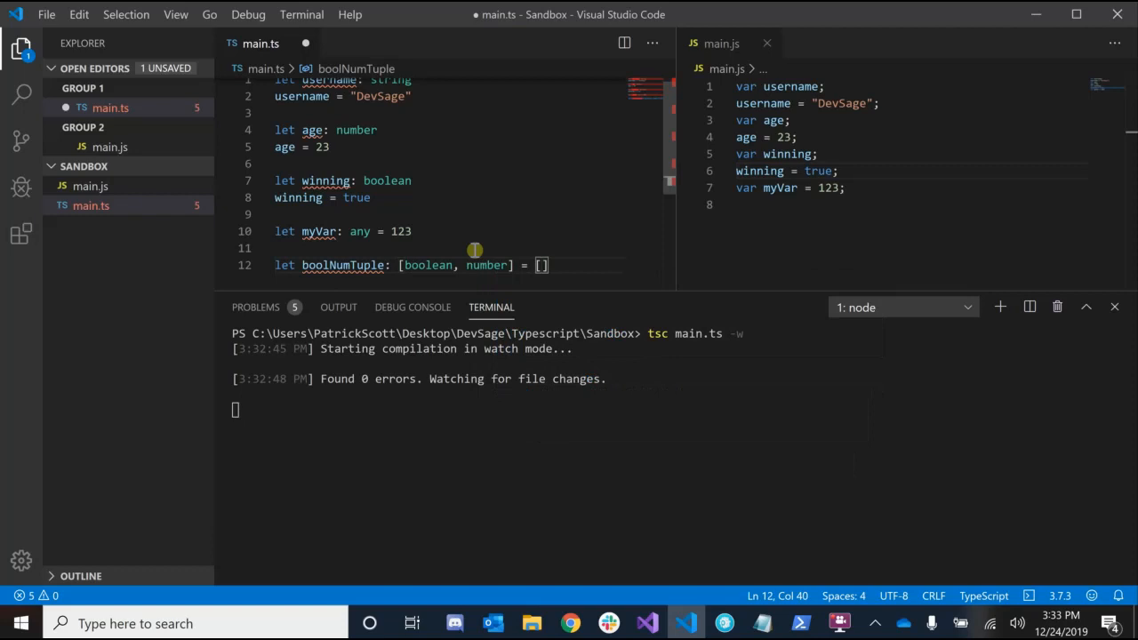
text(false,)
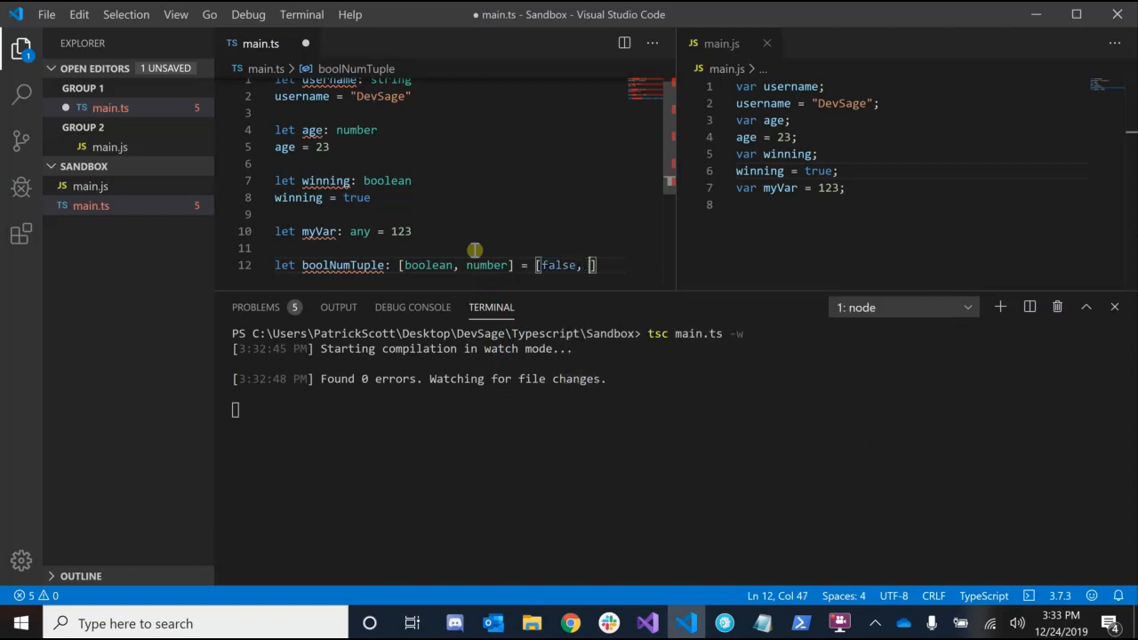
text(12)
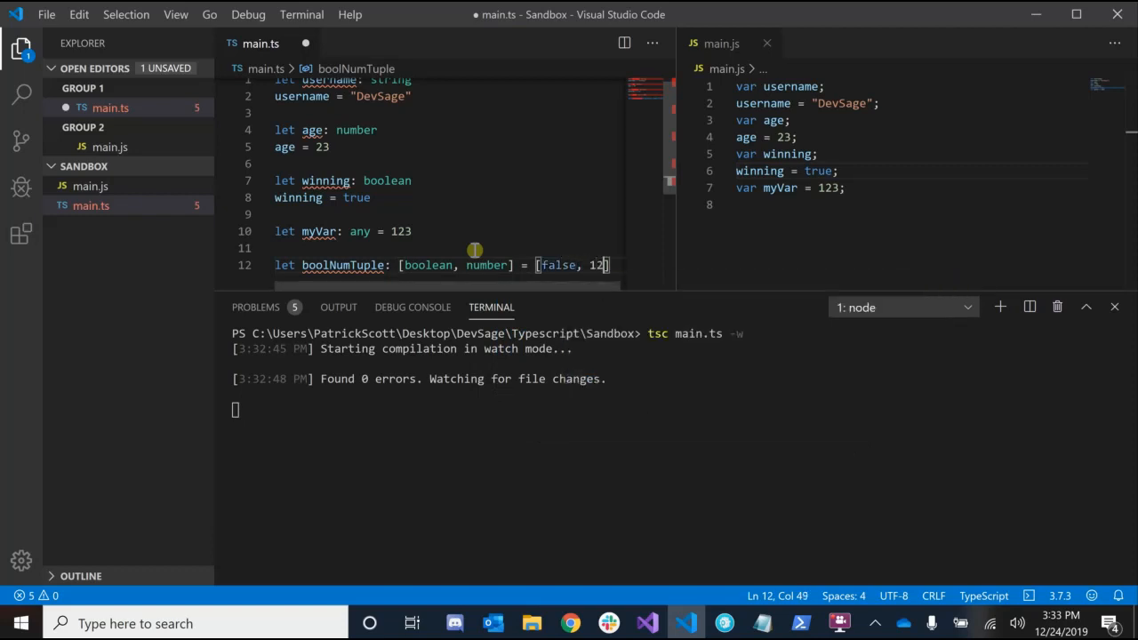
key(ctrl+s)
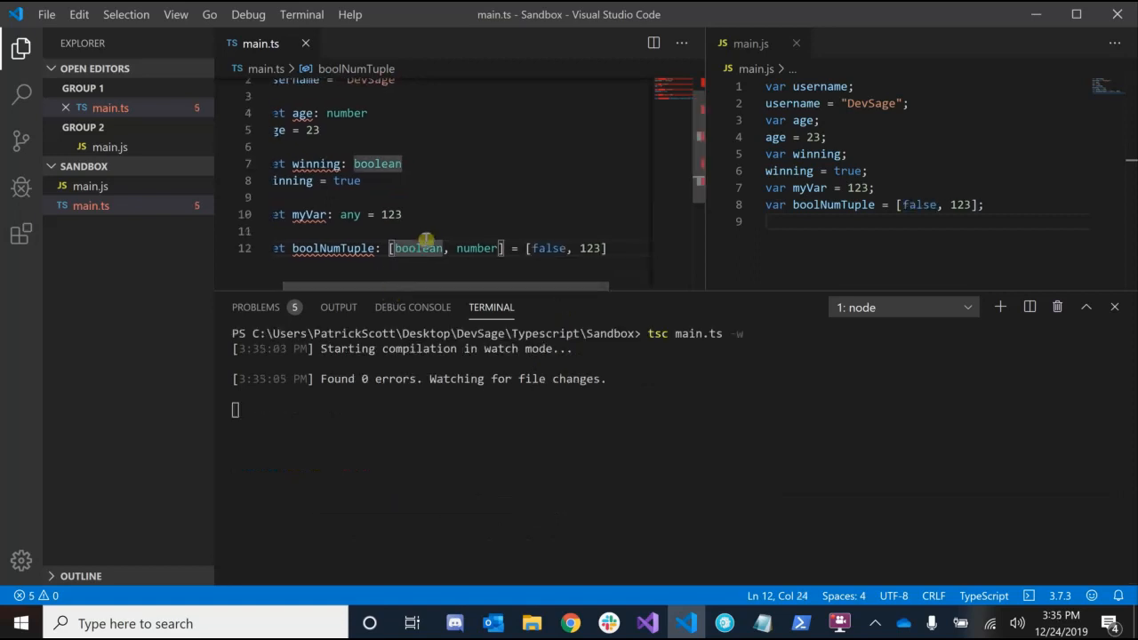
mouse_move(426, 233)
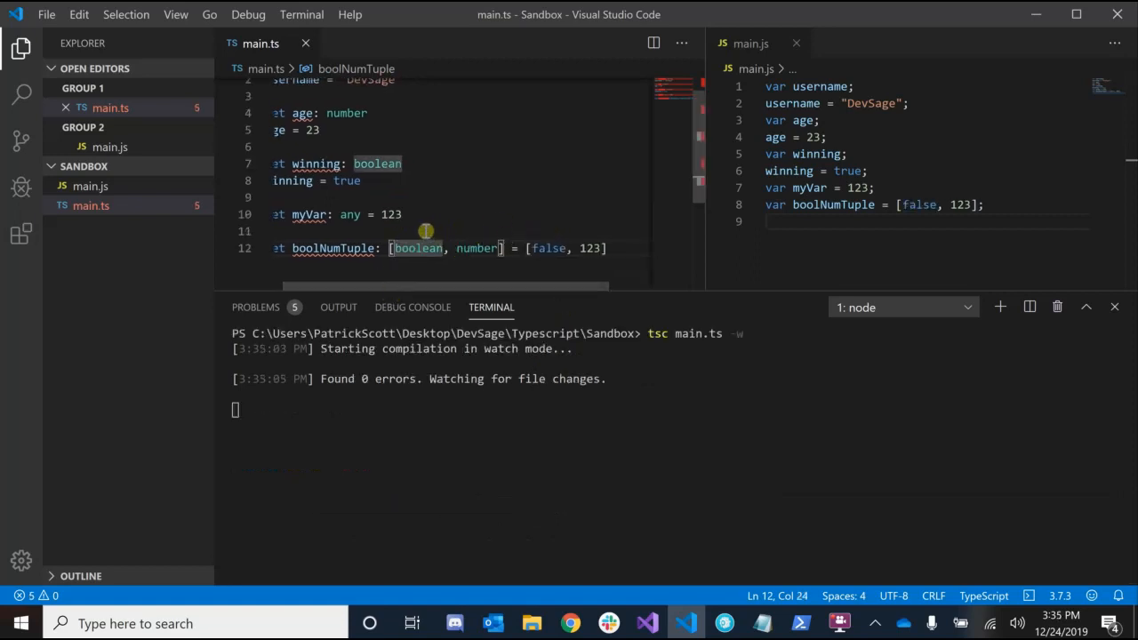
double_click(548, 248)
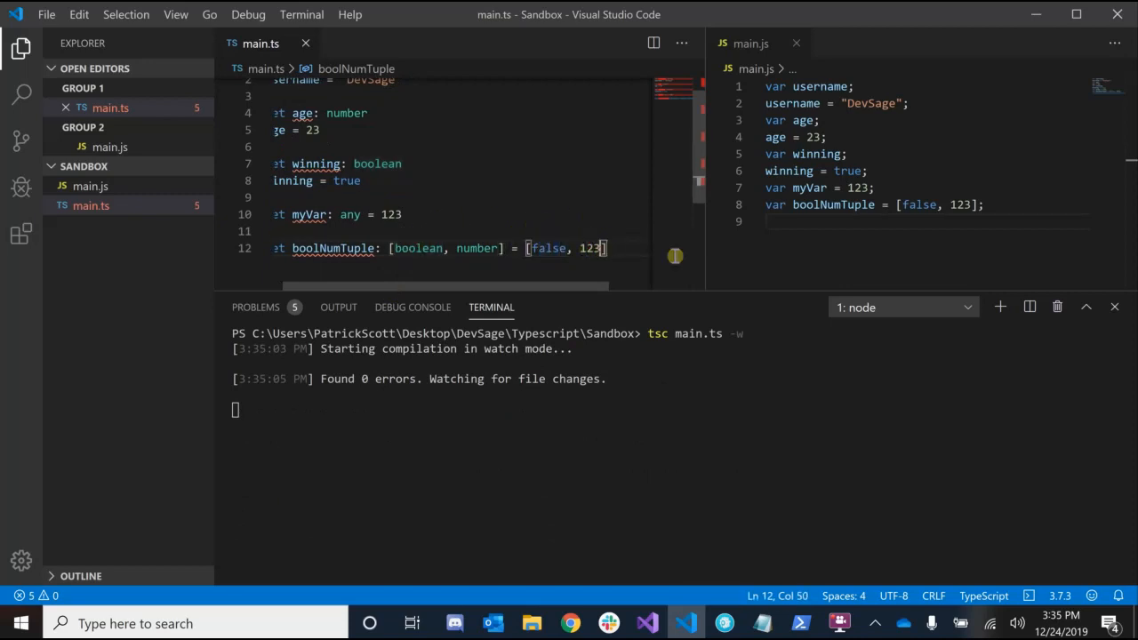
text(,)
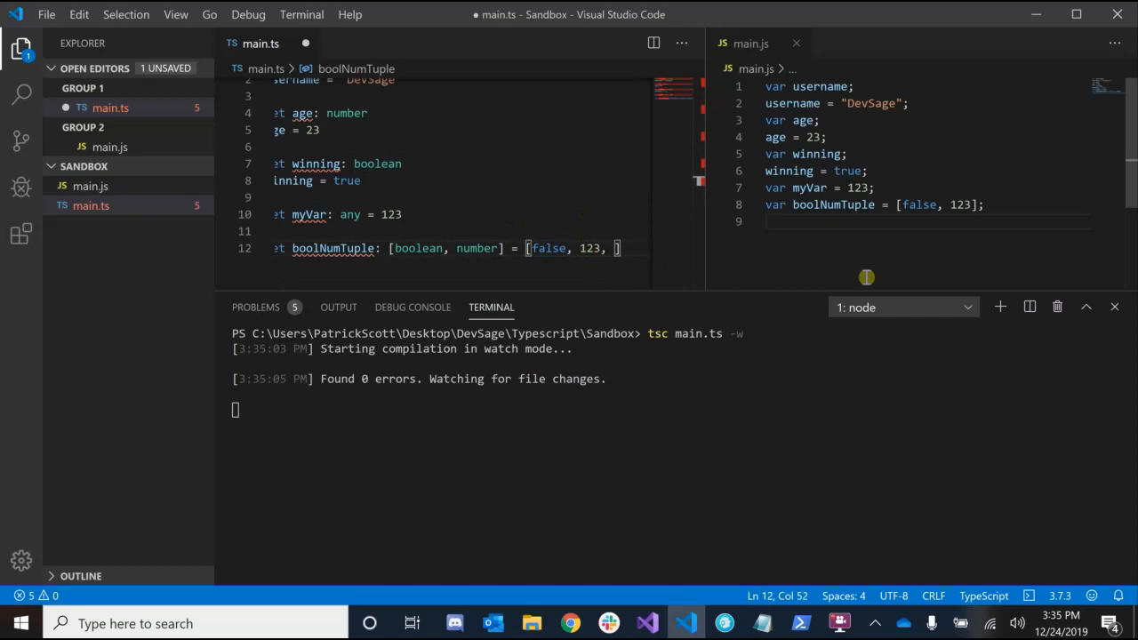
text("string")
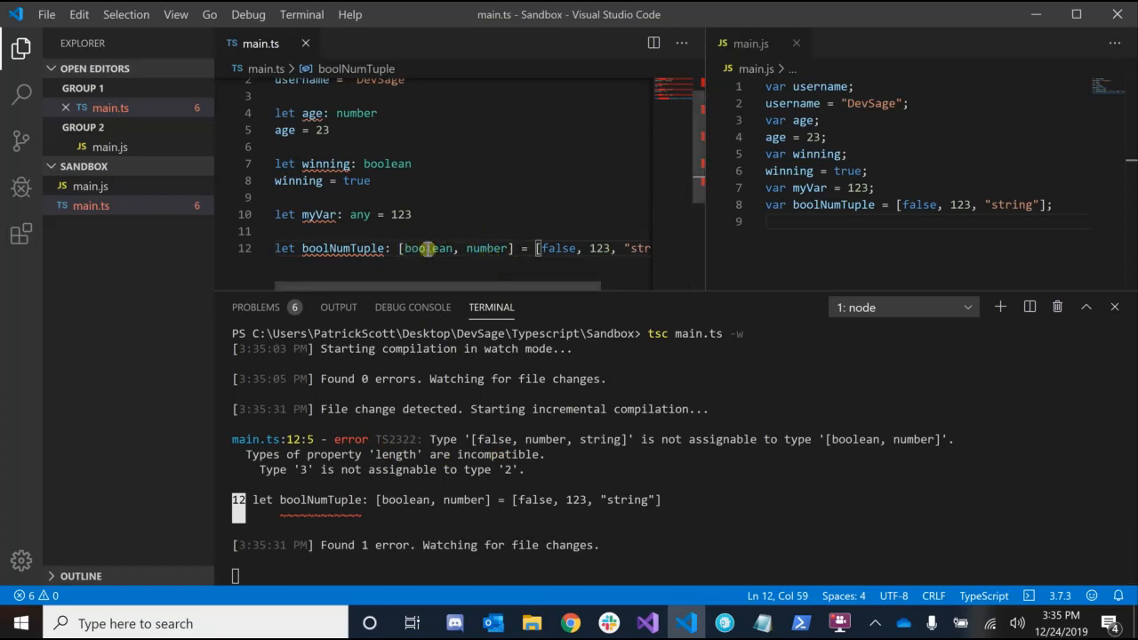
scroll(right, 3)
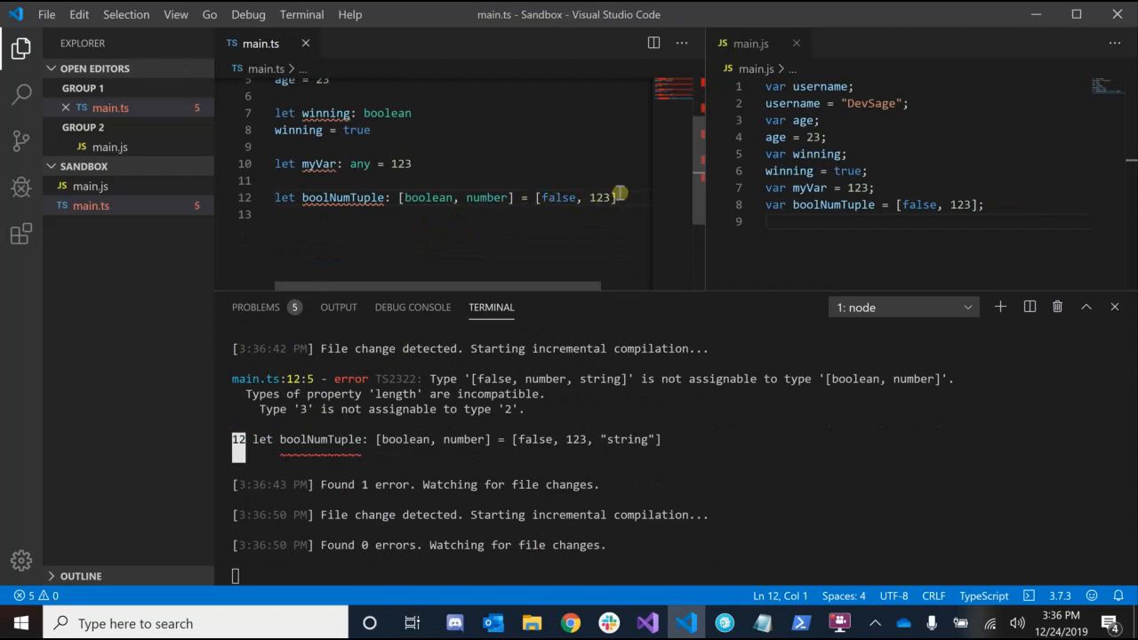
- Below the tuple, declare let myVoid: void, let myNull: null and let myUndefined: undefined
click(615, 197)
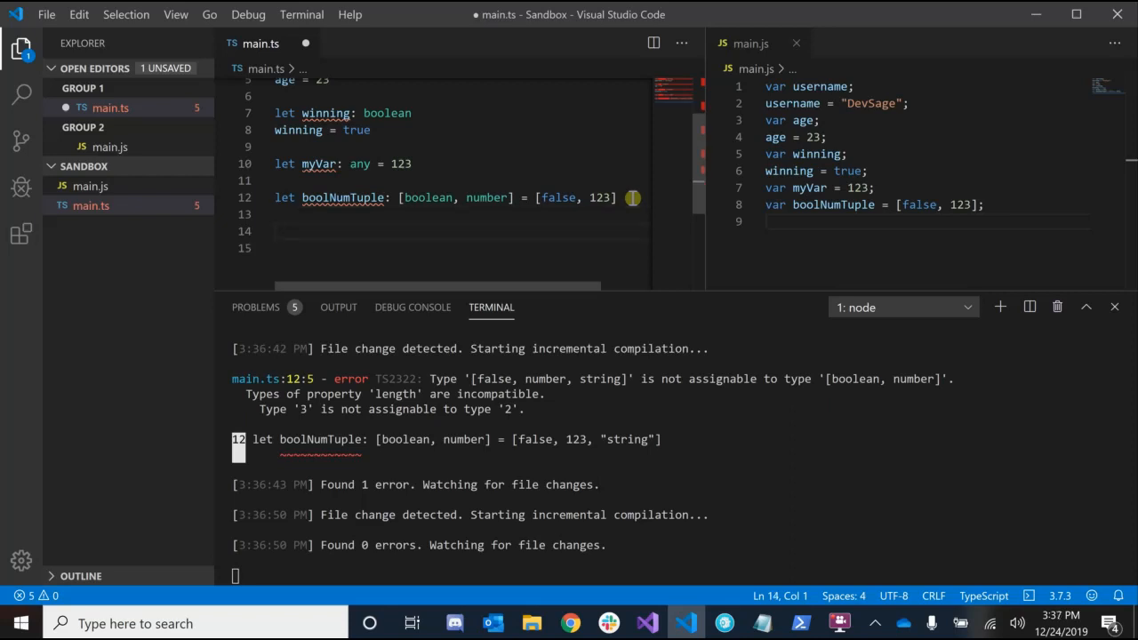
text(let)
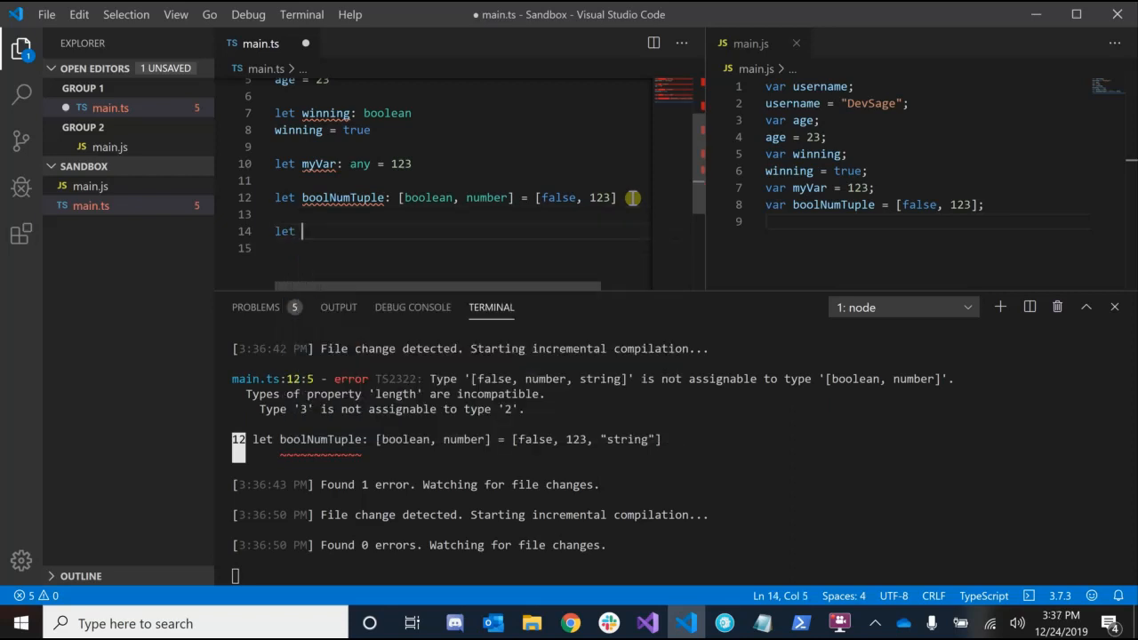
text(myVoid: v)
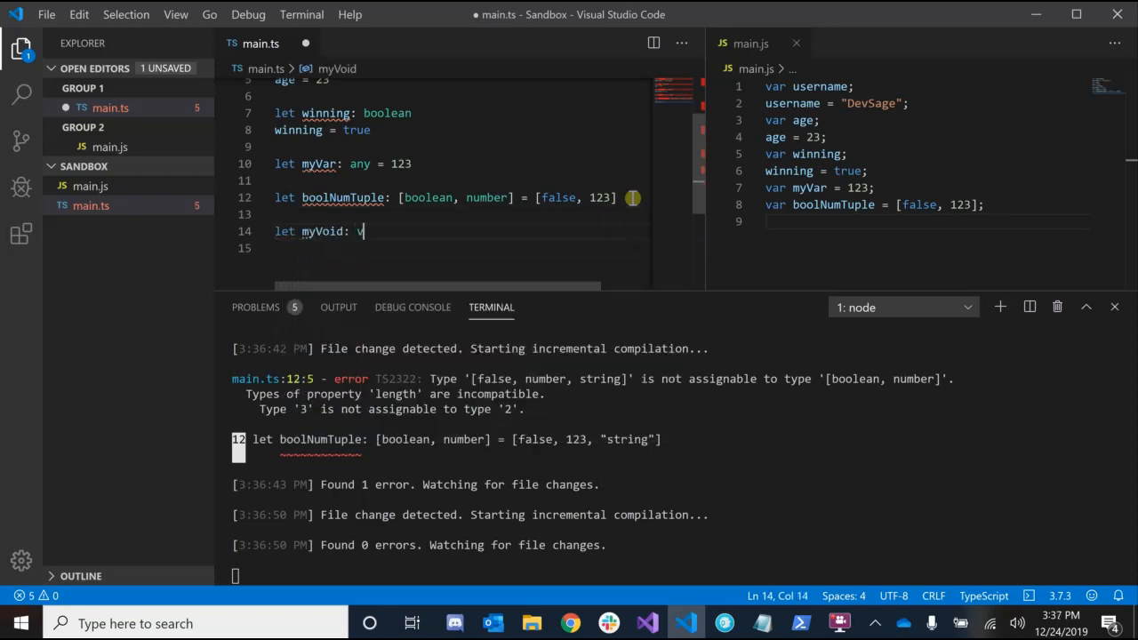
text(oid)
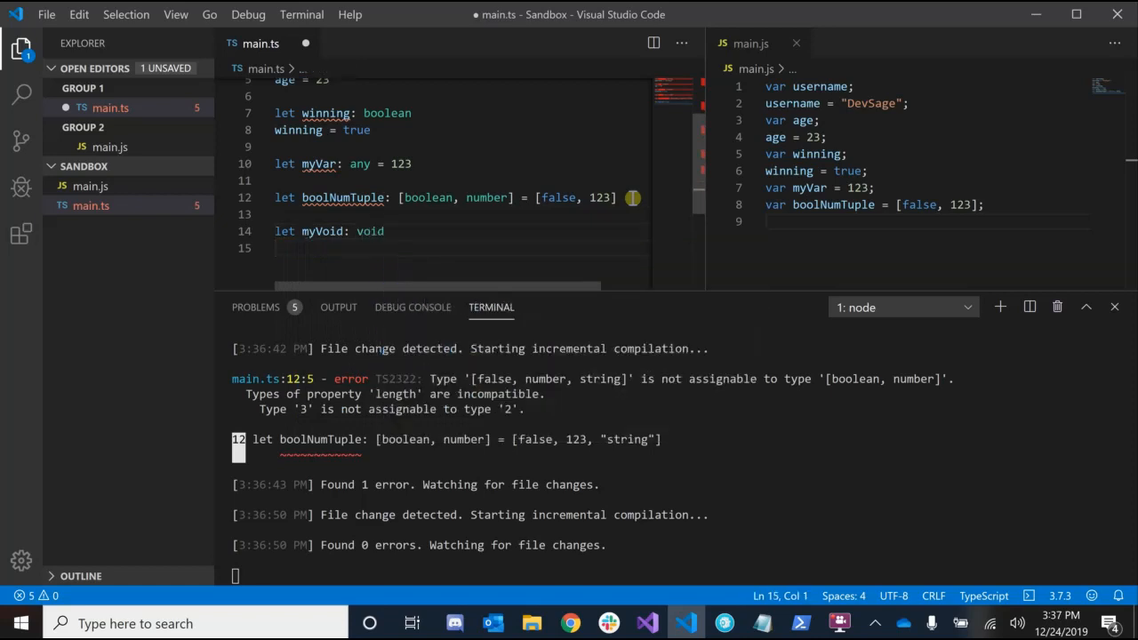
text(let)
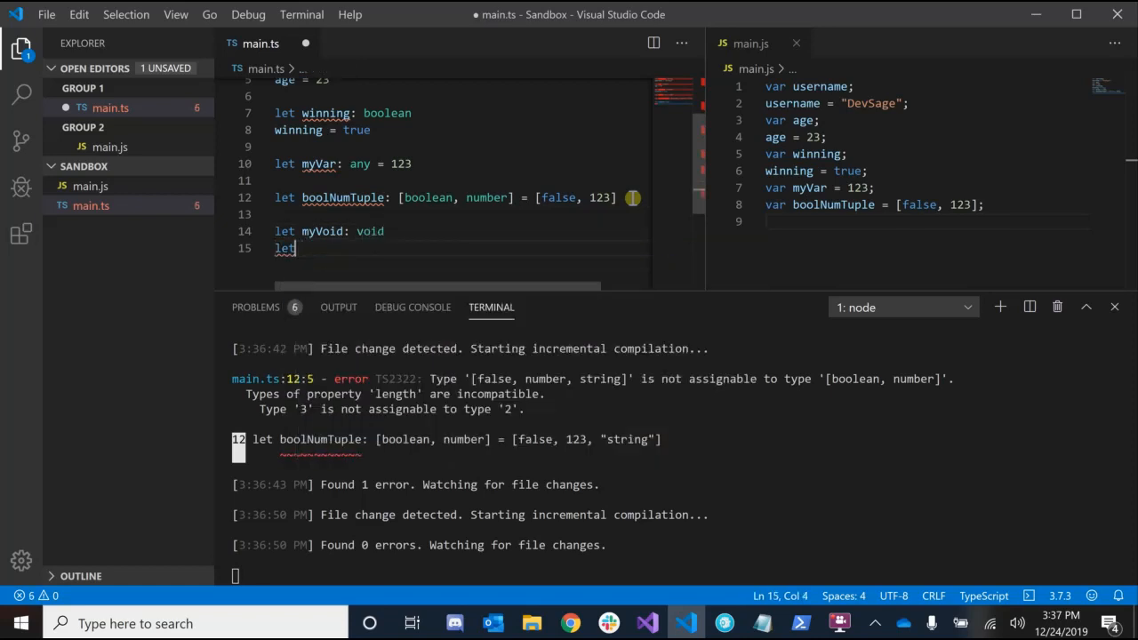
text(myNull)
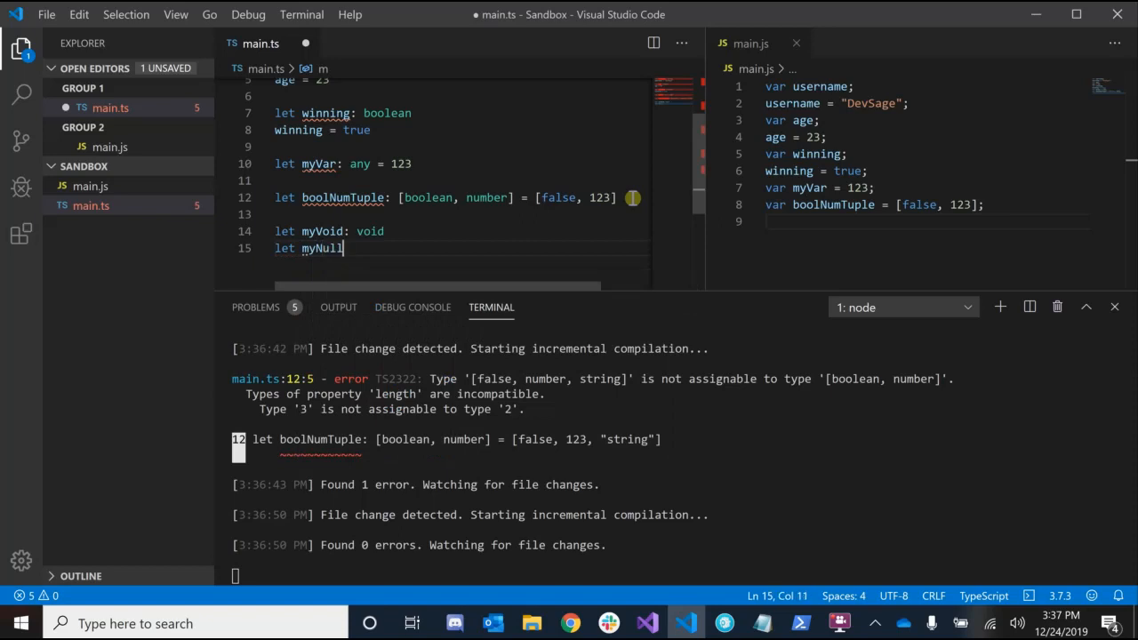
text(: null)
text(let myUn)
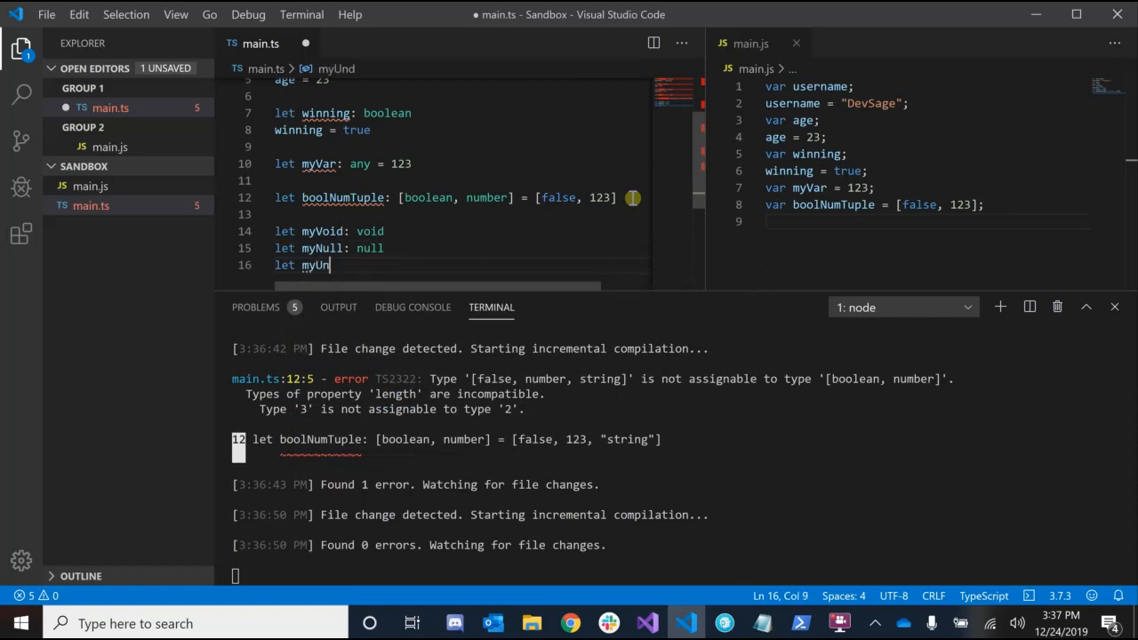
text(defined:)
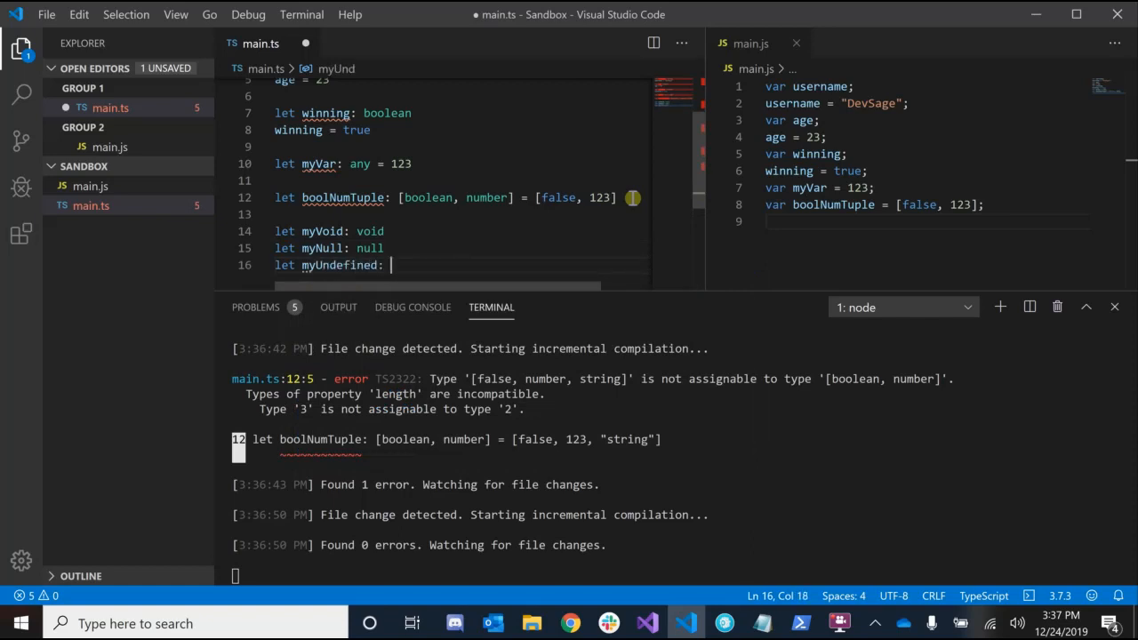
text(undefined)
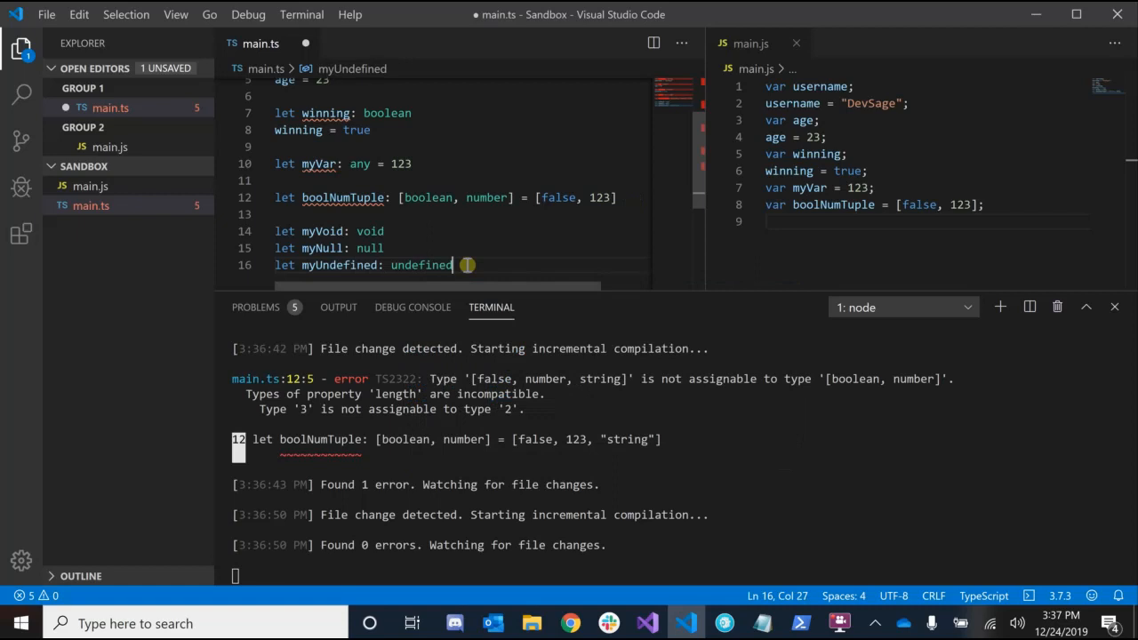
mouse_move(344, 231)
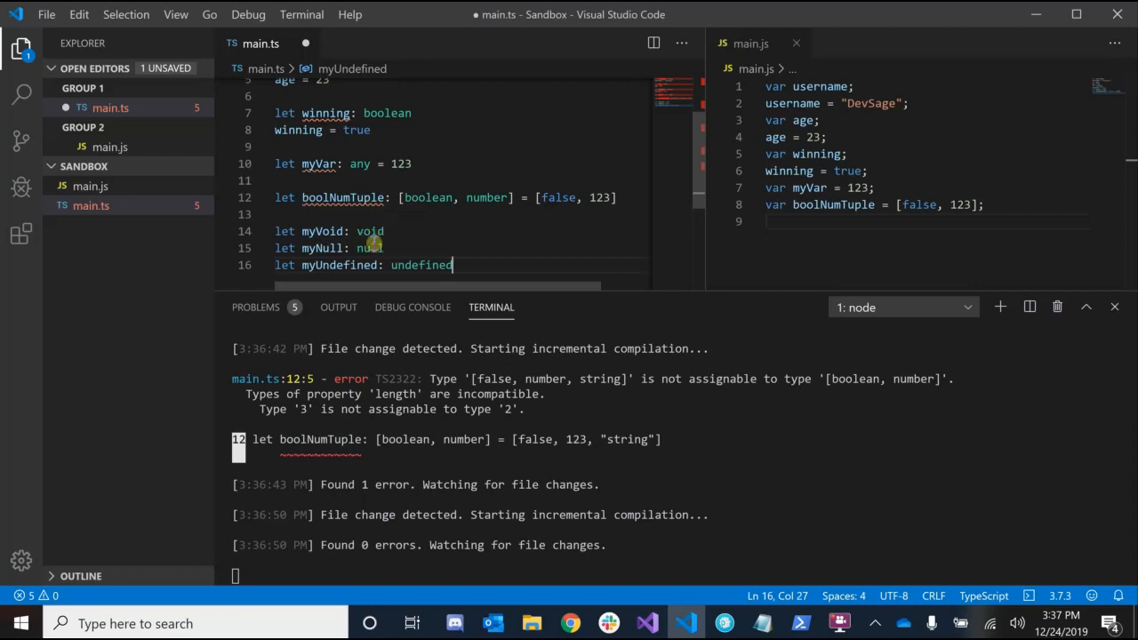
mouse_move(431, 260)
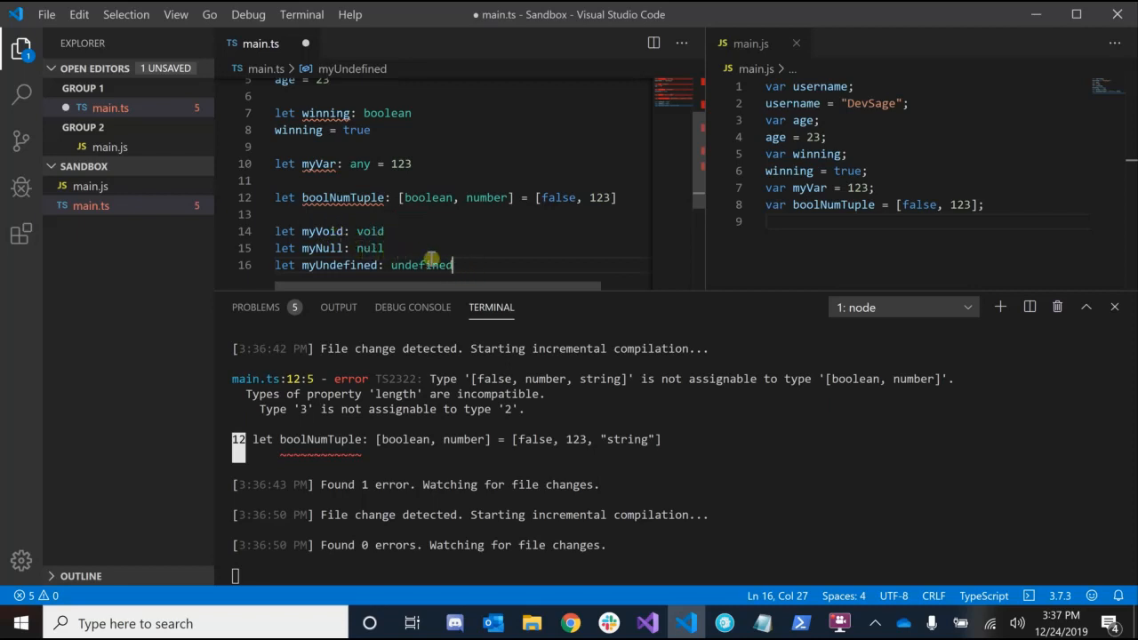
mouse_move(630, 118)
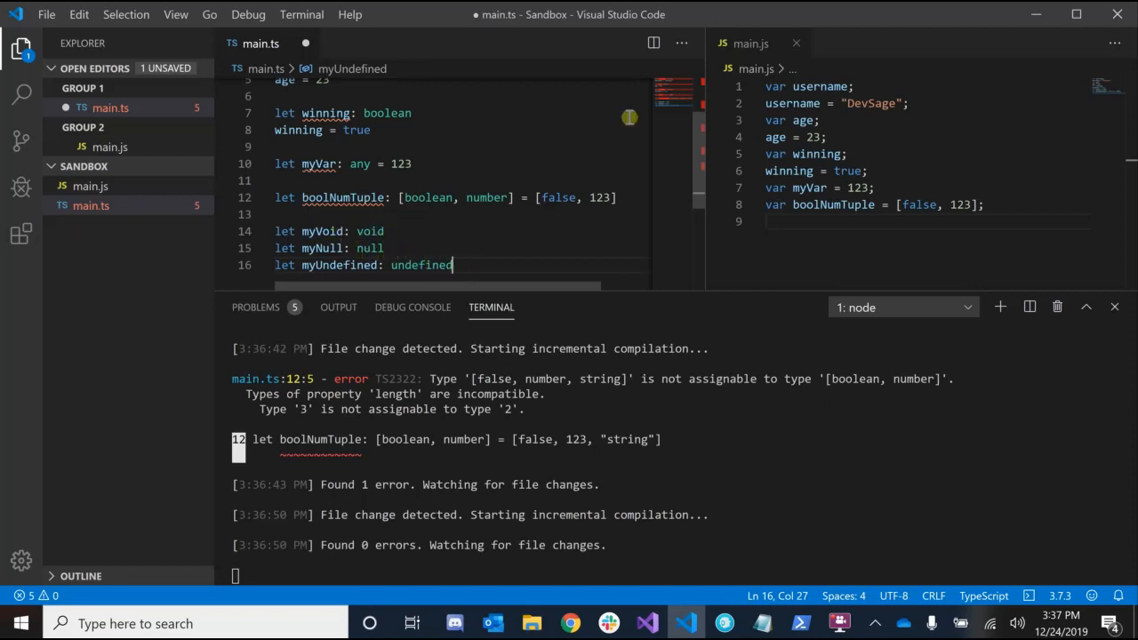